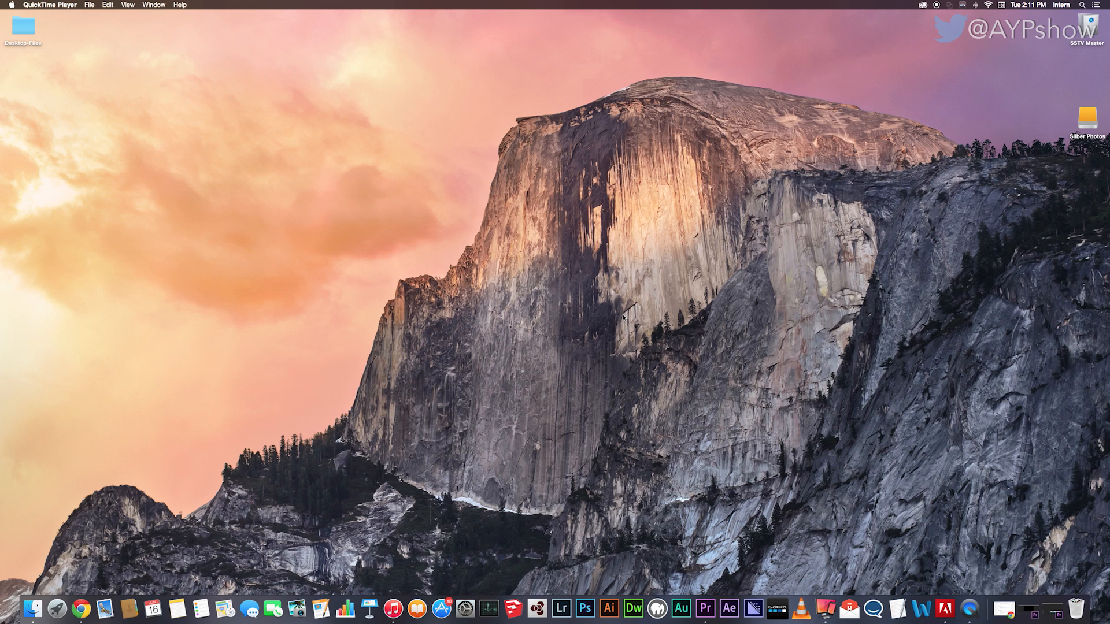
mouse_move(637, 330)
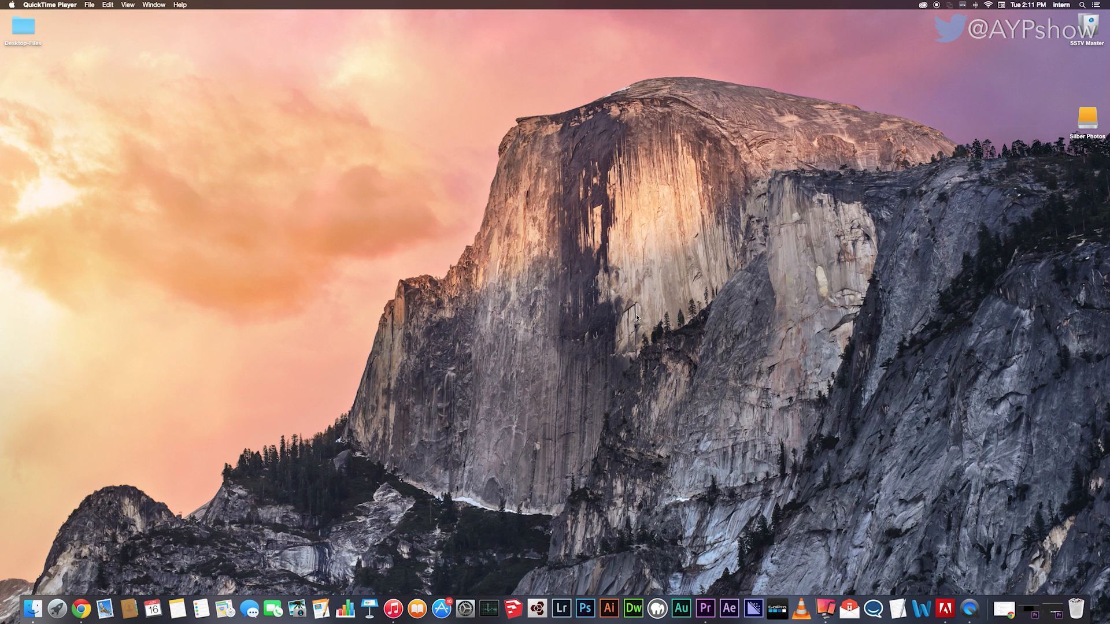
mouse_move(841, 284)
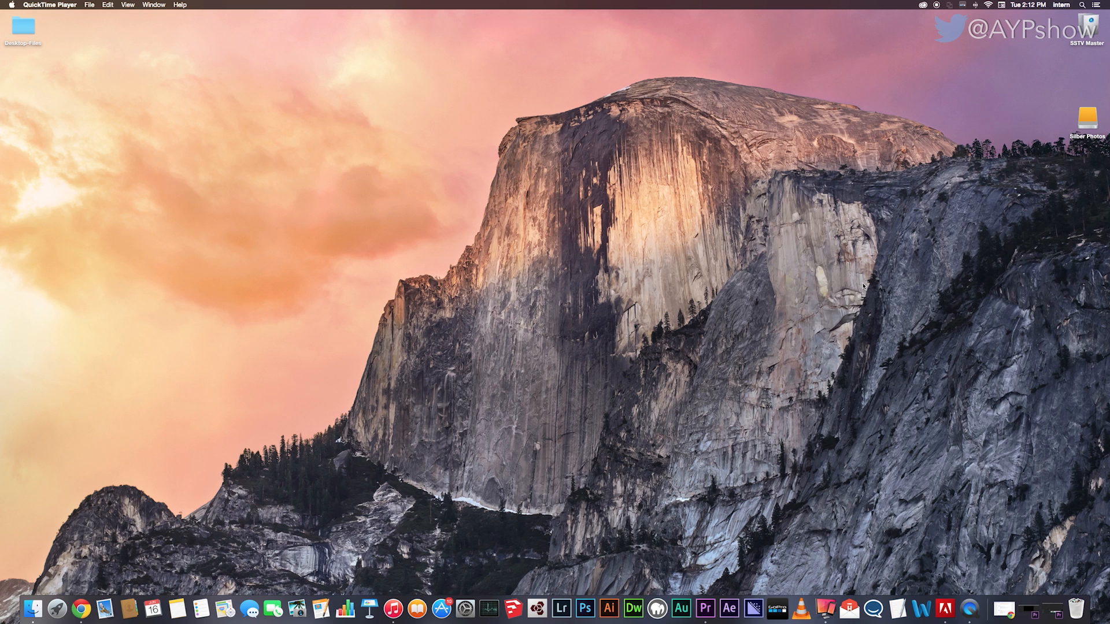
mouse_move(566, 605)
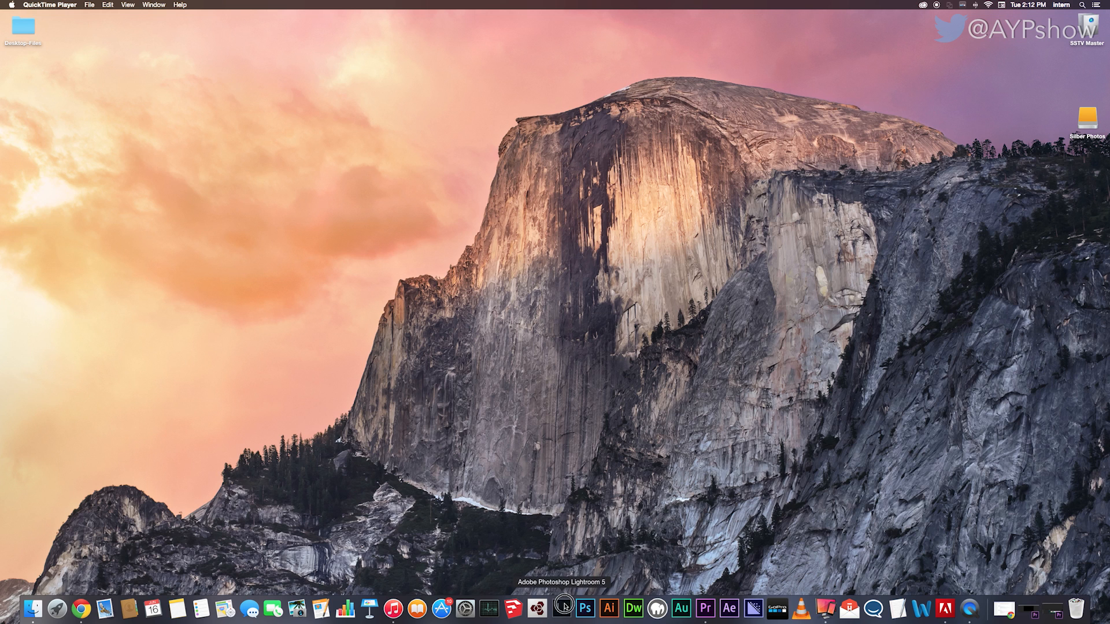
Bring Lightroom 5's empty Library module to the front from the Dock
left_click(565, 606)
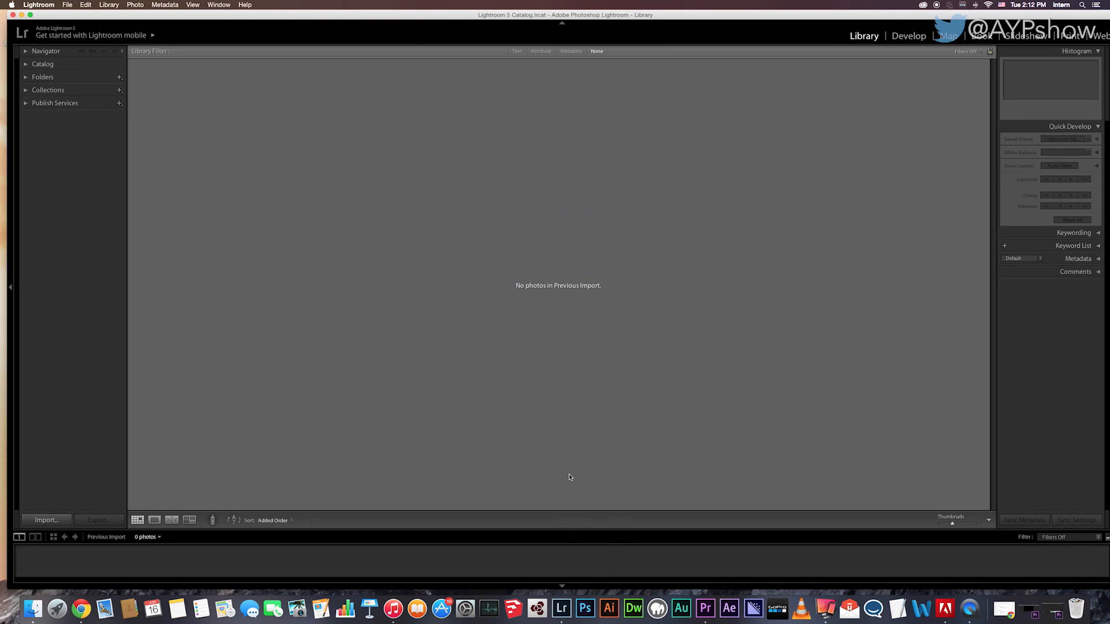
mouse_move(566, 449)
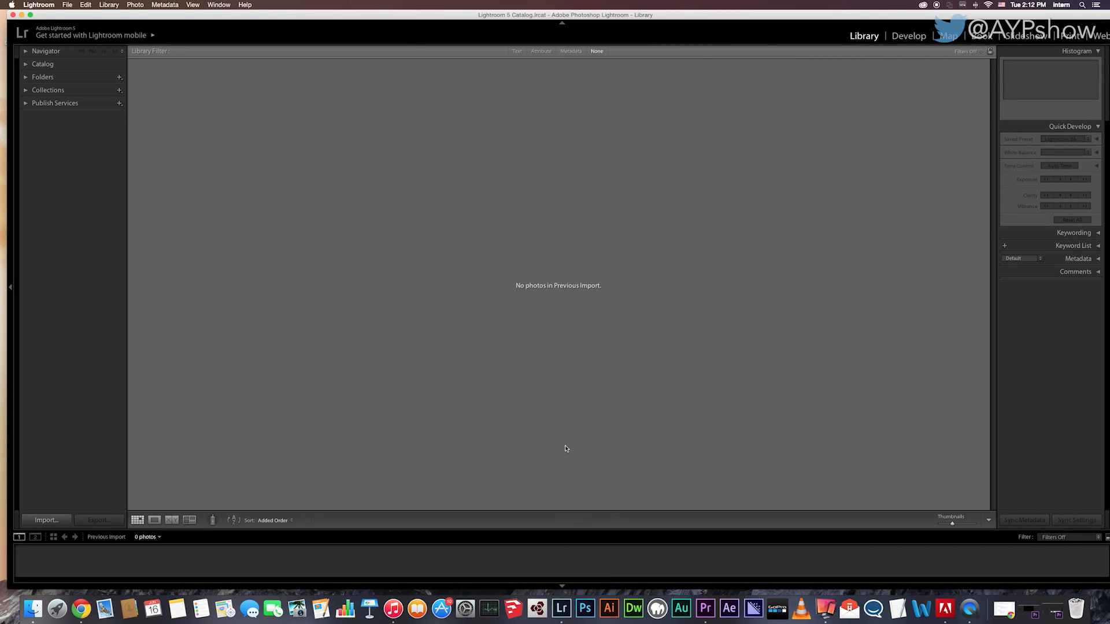
mouse_move(637, 301)
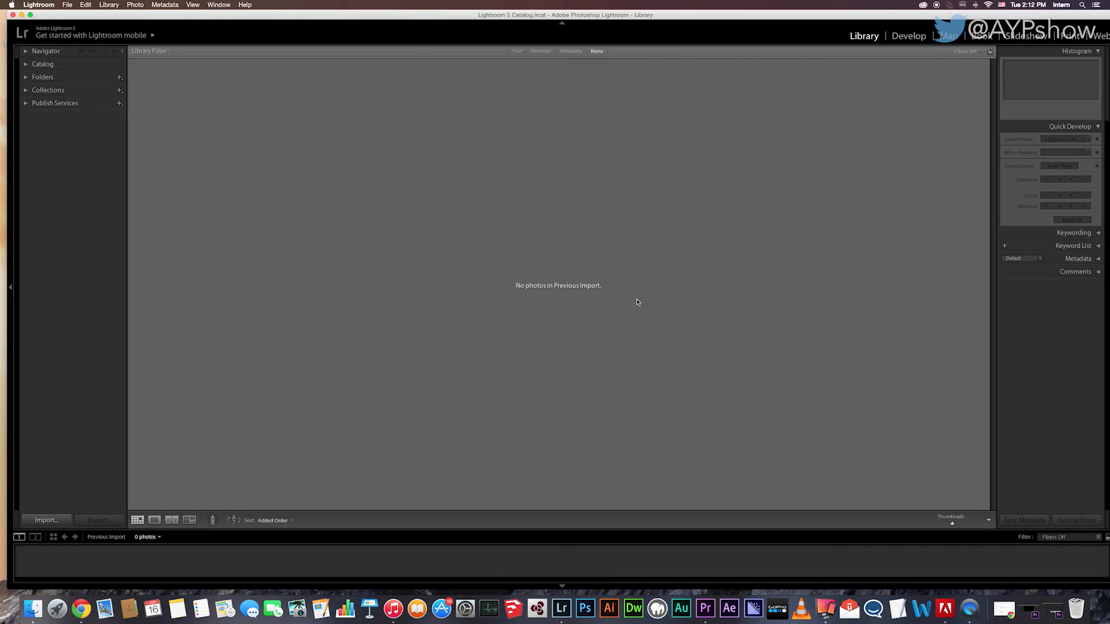
mouse_move(482, 300)
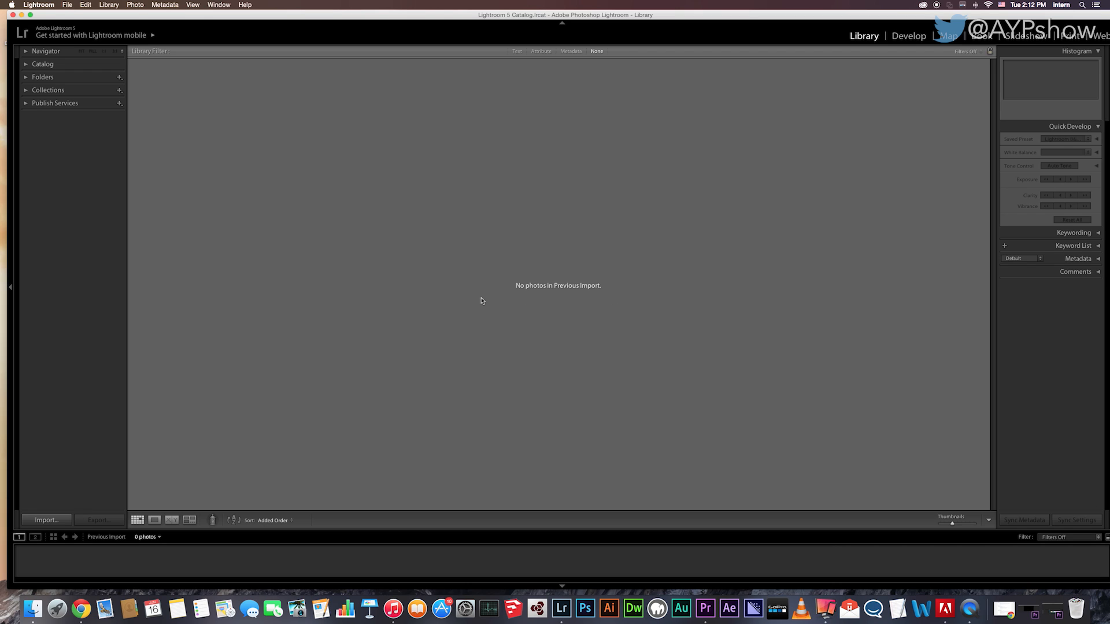
mouse_move(461, 292)
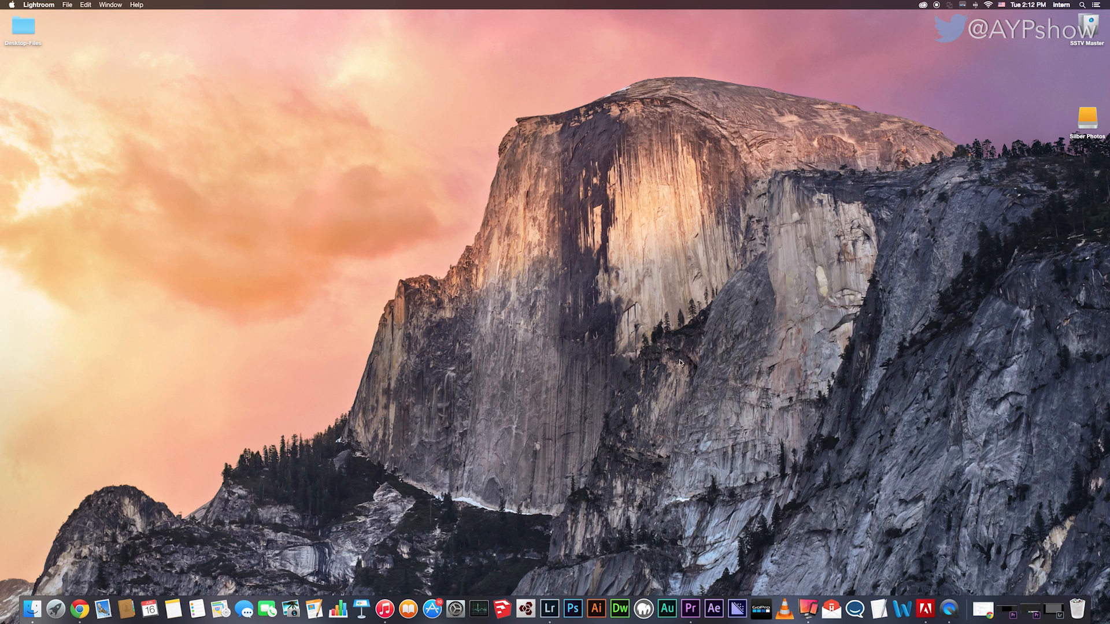
mouse_move(1005, 189)
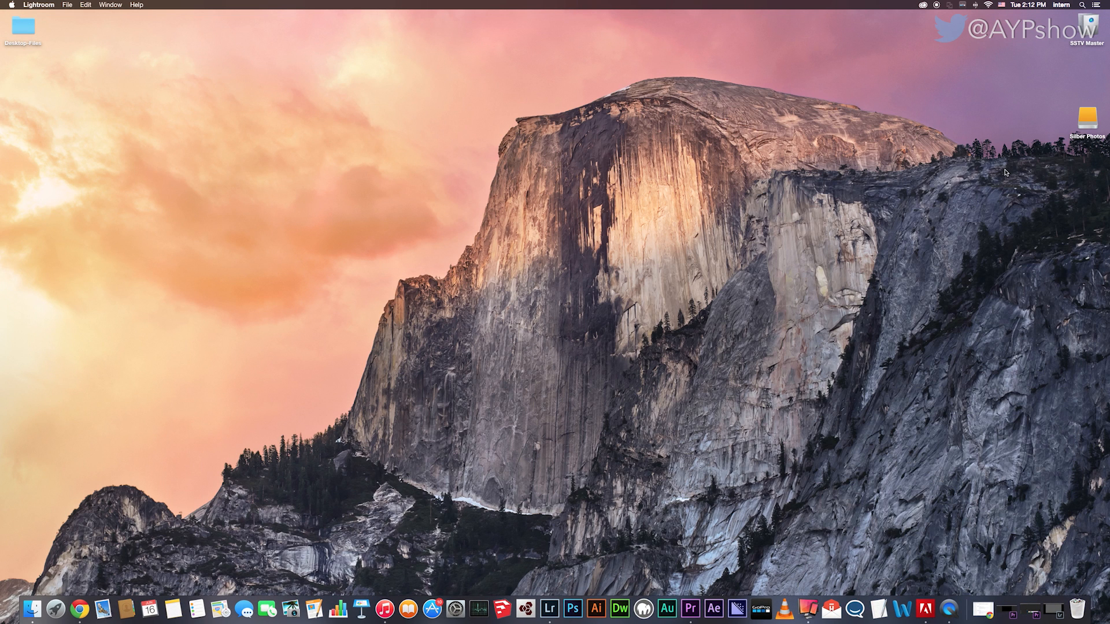
mouse_move(1081, 86)
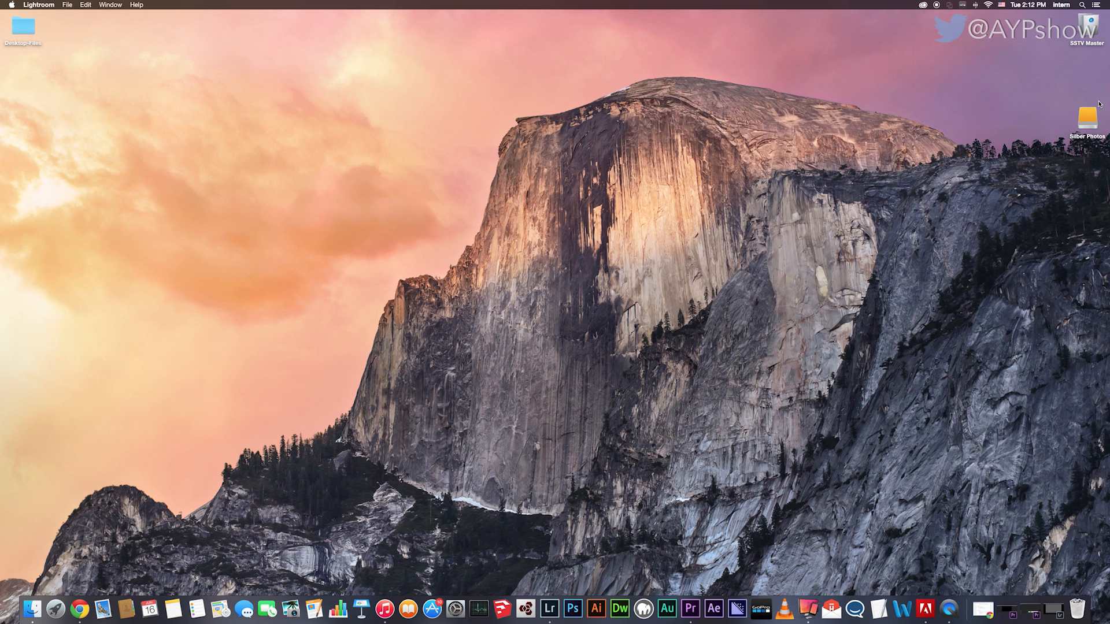
mouse_move(1061, 109)
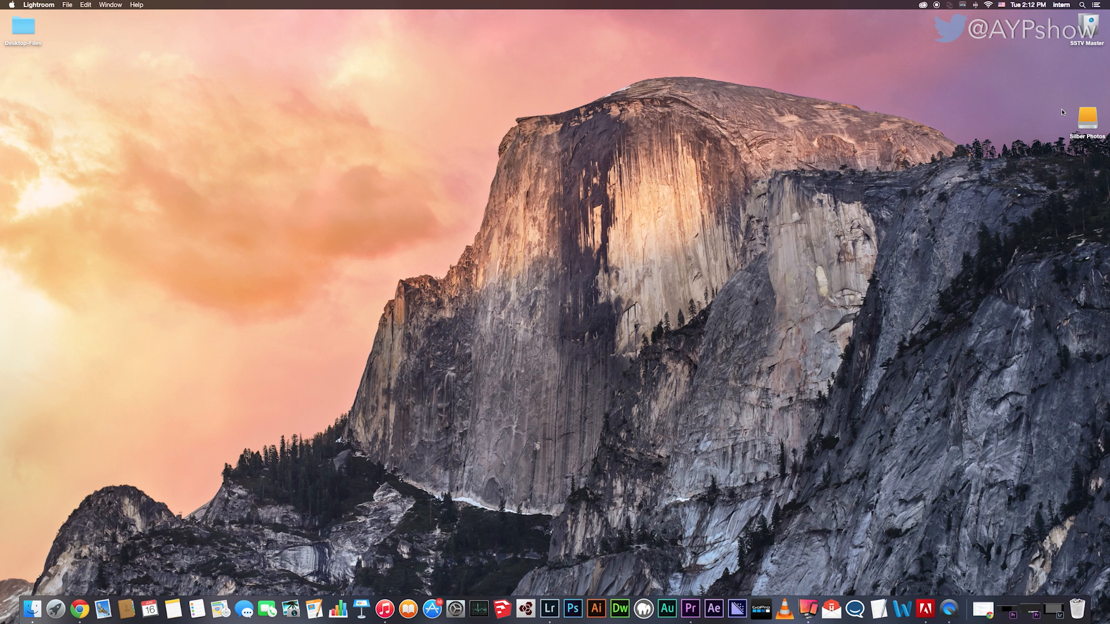
mouse_move(1042, 126)
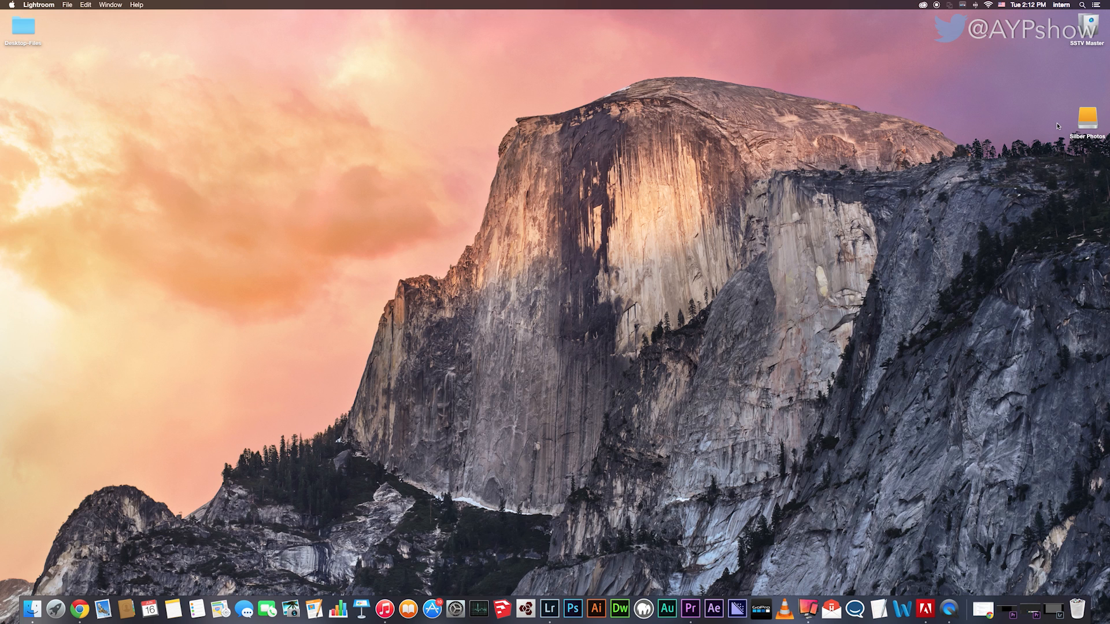
mouse_move(1036, 131)
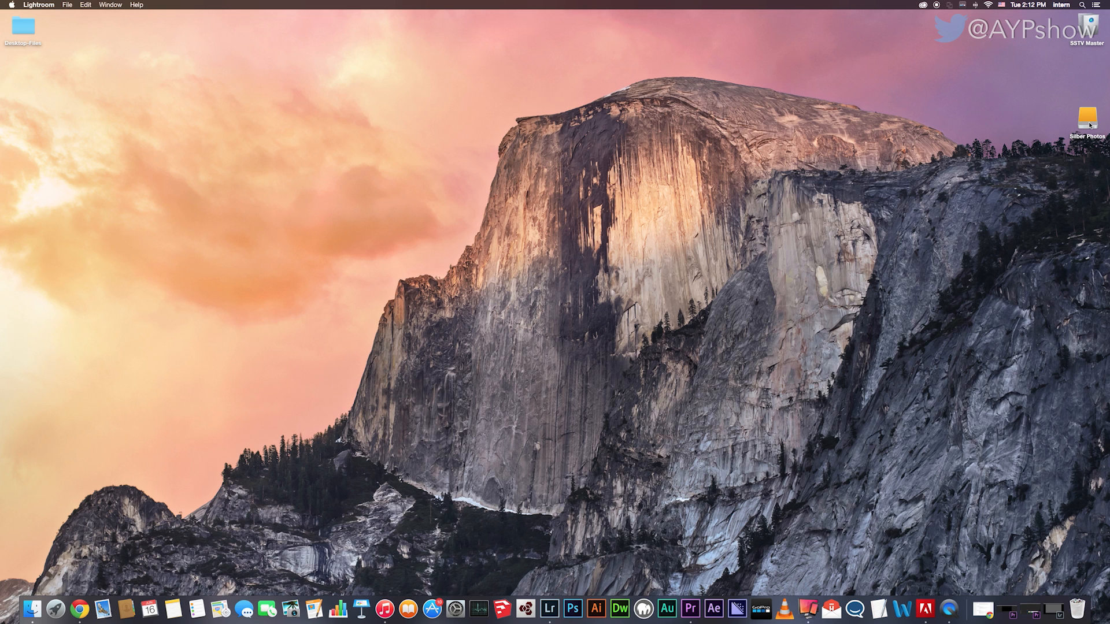
Open the Silber Photos desktop drive in a Finder window
double_click(1083, 121)
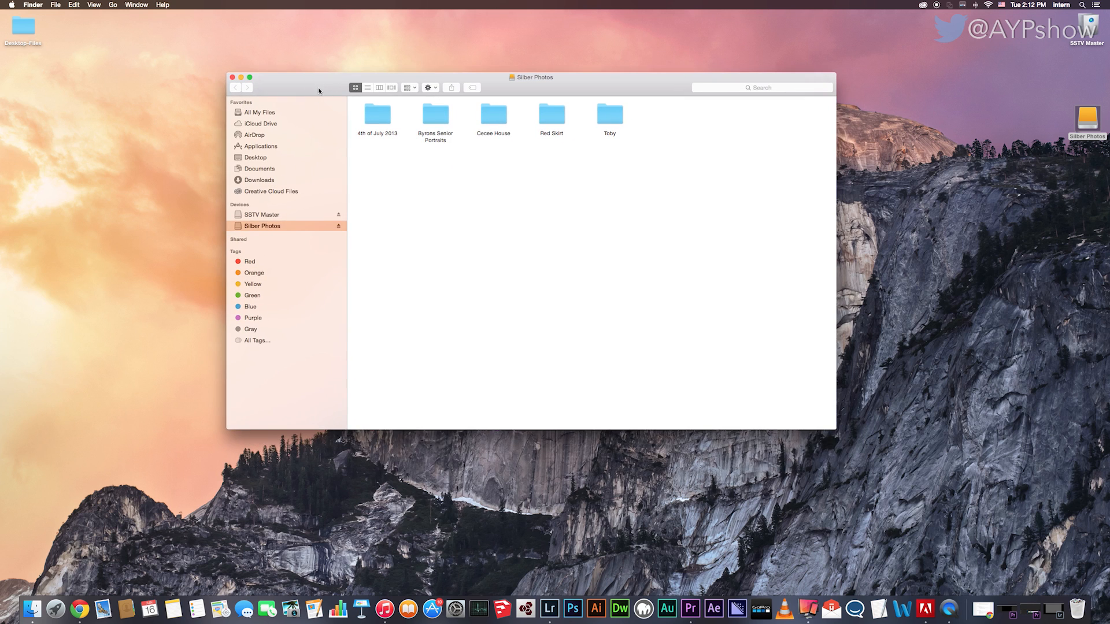
mouse_move(356, 127)
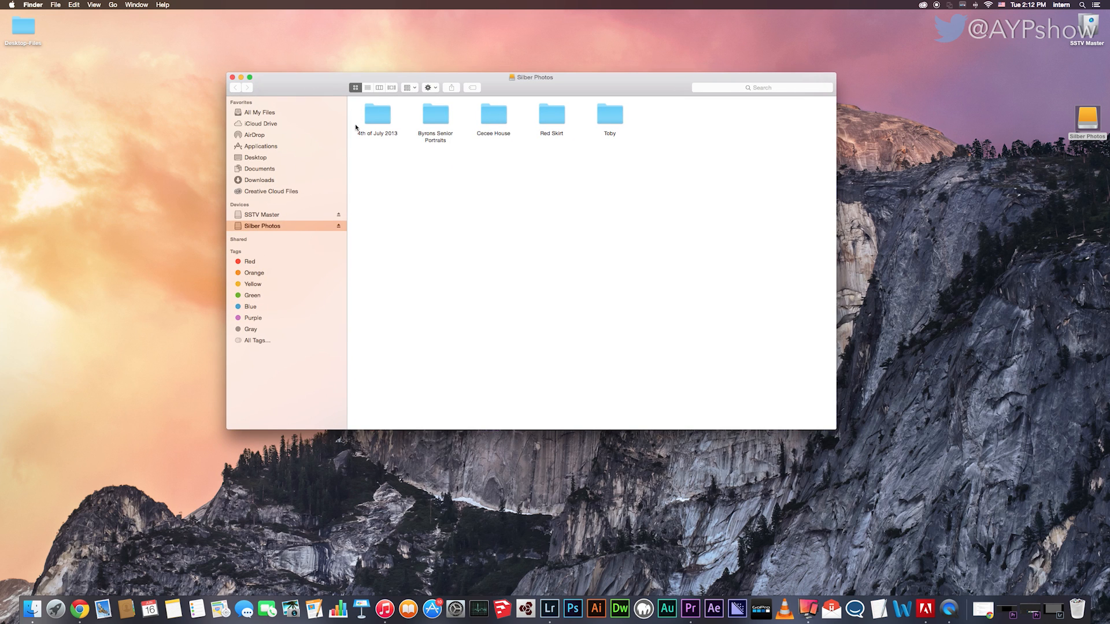
mouse_move(351, 108)
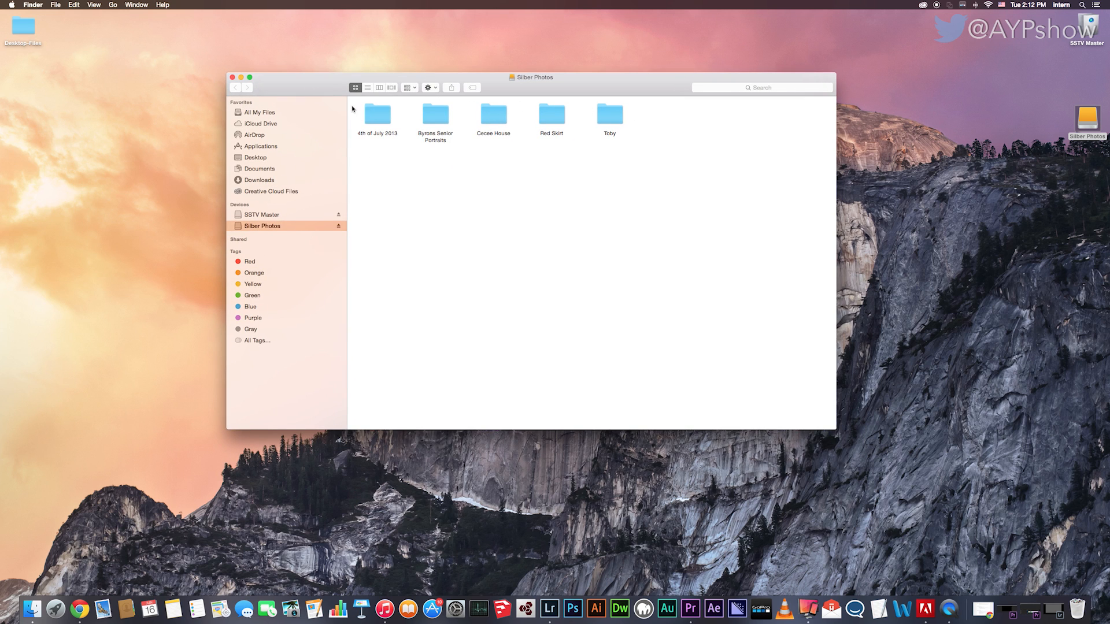
mouse_move(657, 130)
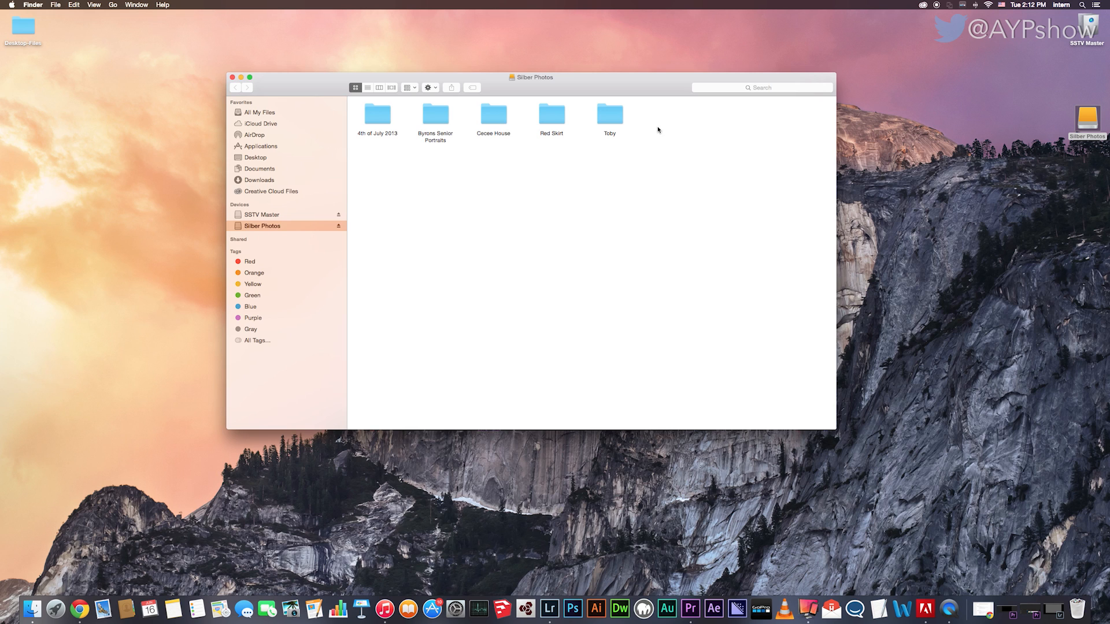
mouse_move(211, 279)
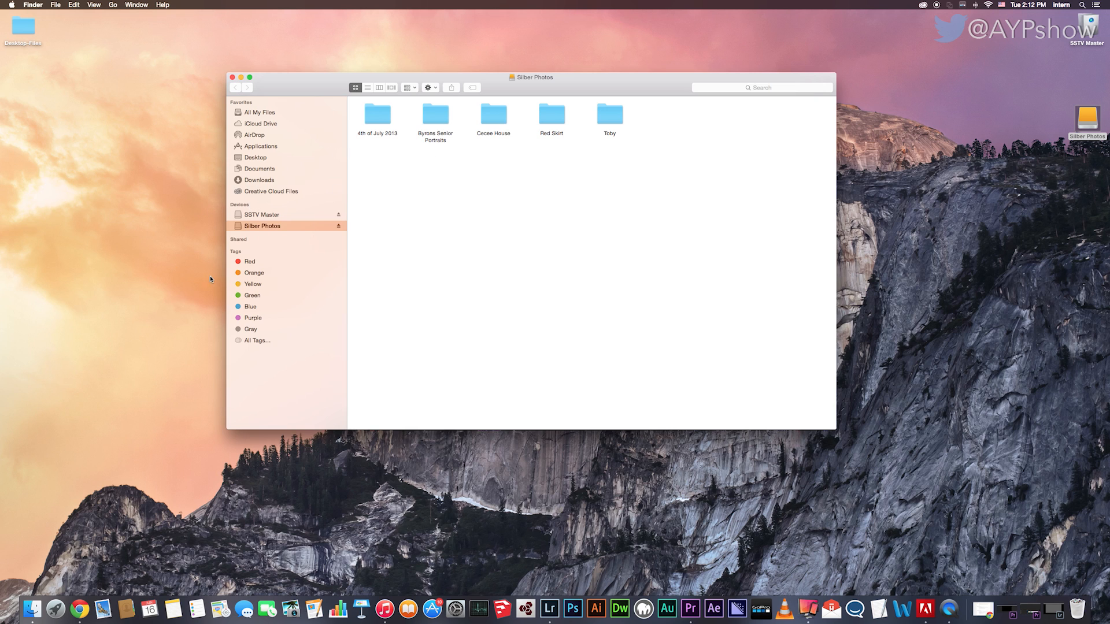
mouse_move(641, 218)
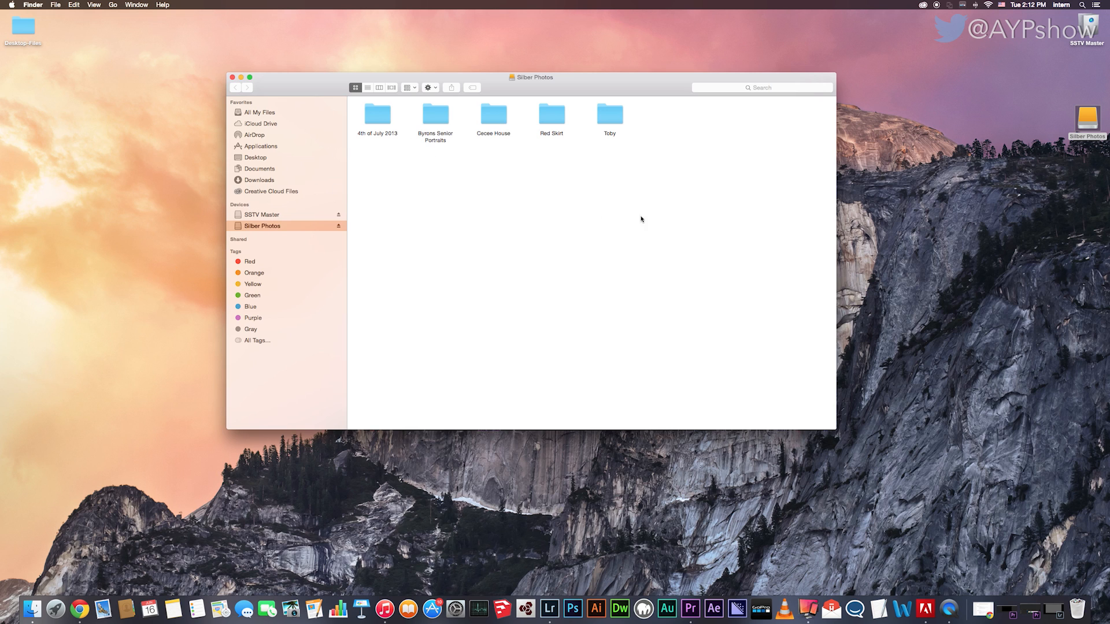
mouse_move(673, 317)
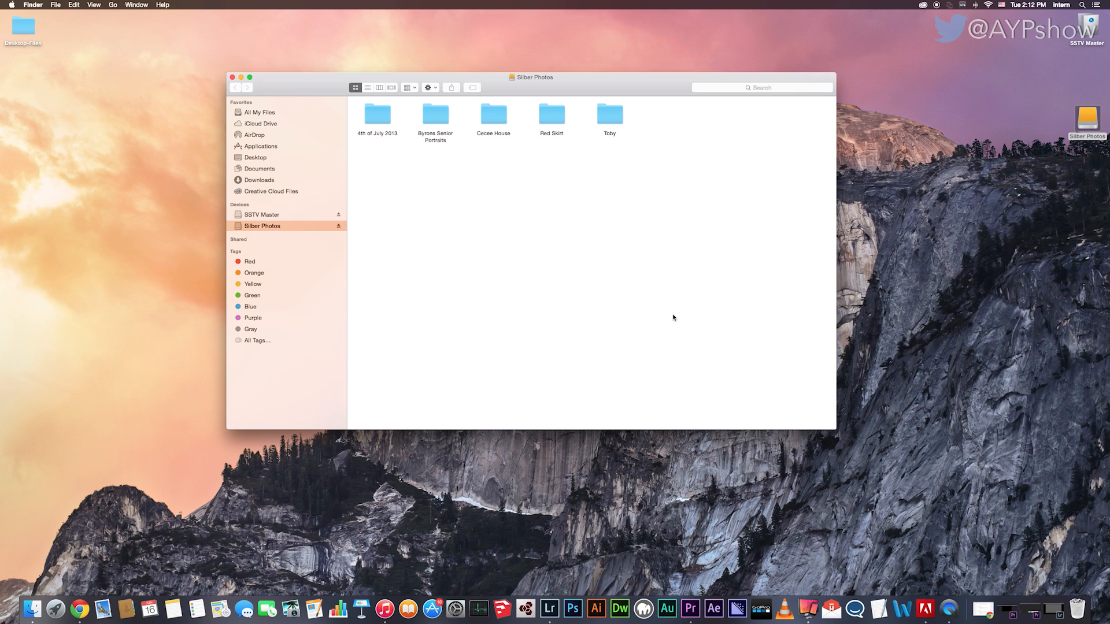
mouse_move(457, 163)
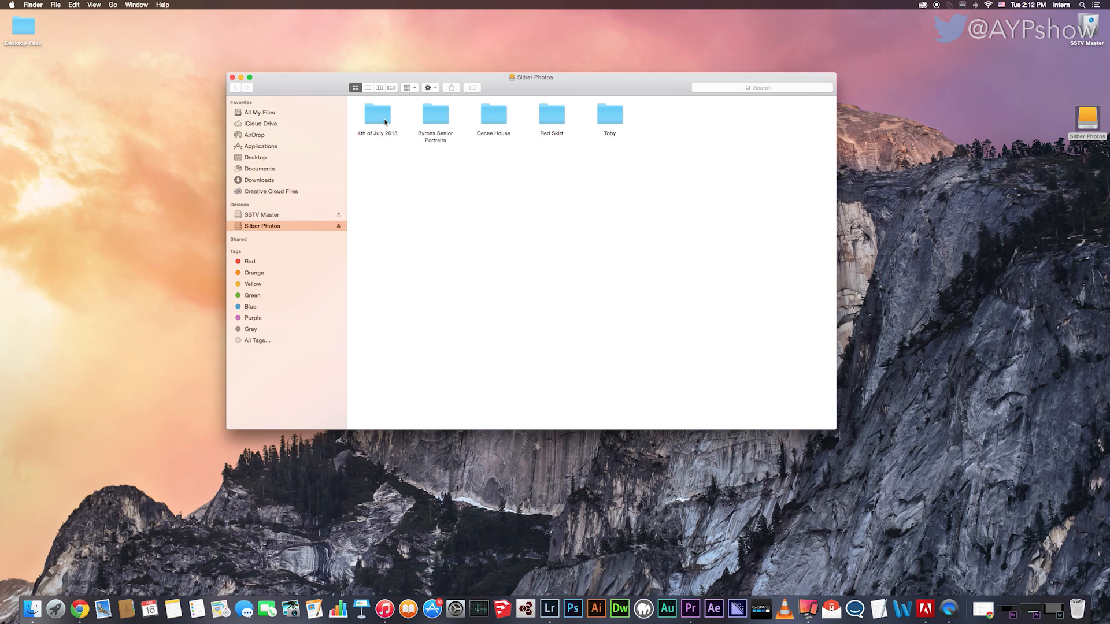
Browse the 4th of July 2013 RAW and JPEG folders, then close the drive window
double_click(377, 111)
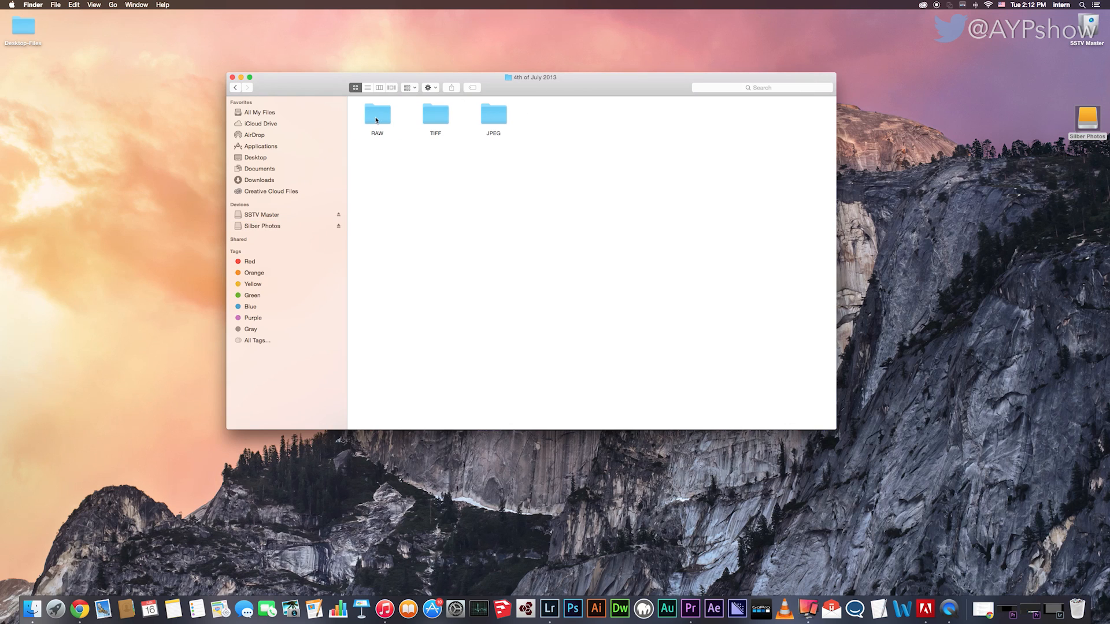
mouse_move(536, 111)
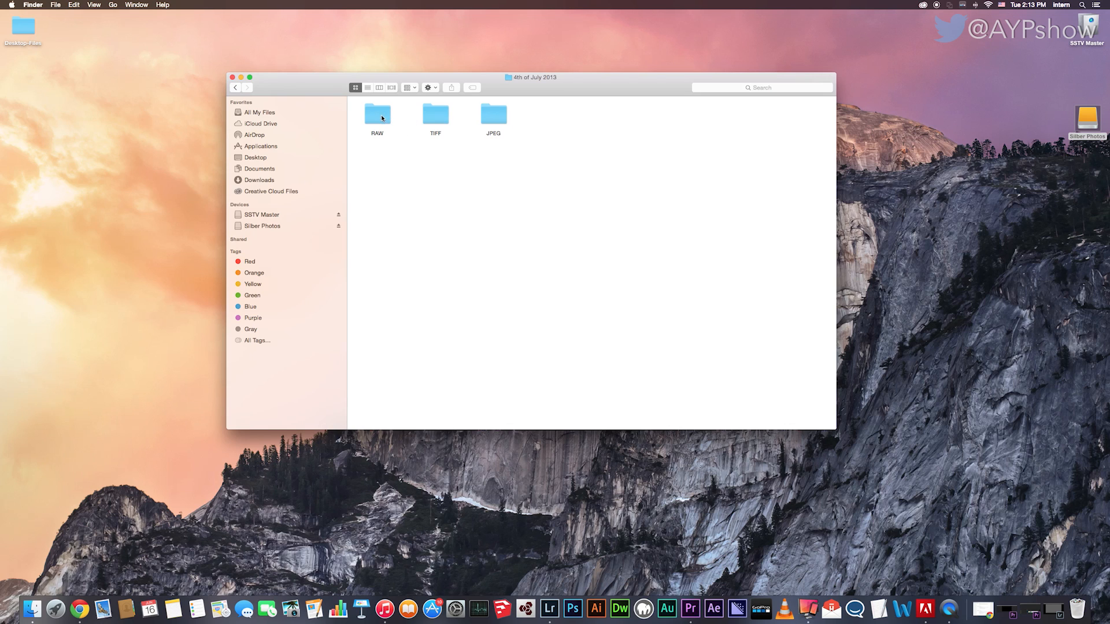
double_click(377, 114)
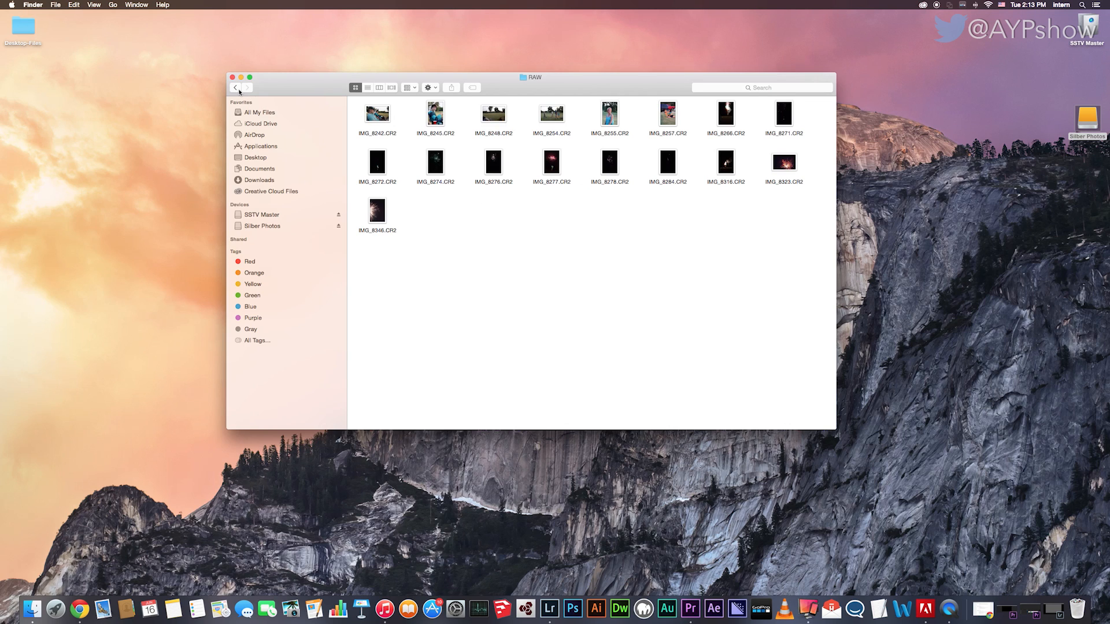
left_click(235, 87)
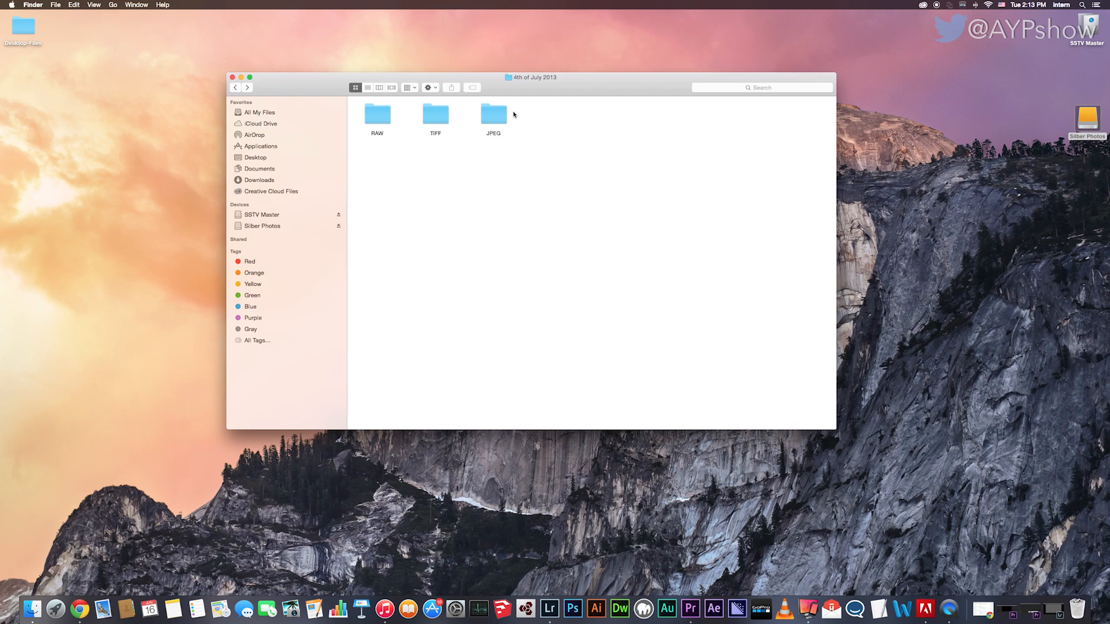
double_click(435, 113)
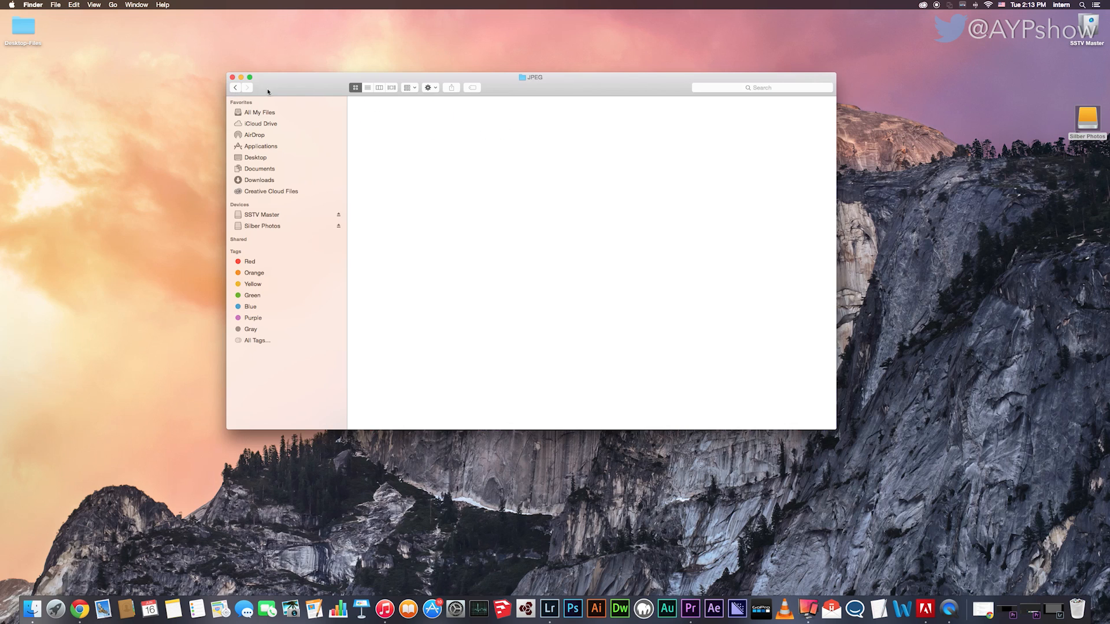
left_click(262, 226)
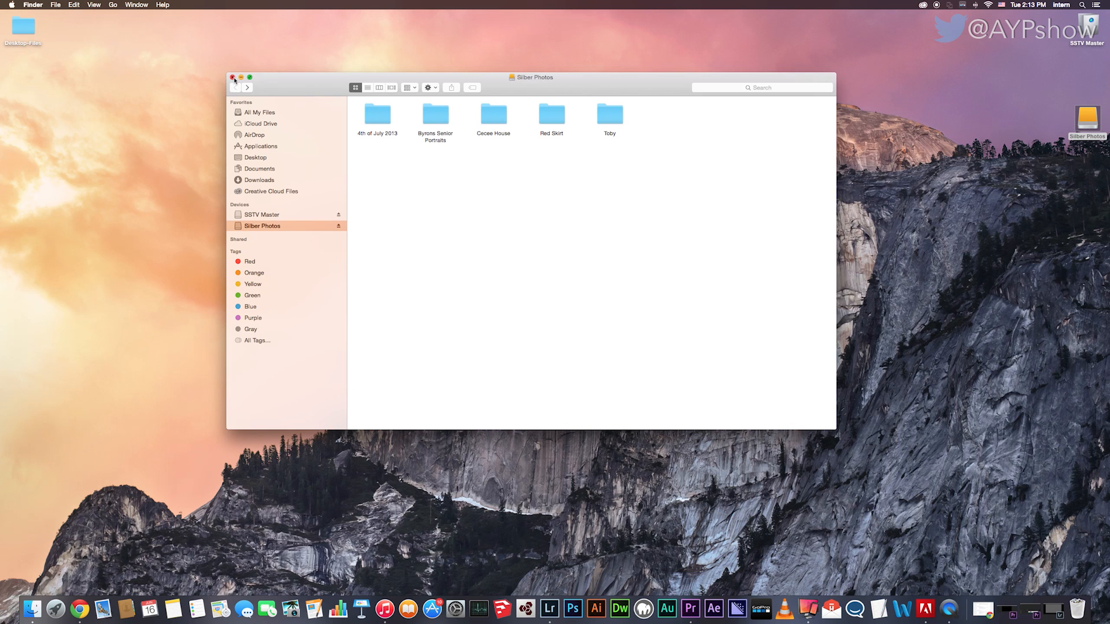
left_click(233, 78)
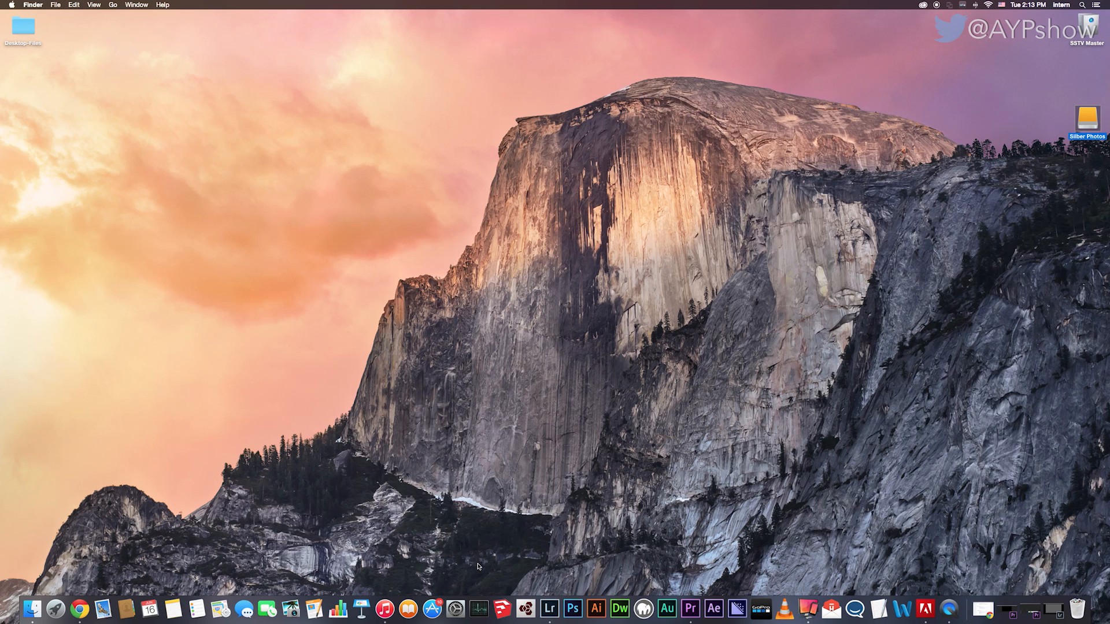
left_click(556, 607)
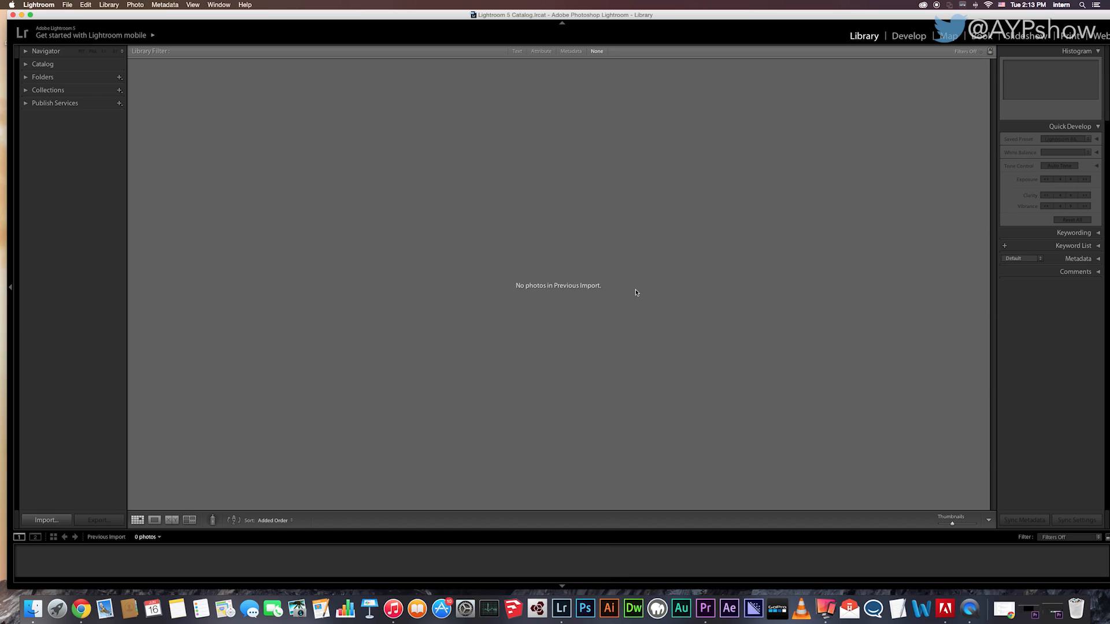
mouse_move(727, 247)
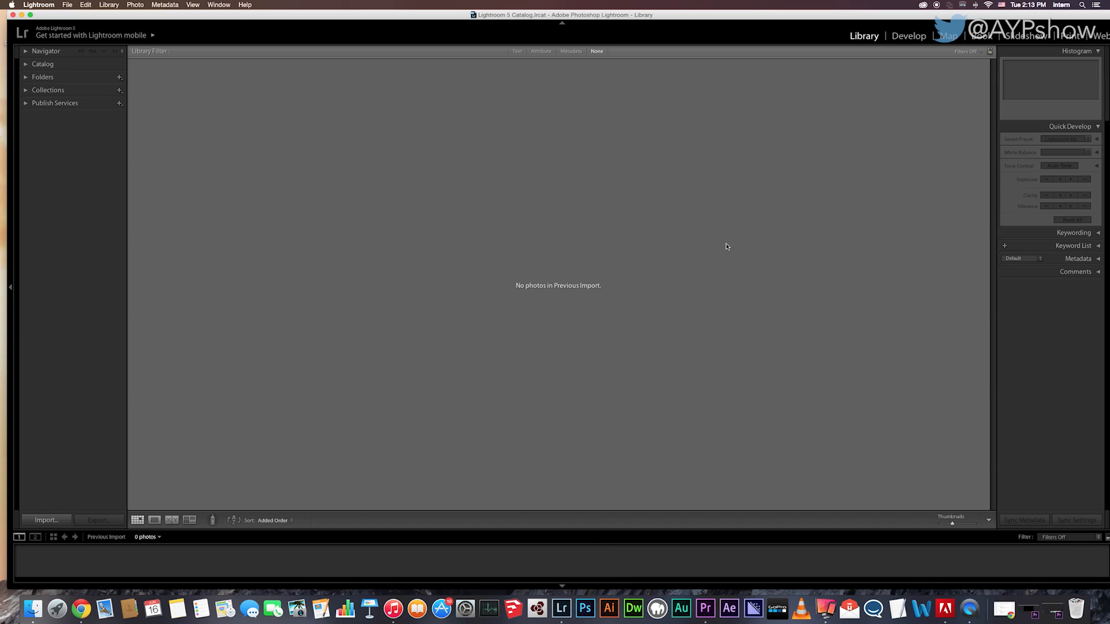
mouse_move(546, 281)
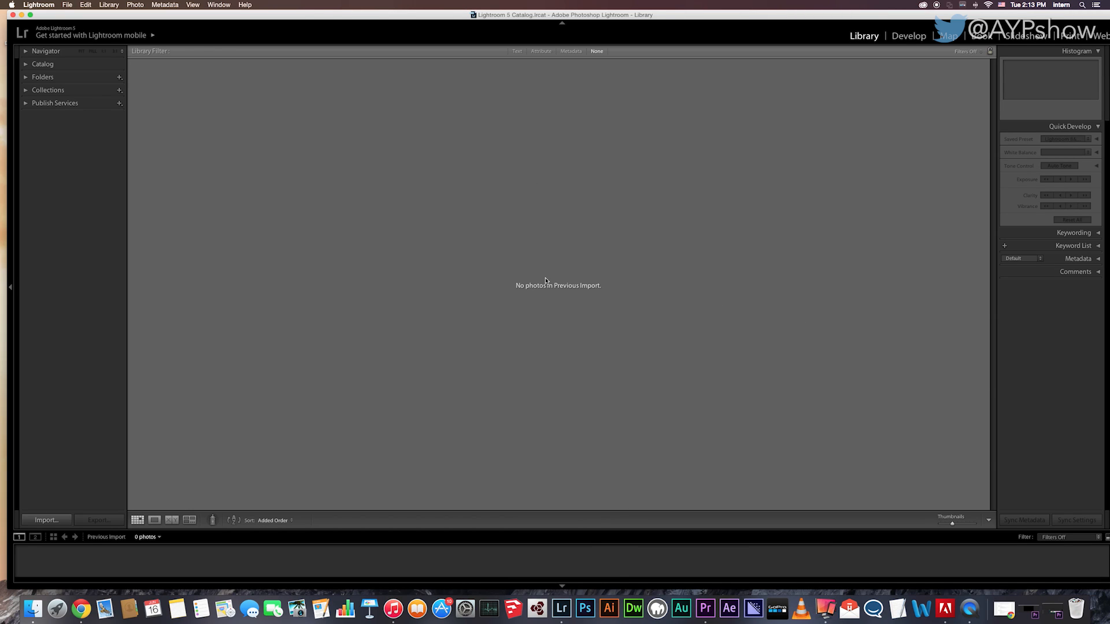
mouse_move(176, 158)
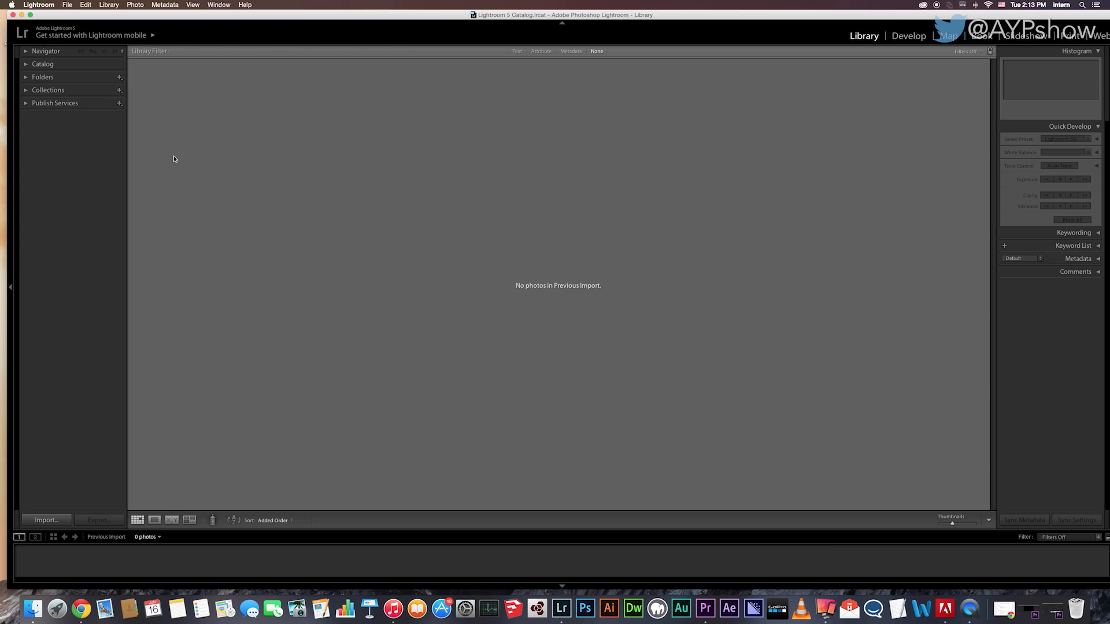
mouse_move(240, 167)
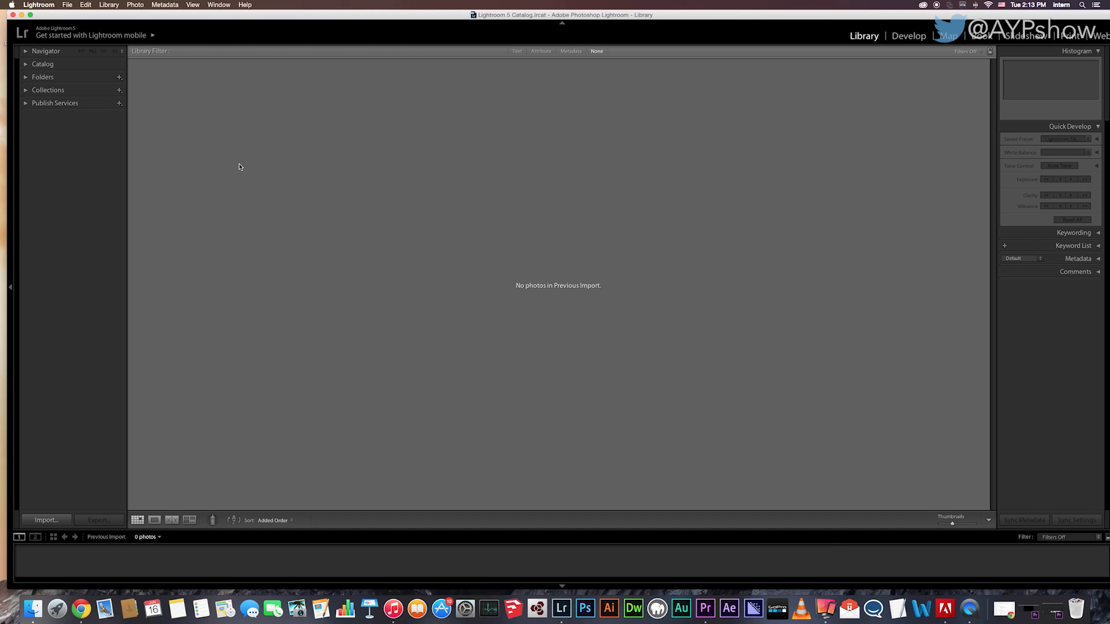
mouse_move(517, 266)
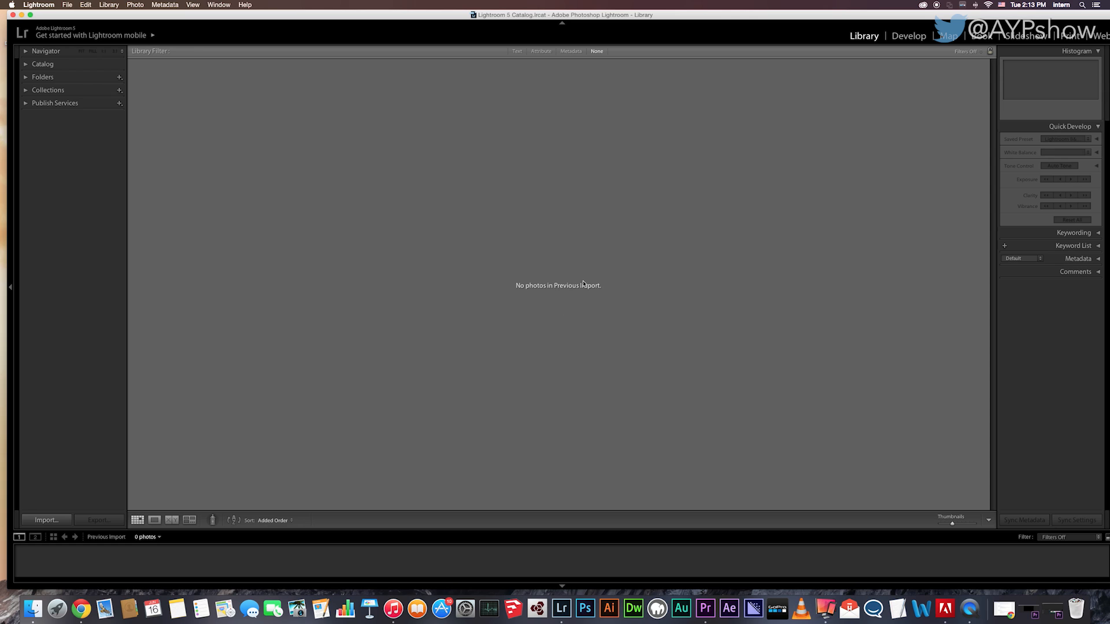
mouse_move(548, 244)
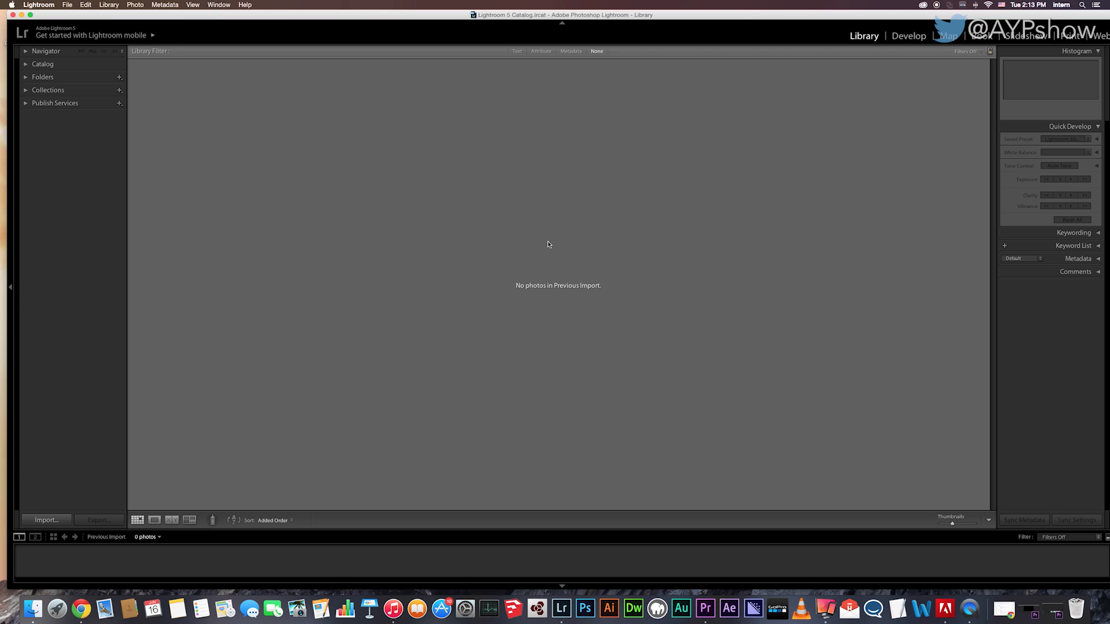
mouse_move(73, 510)
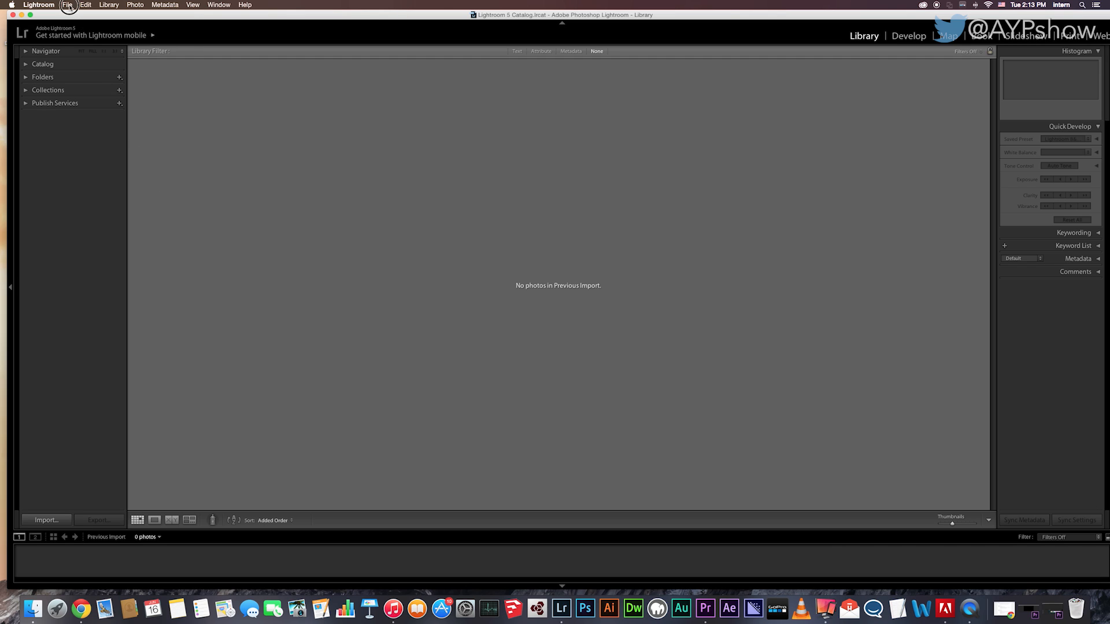
left_click(67, 5)
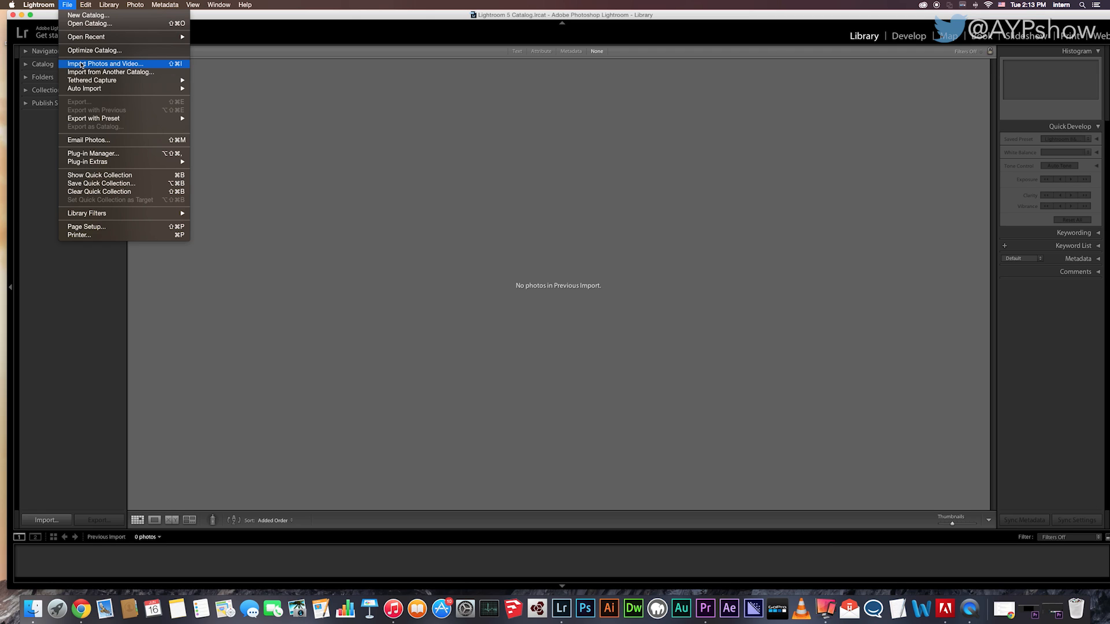
mouse_move(240, 100)
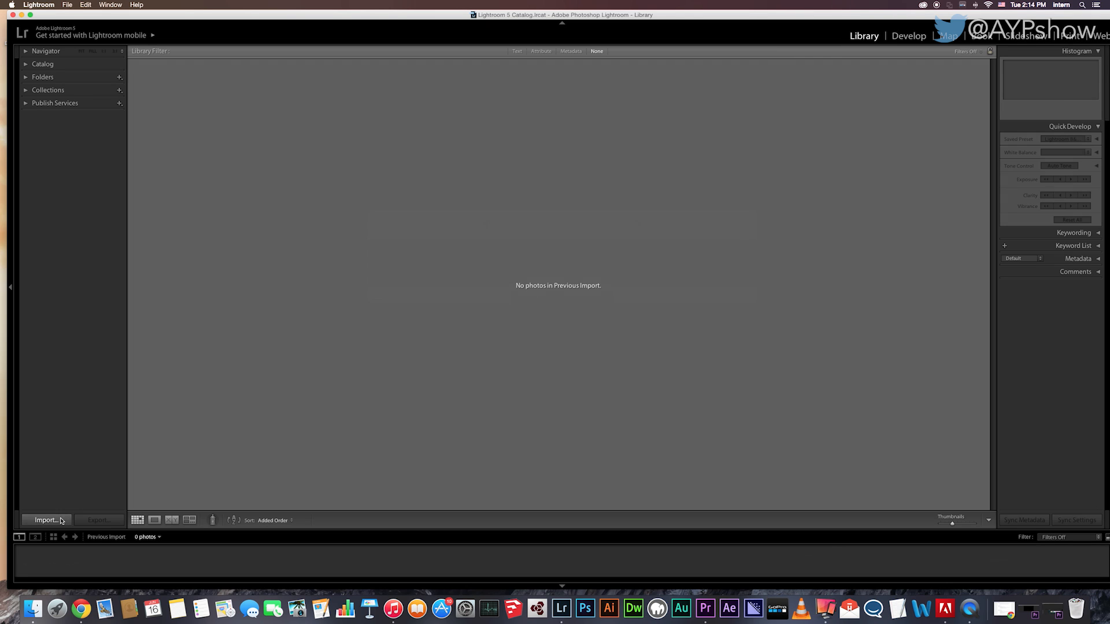
Open the Import window and briefly expand the Macintosh HD and Silber Photos sources
left_click(47, 520)
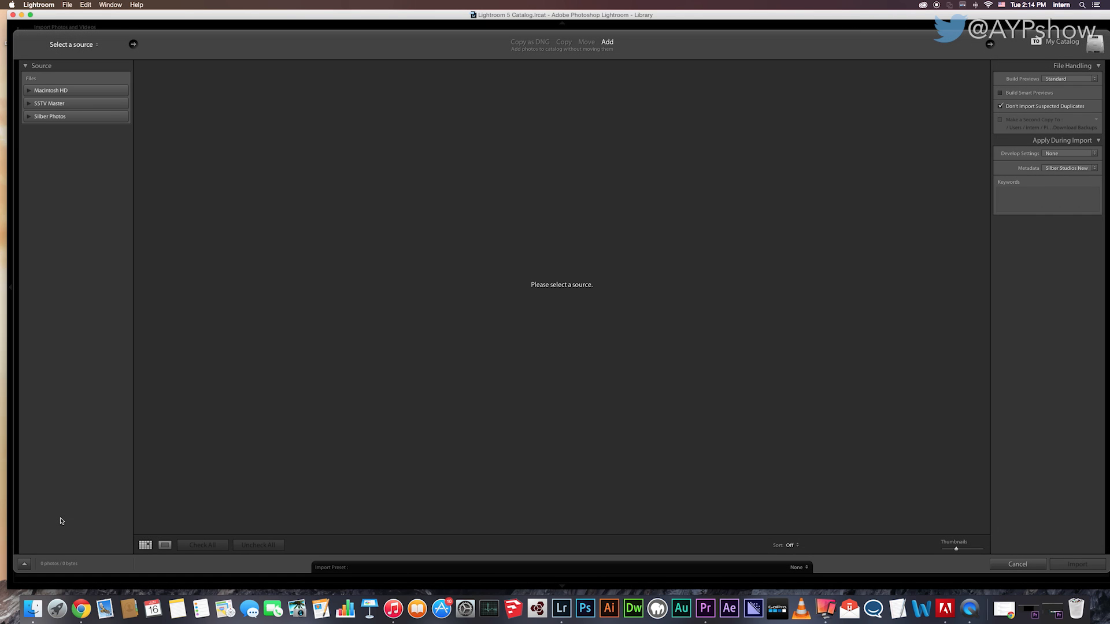
mouse_move(130, 416)
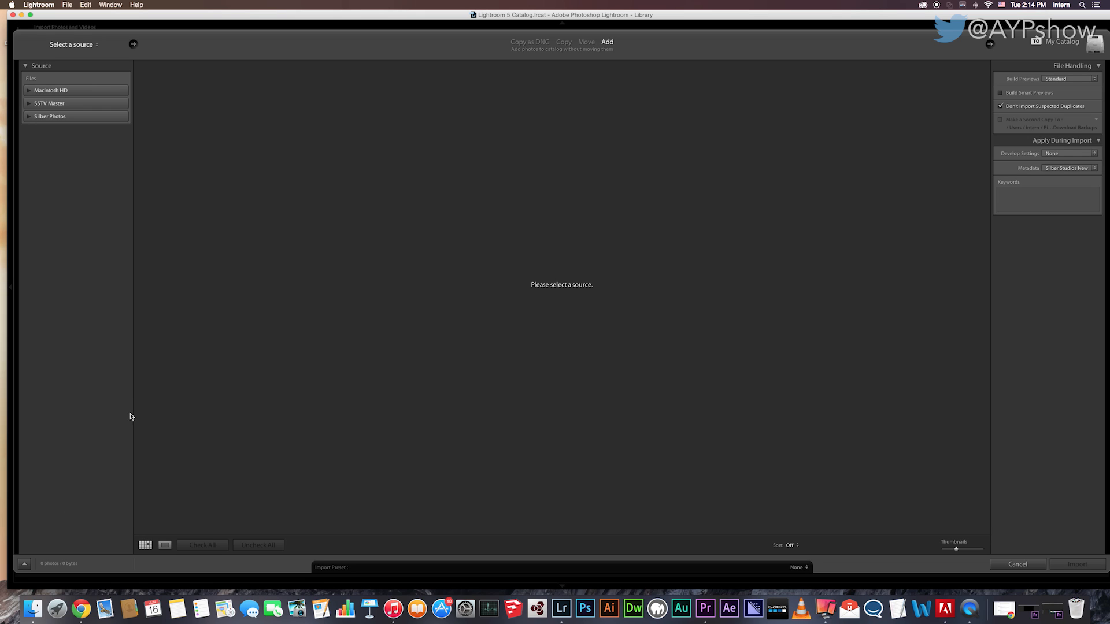
mouse_move(324, 168)
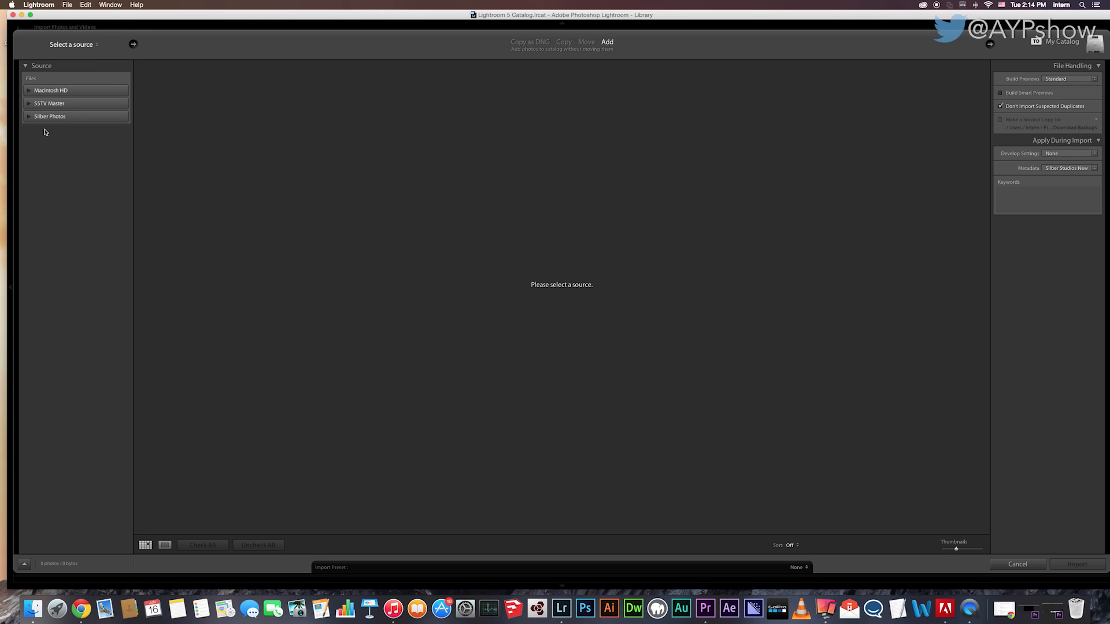
mouse_move(54, 126)
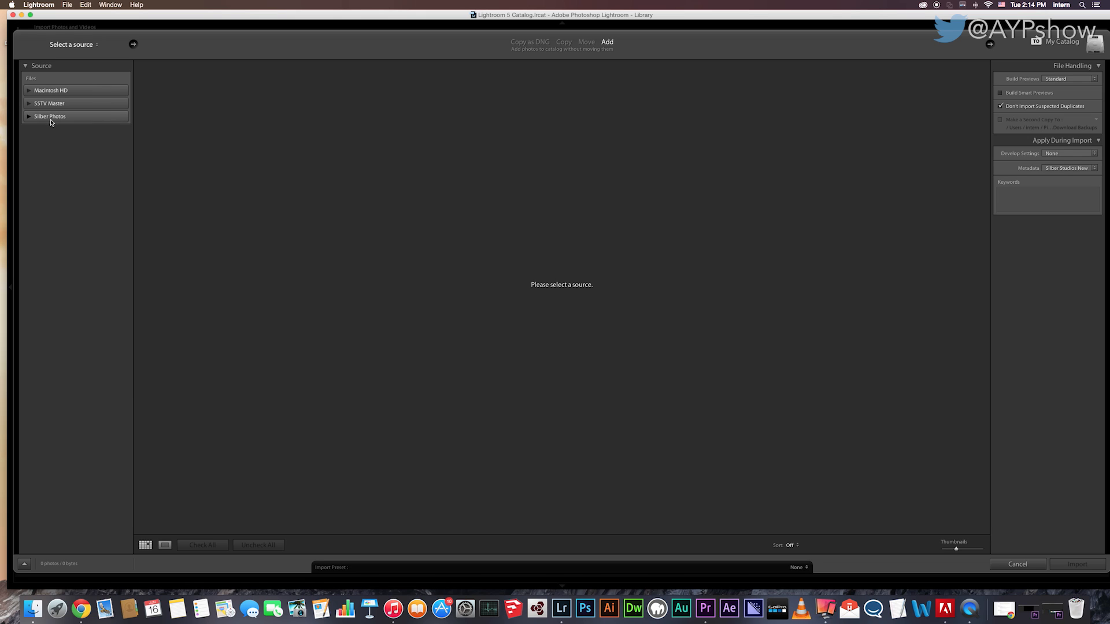
mouse_move(64, 118)
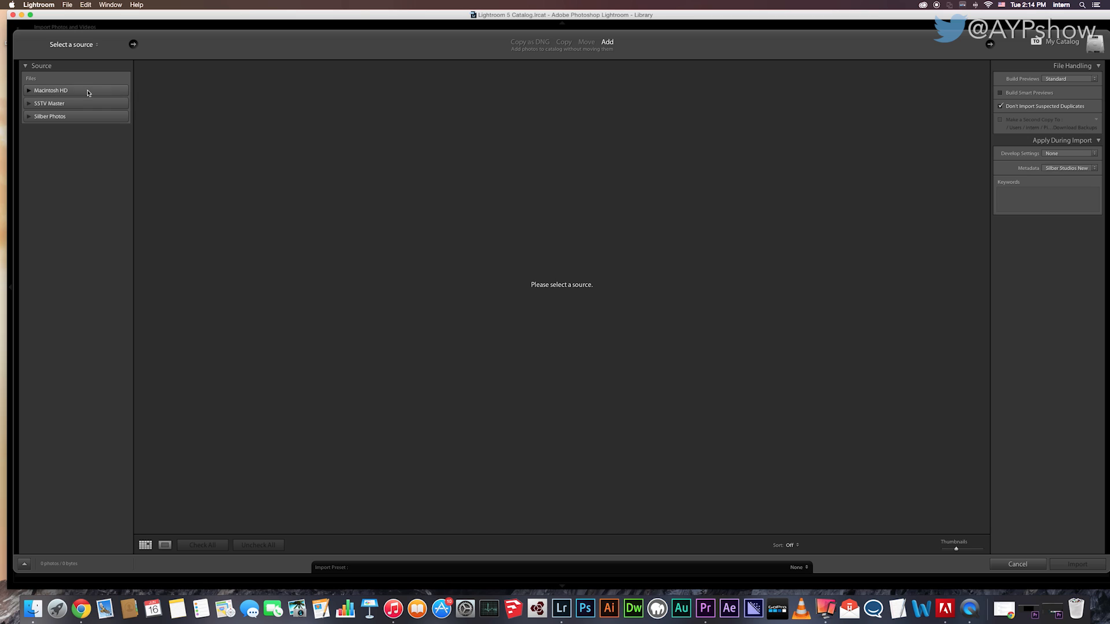
left_click(27, 90)
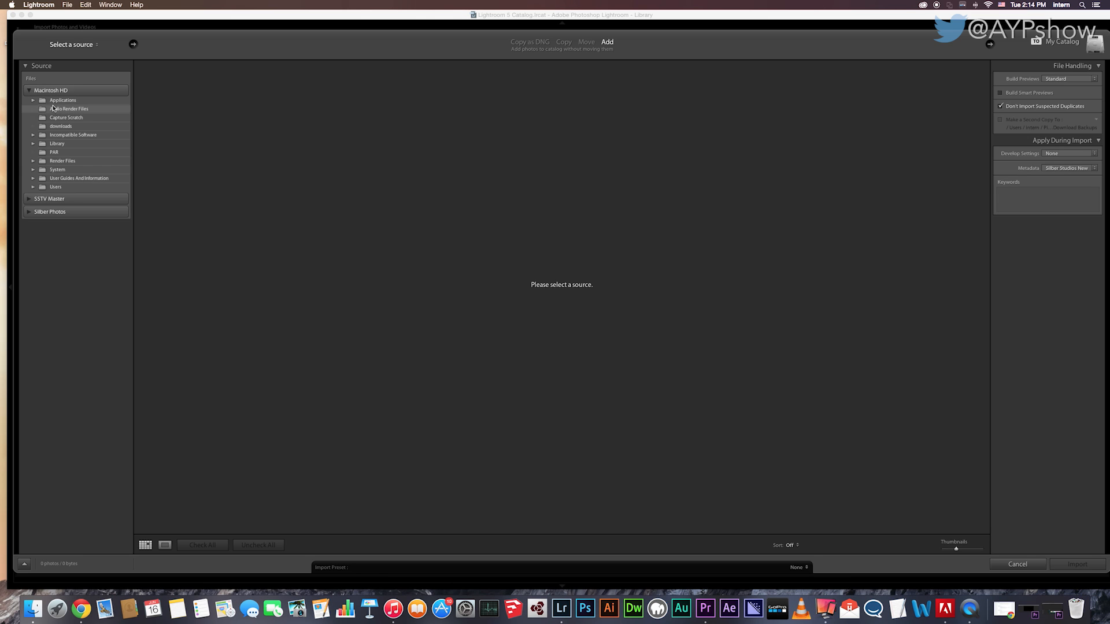
left_click(26, 91)
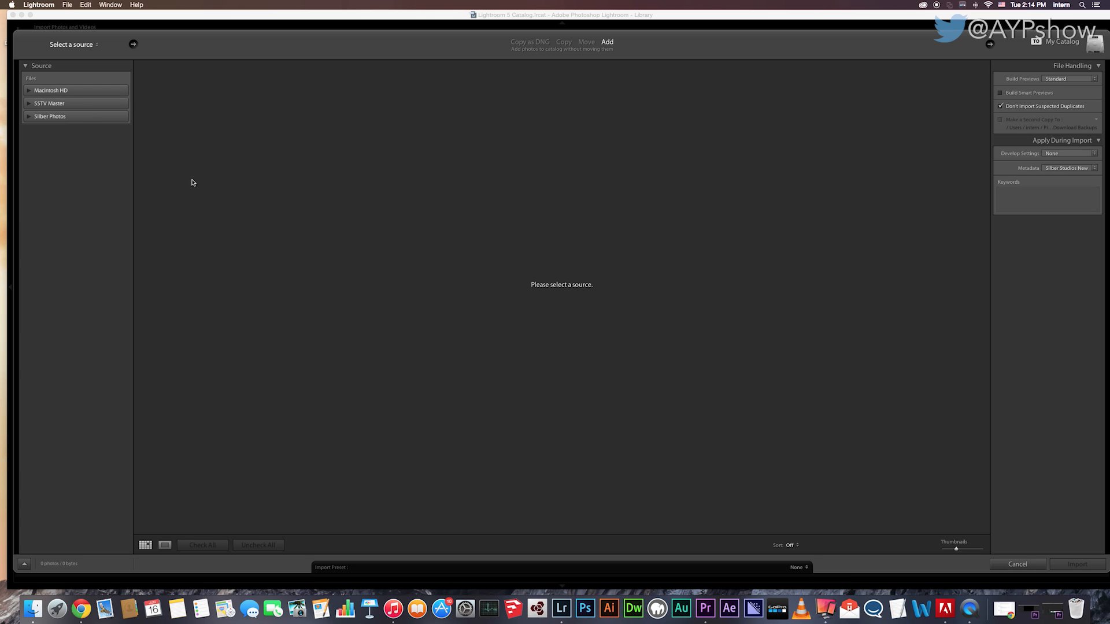
left_click(26, 116)
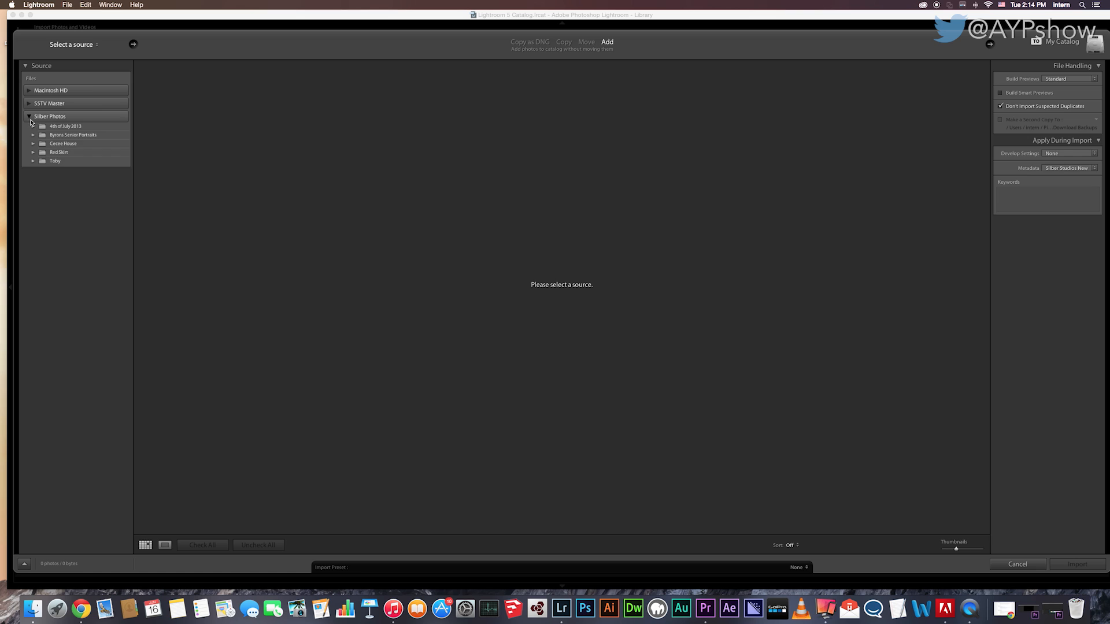
left_click(27, 116)
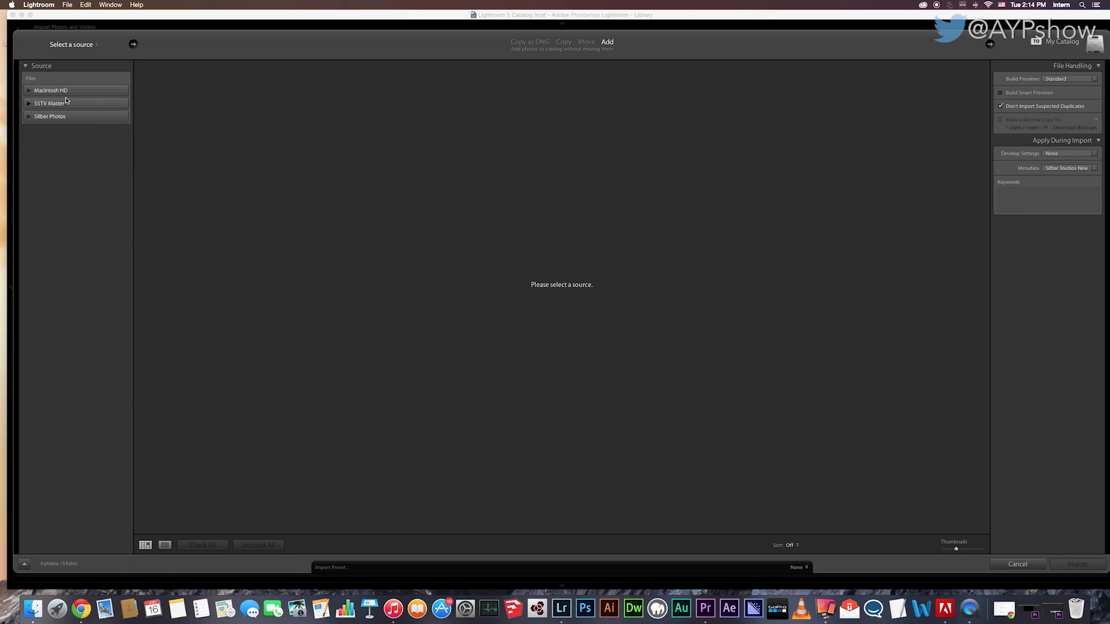
mouse_move(40, 128)
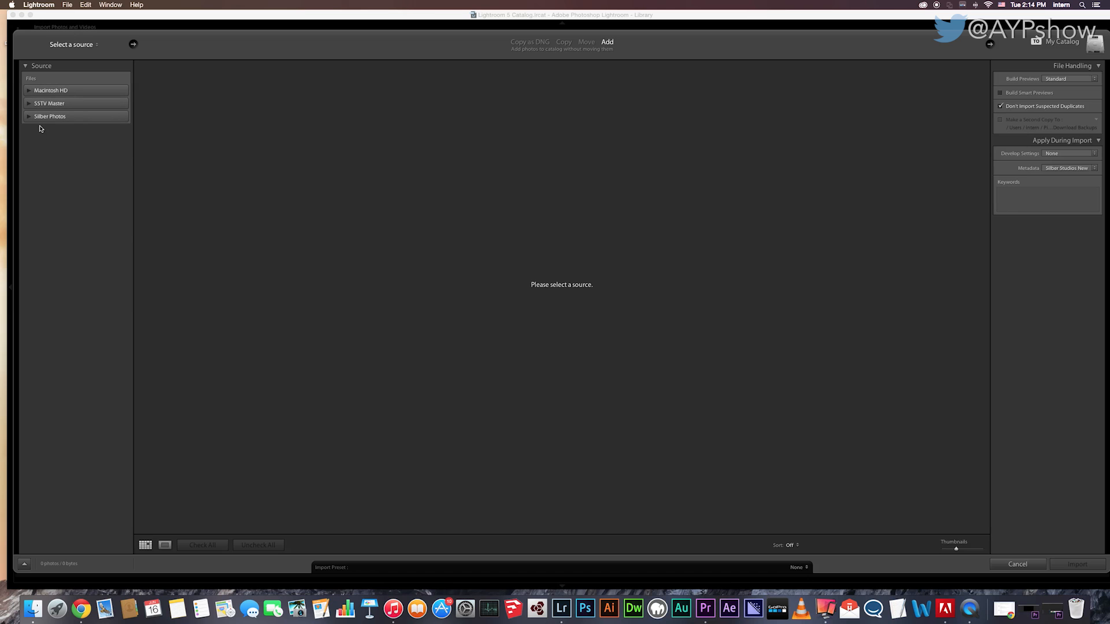
Choose Other Source from the source menu and search folders for 'des'
left_click(74, 45)
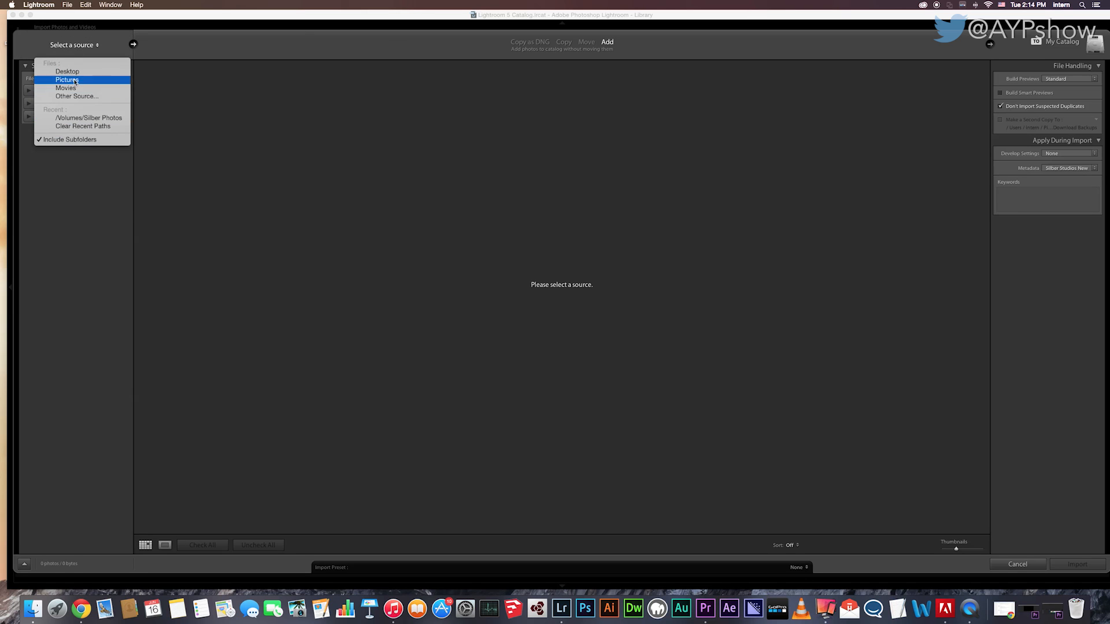
mouse_move(76, 96)
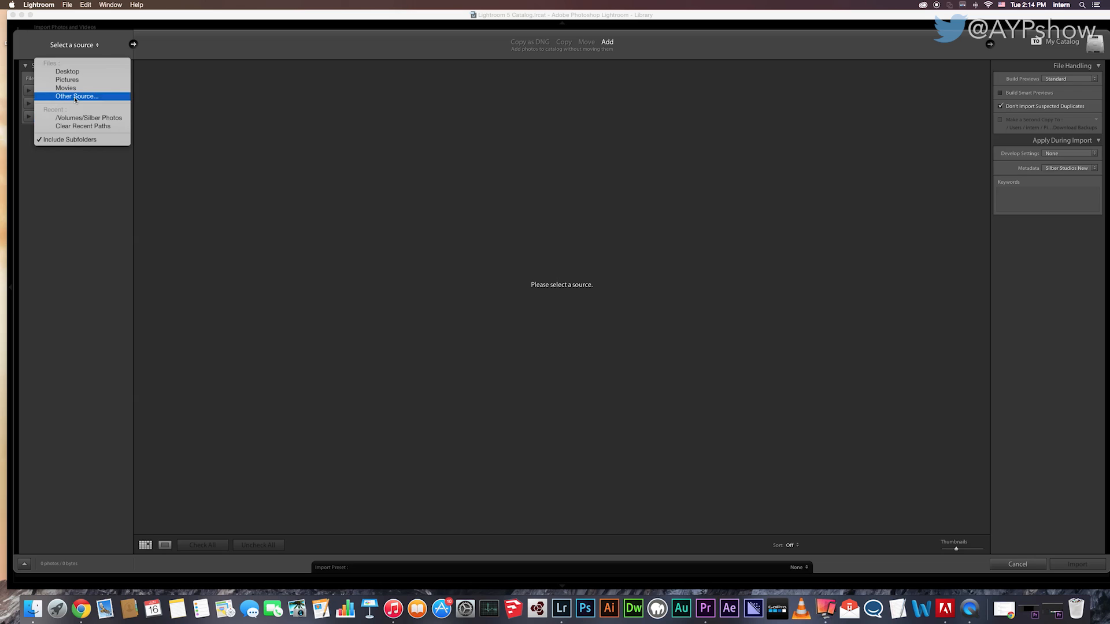
left_click(75, 96)
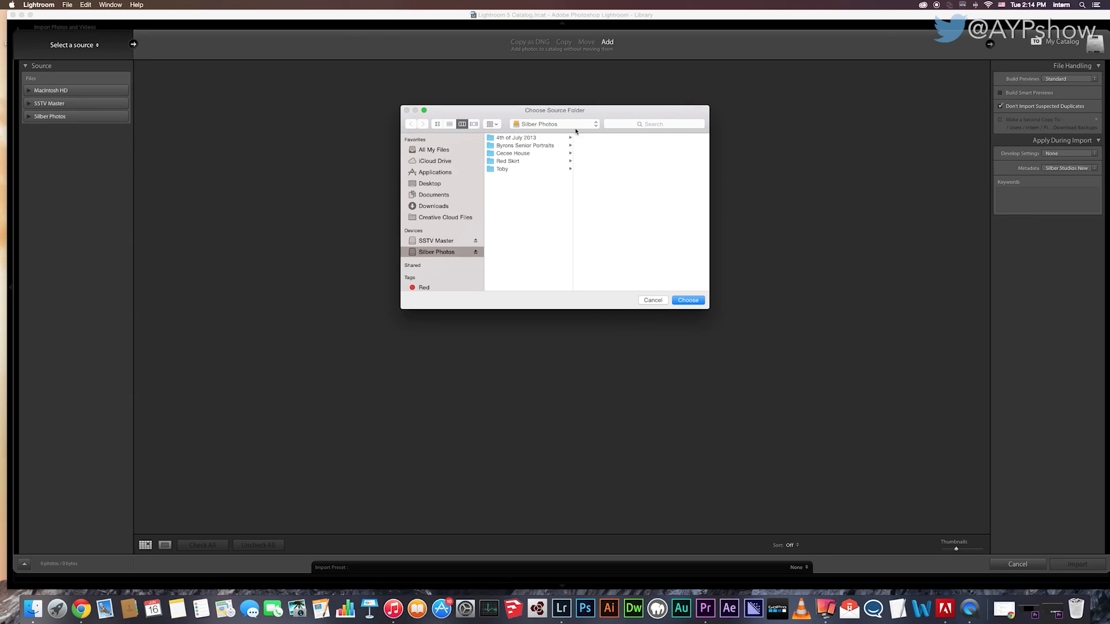
left_click(634, 124)
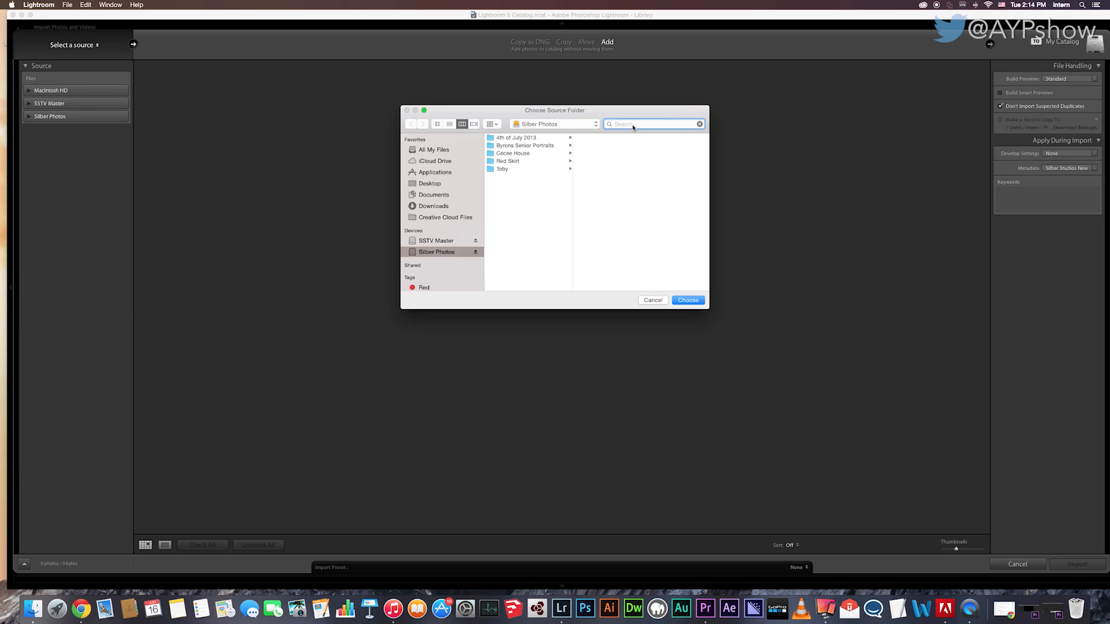
type("desktop")
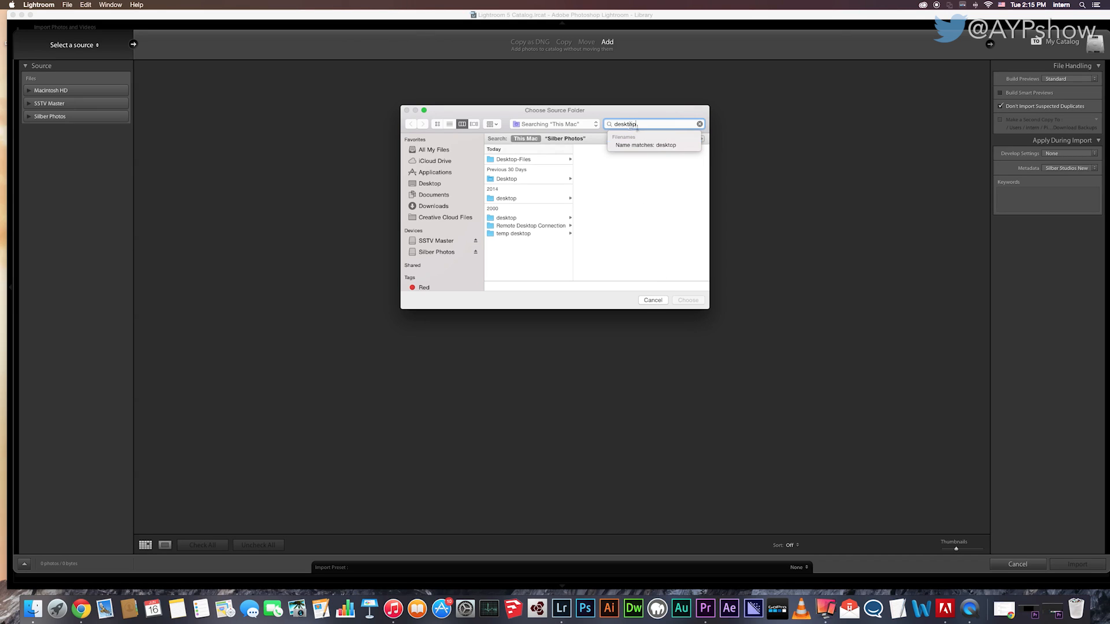
Cancel the folder picker and select the Silber Photos drive as the import source
left_click(653, 300)
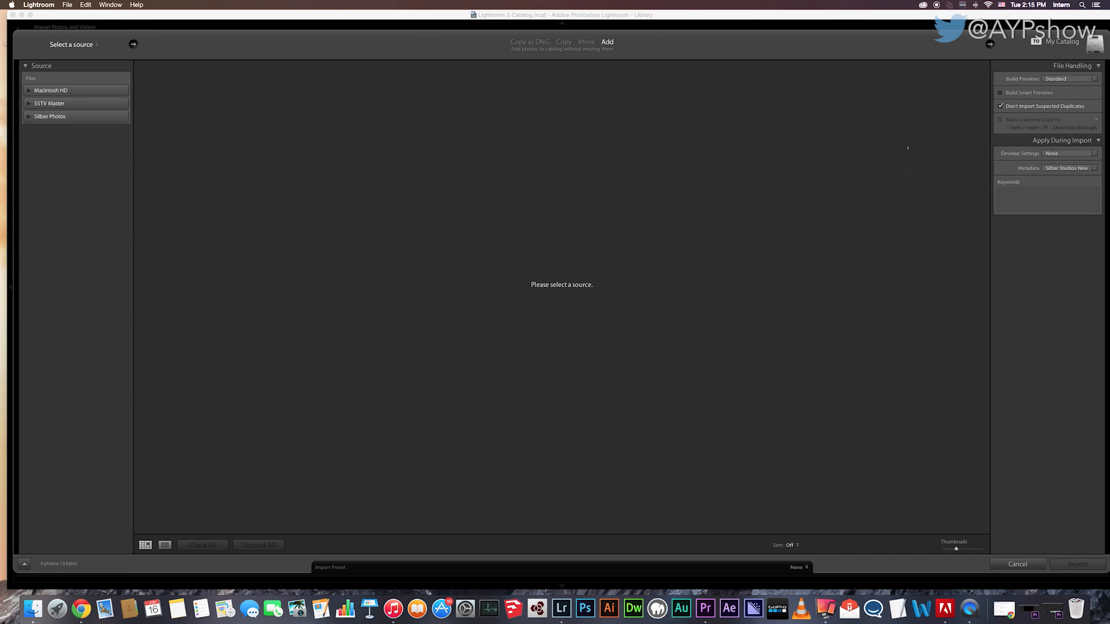
left_click(27, 116)
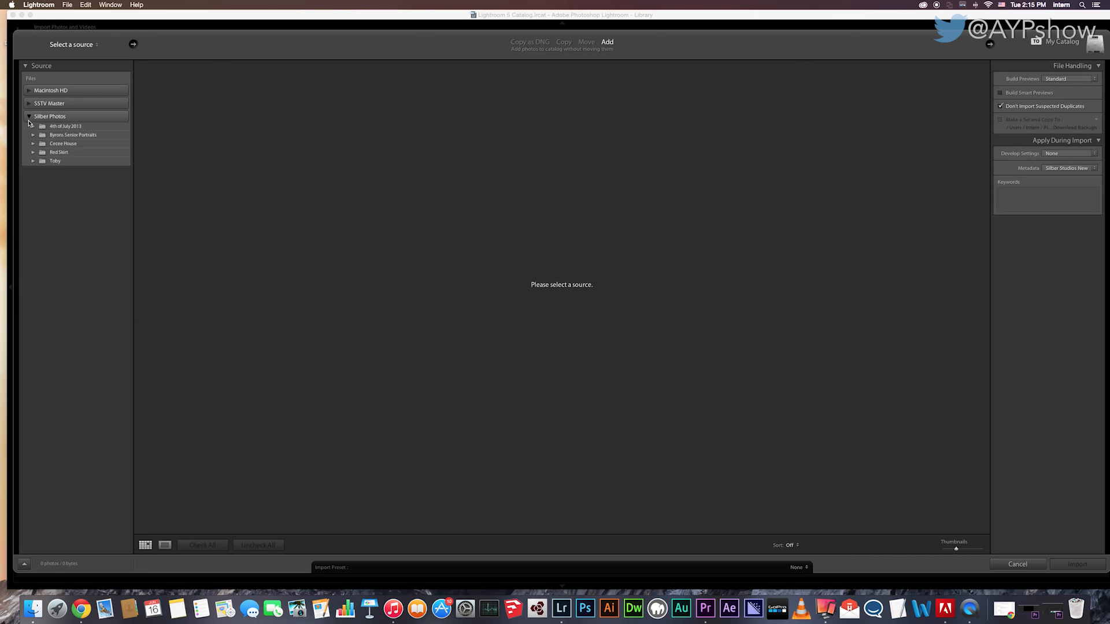
left_click(50, 116)
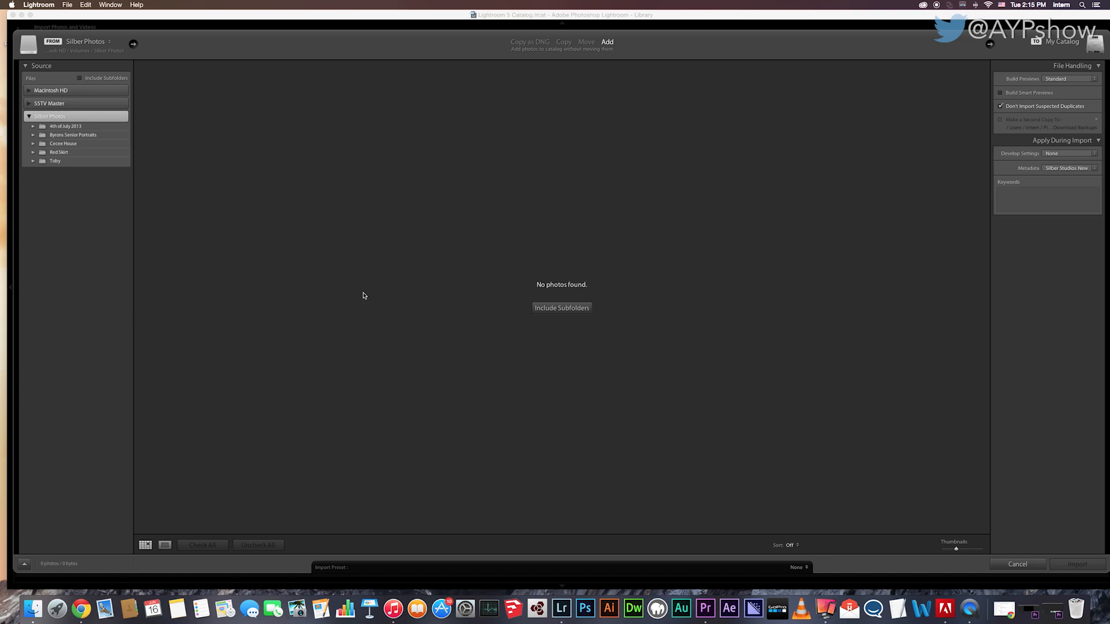
mouse_move(356, 245)
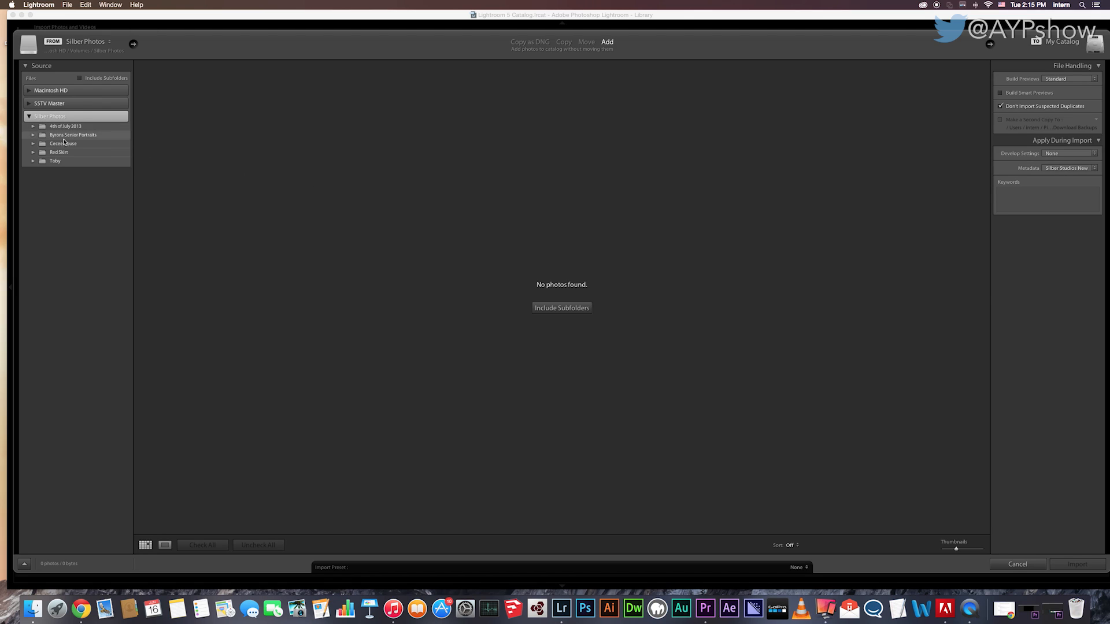
mouse_move(59, 162)
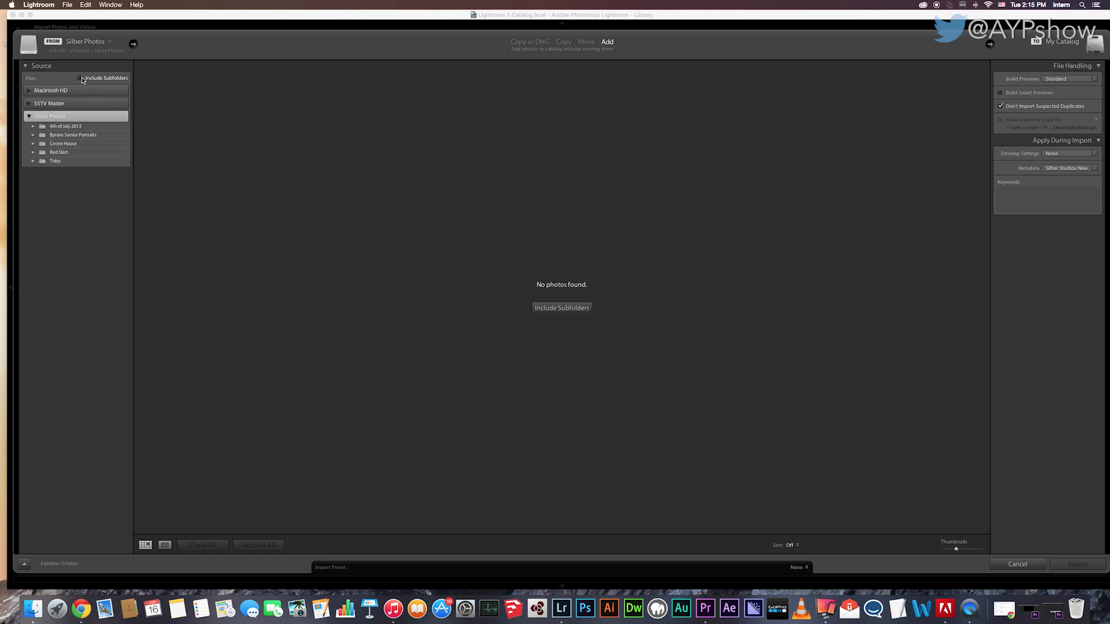
left_click(81, 78)
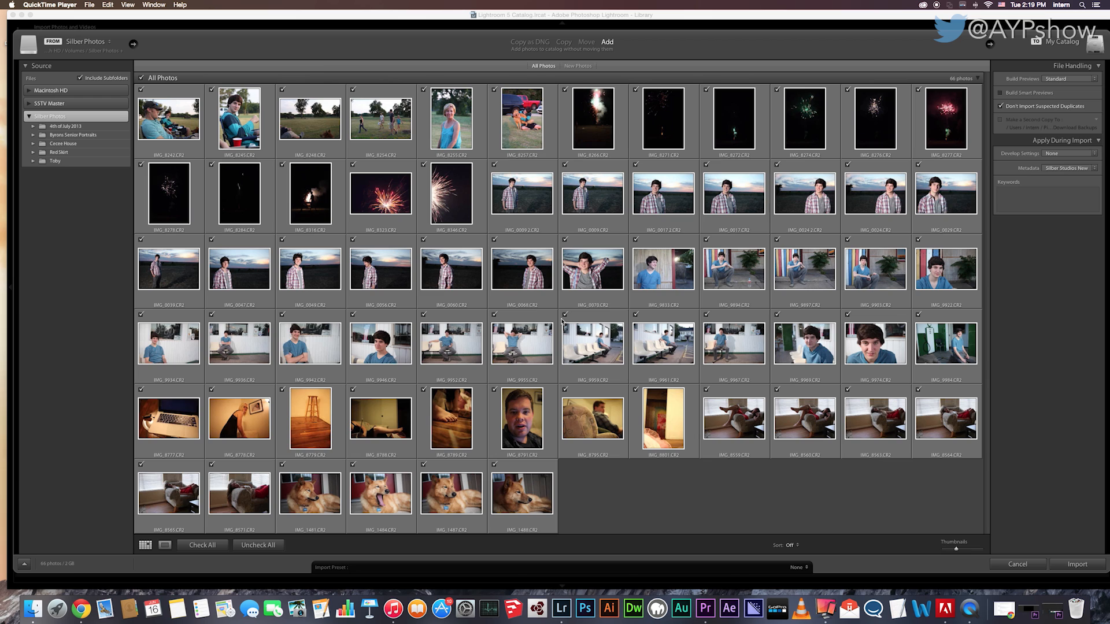
mouse_move(630, 164)
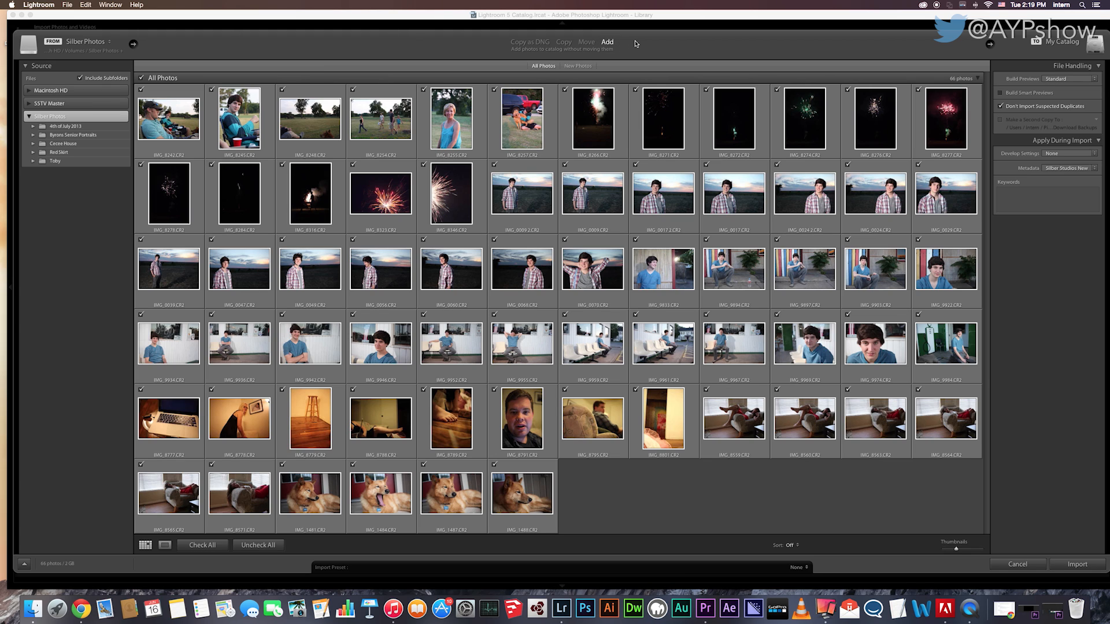
left_click(563, 42)
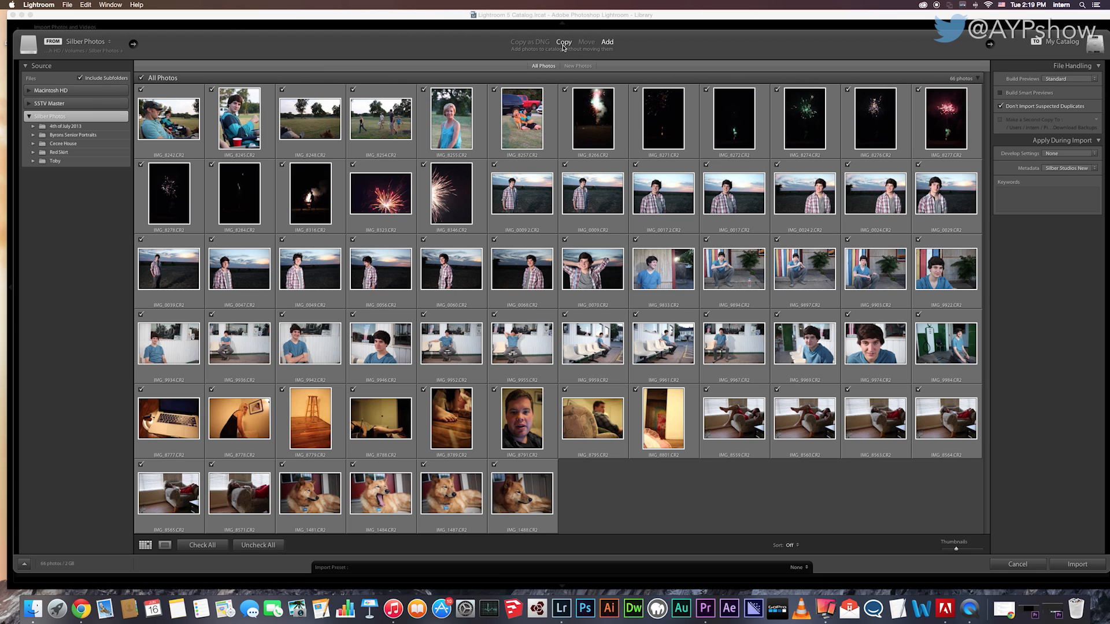
left_click(588, 42)
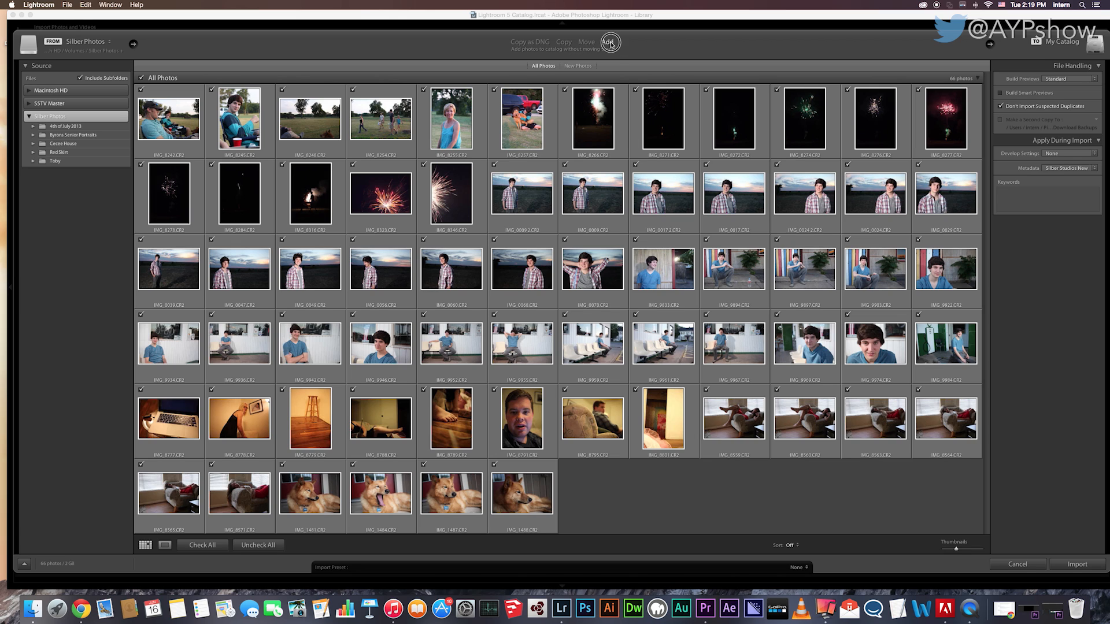
left_click(608, 42)
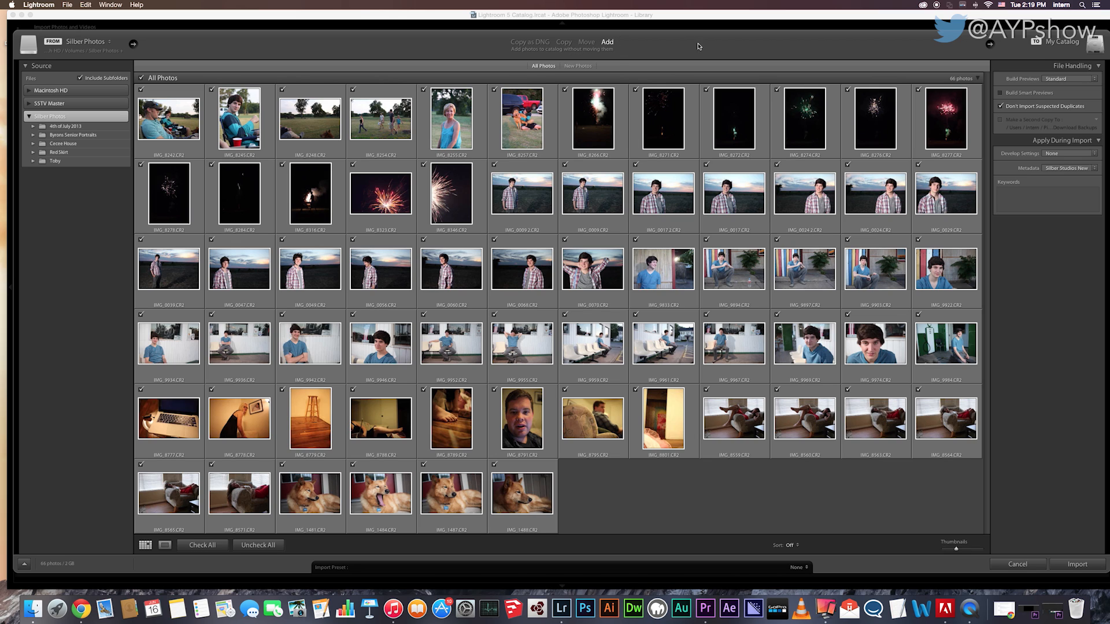
mouse_move(701, 104)
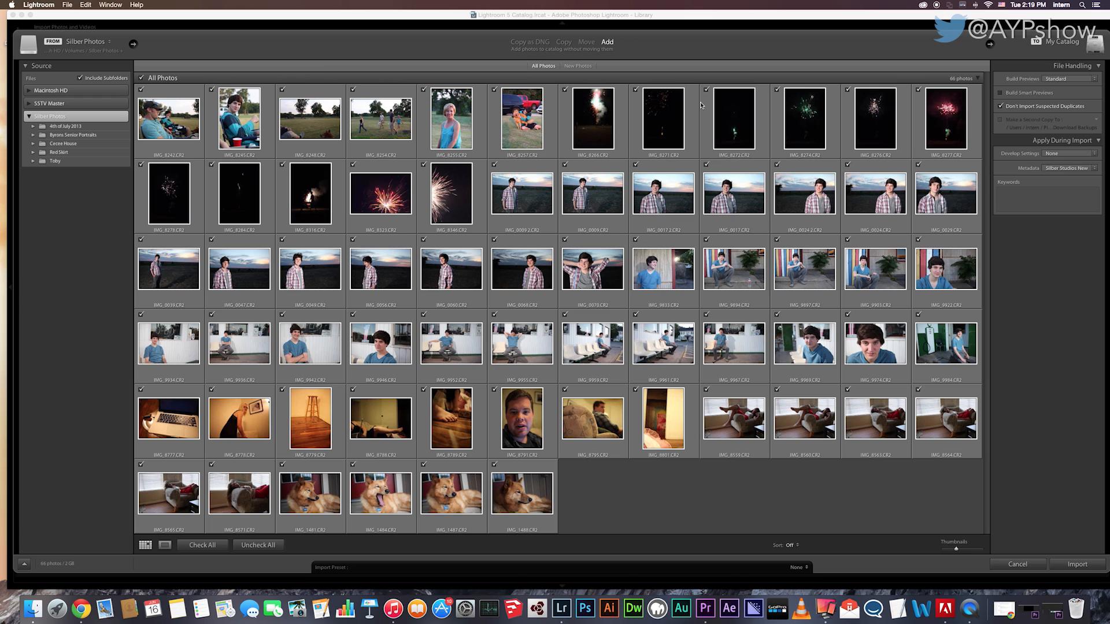
mouse_move(892, 110)
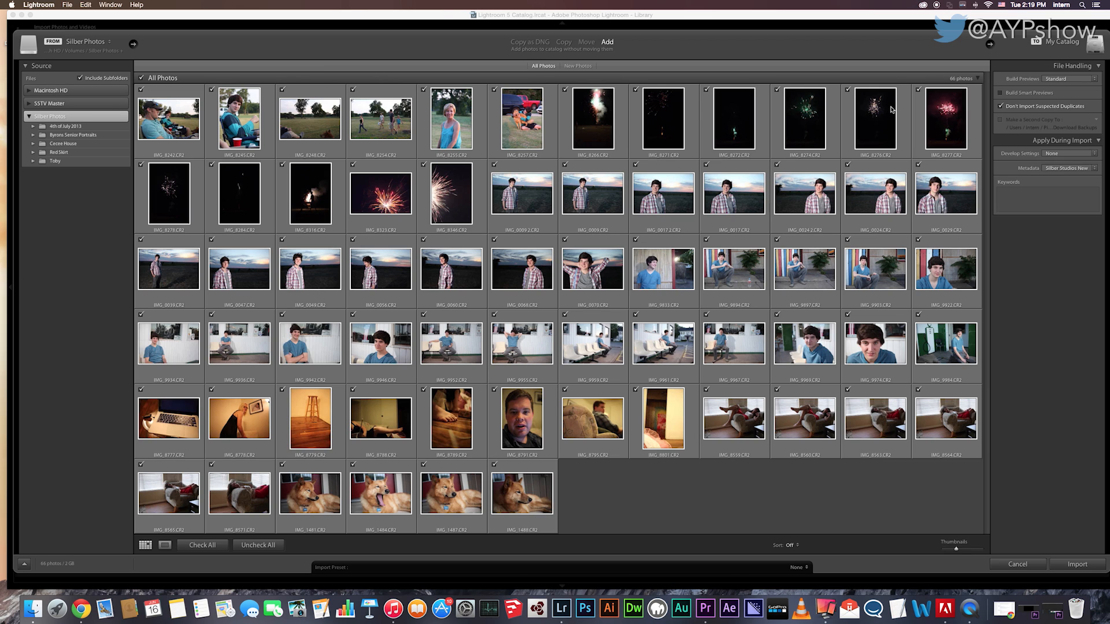
mouse_move(891, 109)
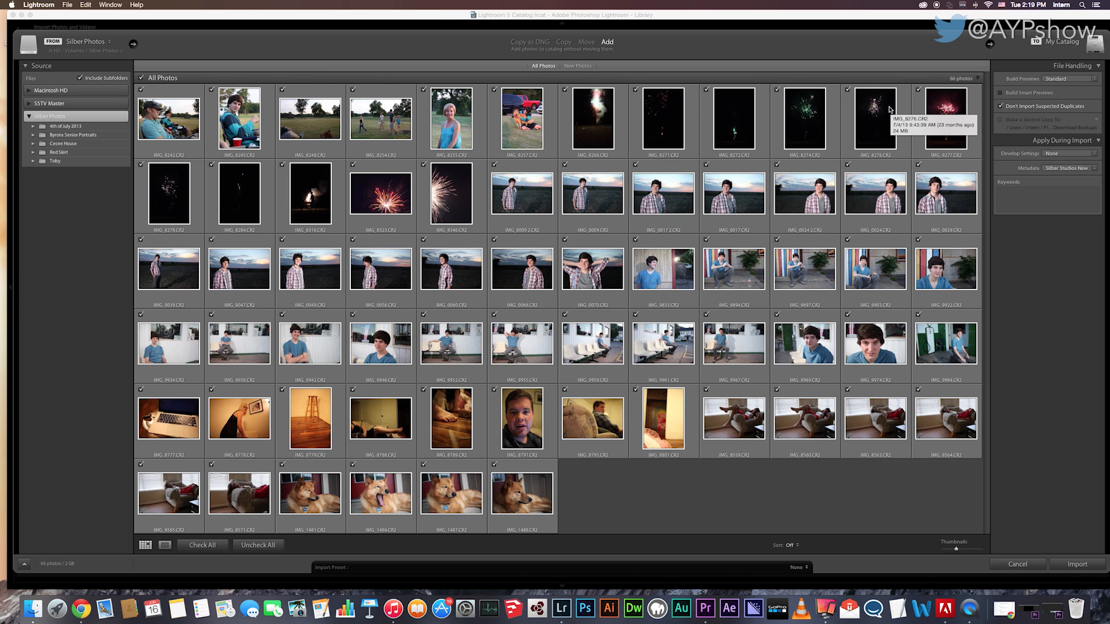
mouse_move(793, 71)
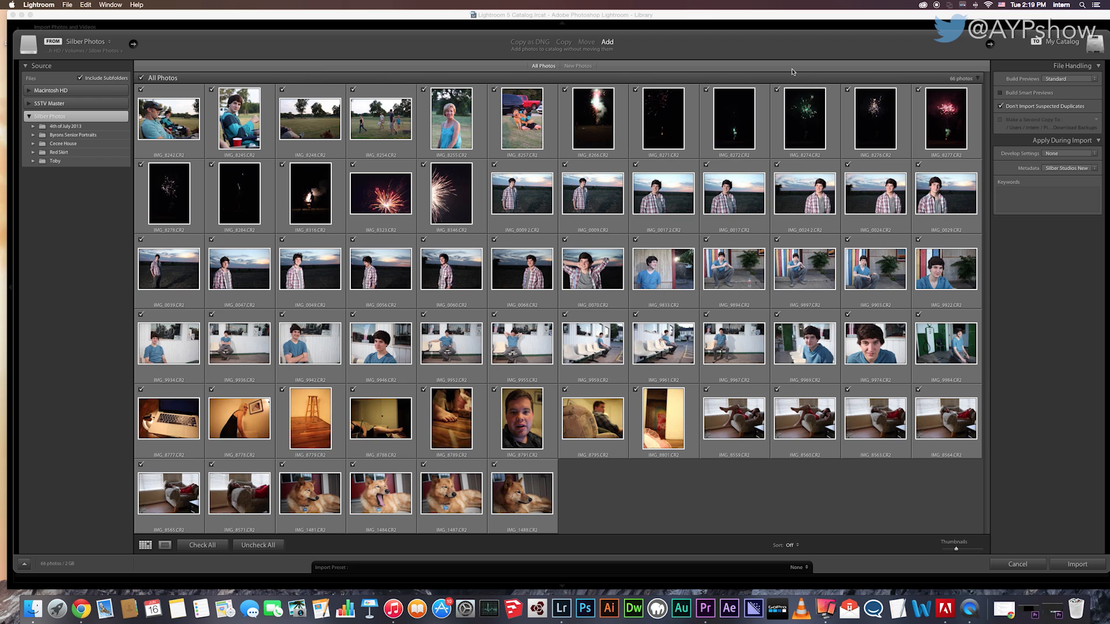
mouse_move(670, 142)
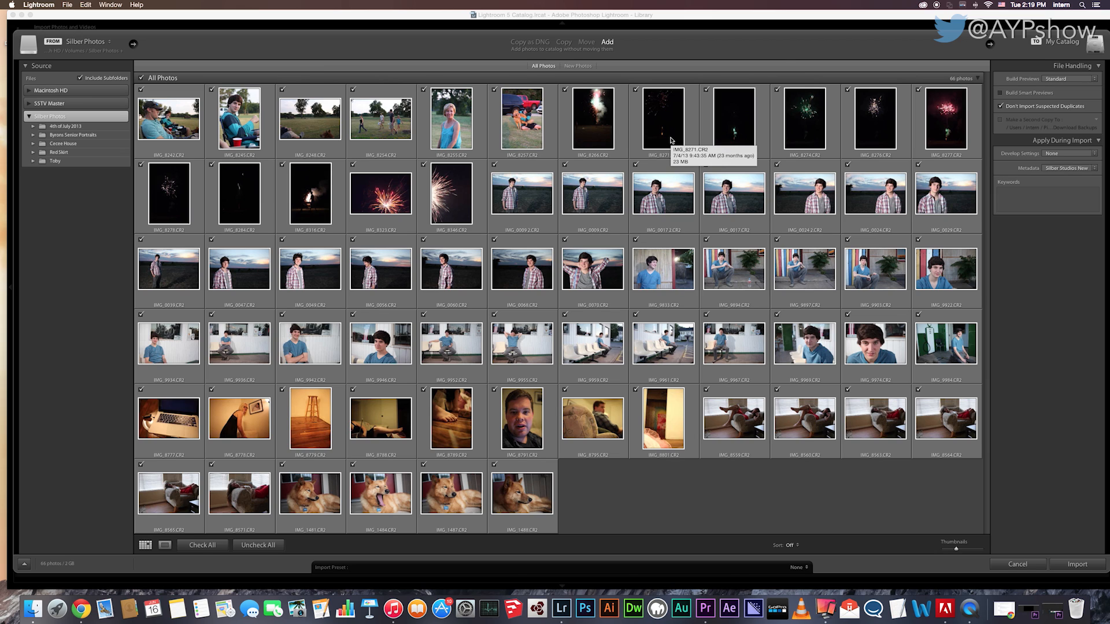
mouse_move(276, 539)
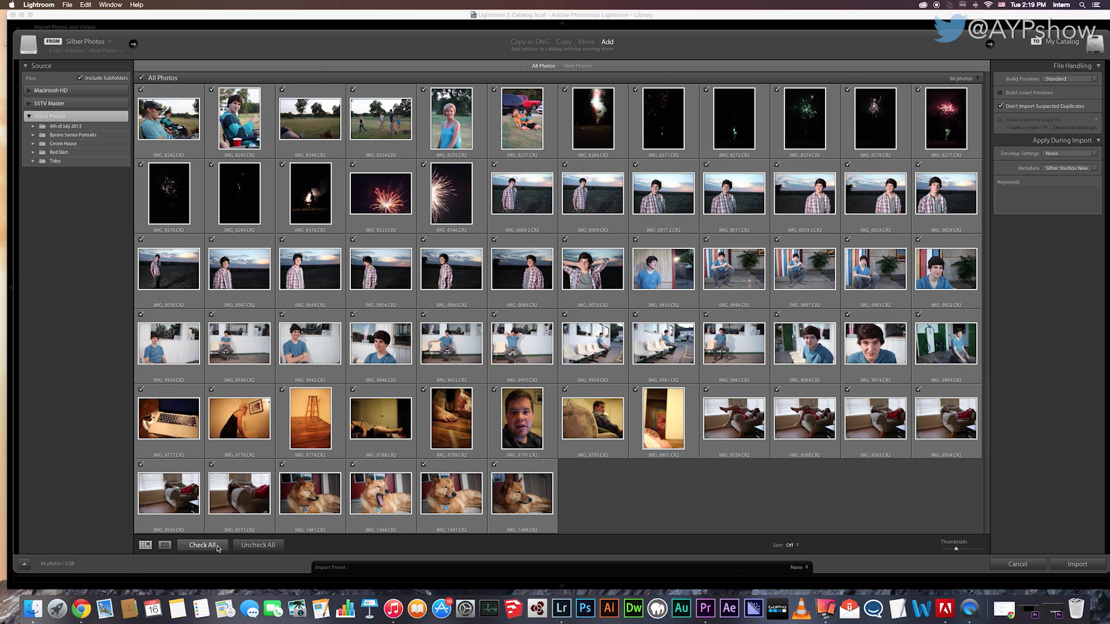
left_click(257, 544)
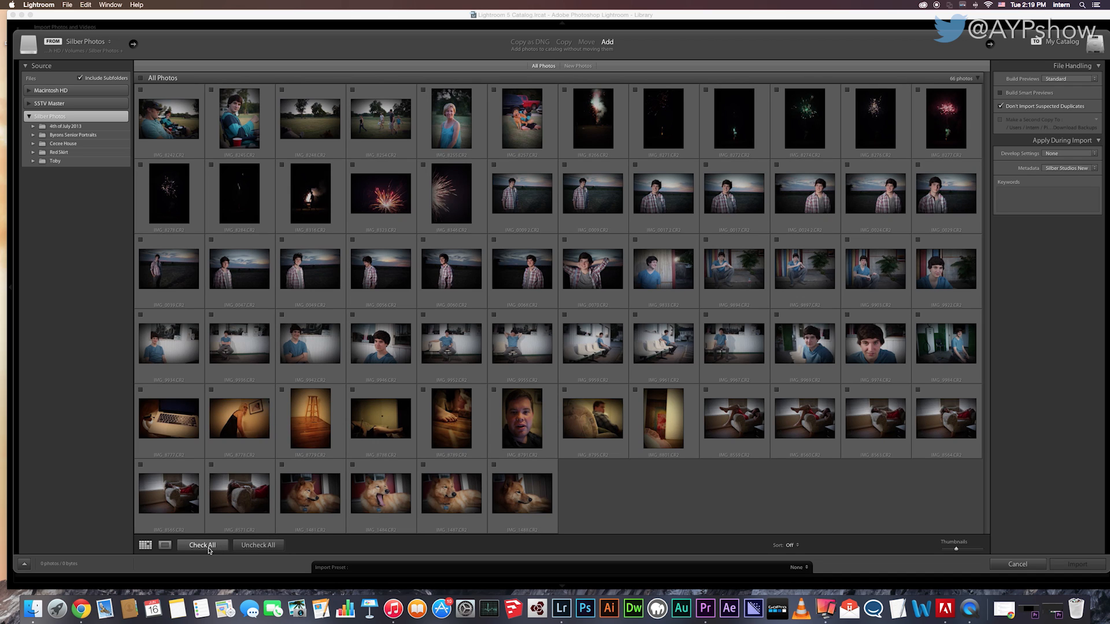
left_click(202, 545)
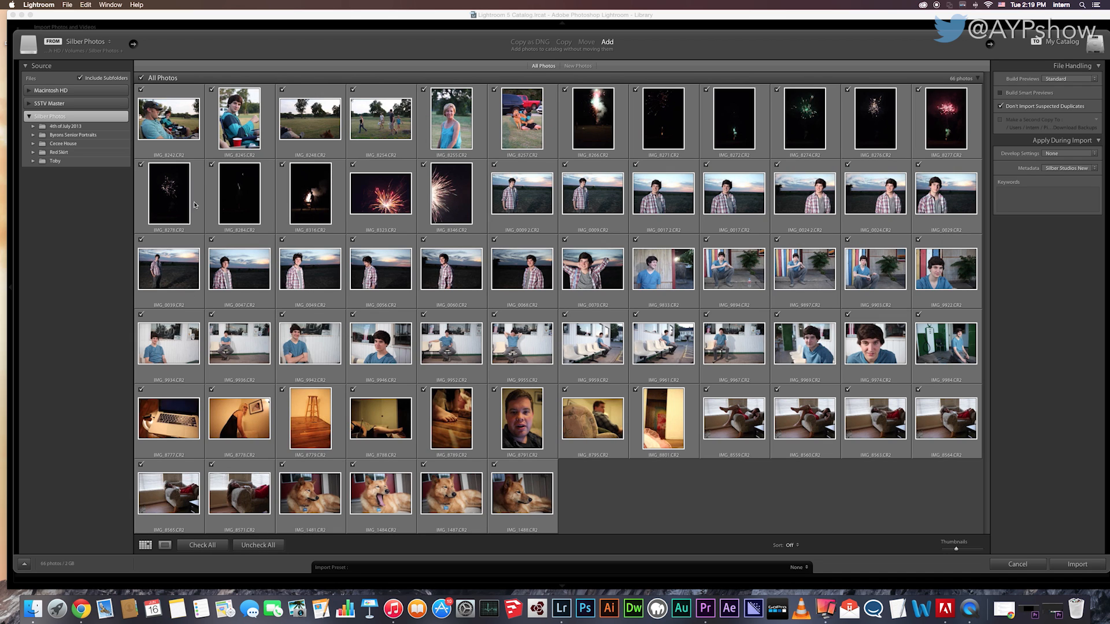
mouse_move(127, 443)
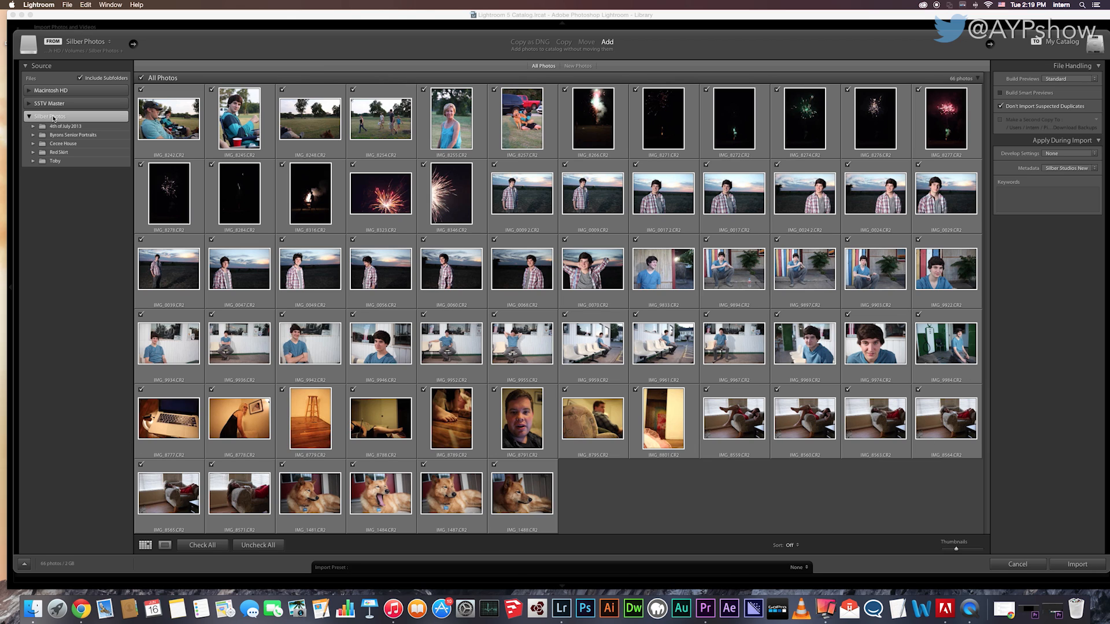
mouse_move(274, 272)
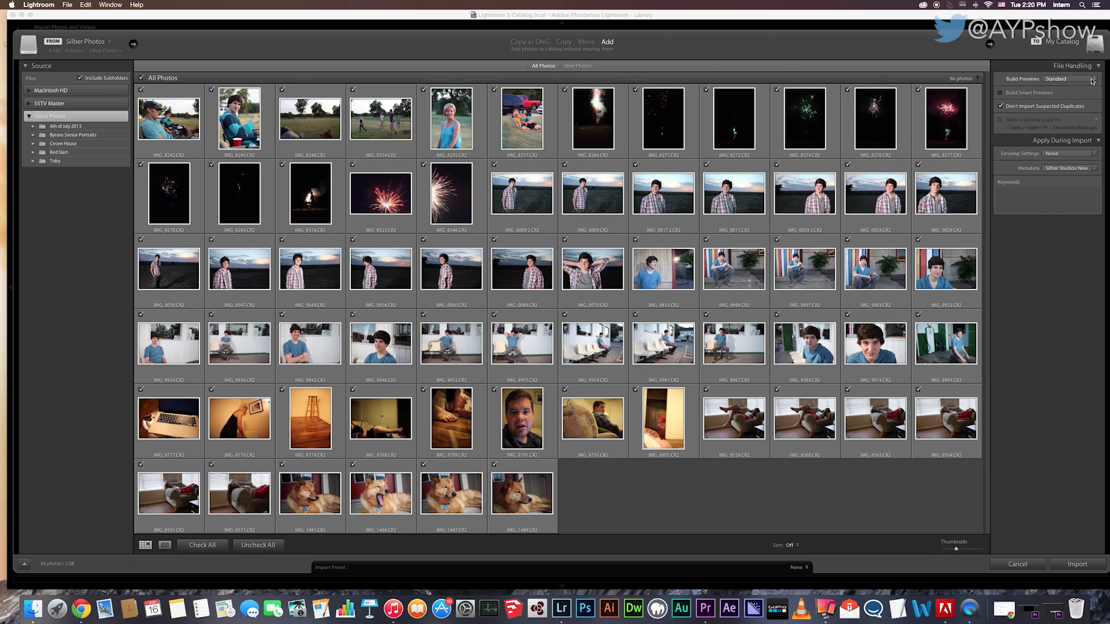
left_click(1094, 79)
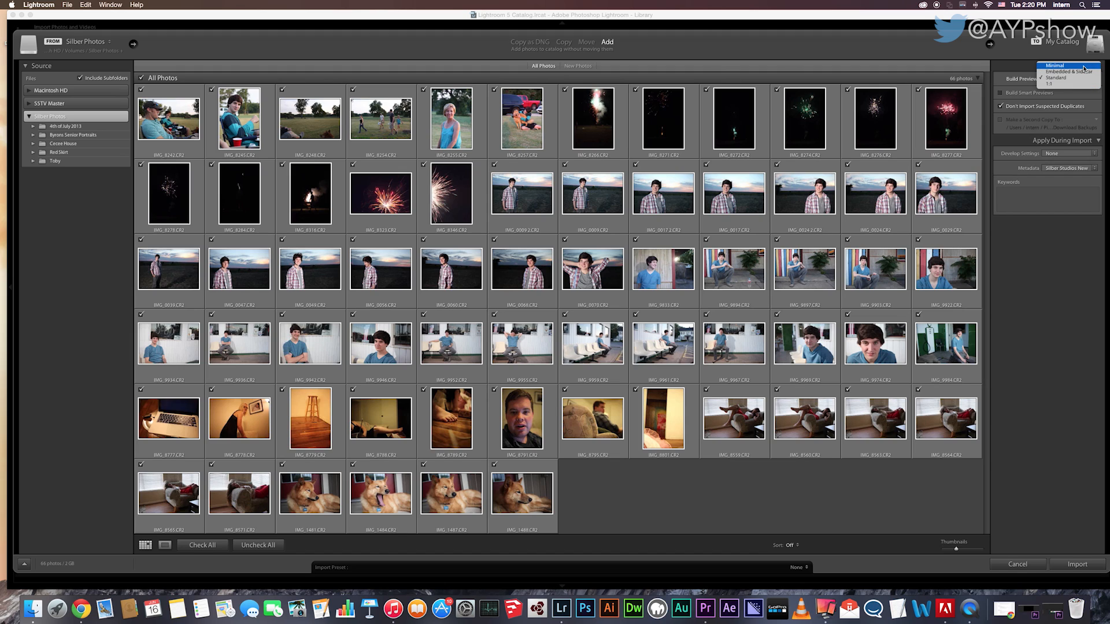
mouse_move(1060, 94)
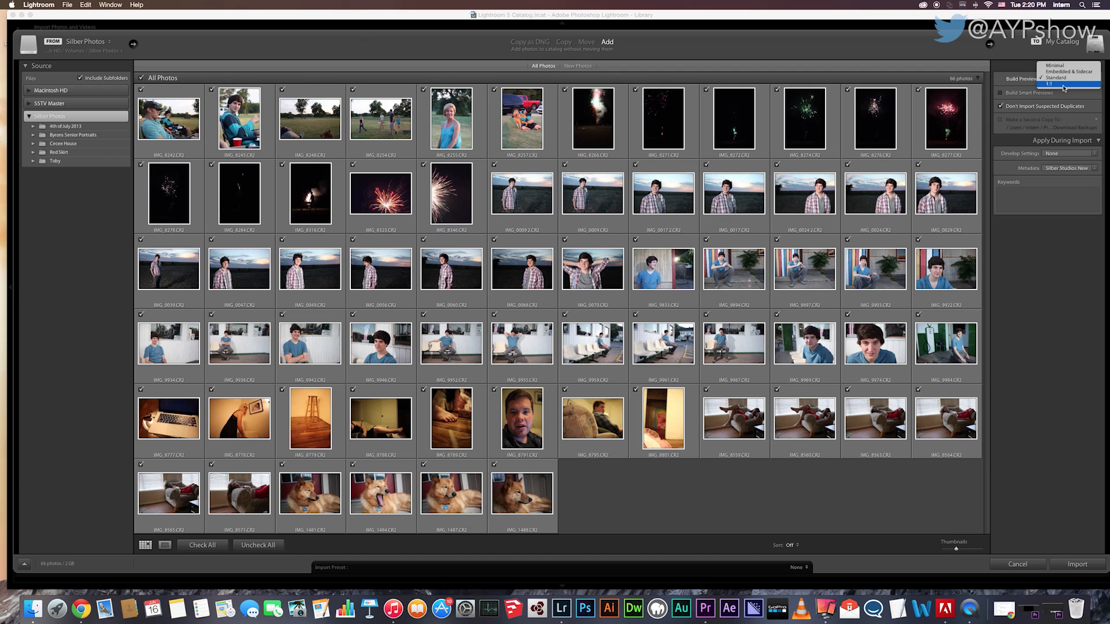
mouse_move(1072, 74)
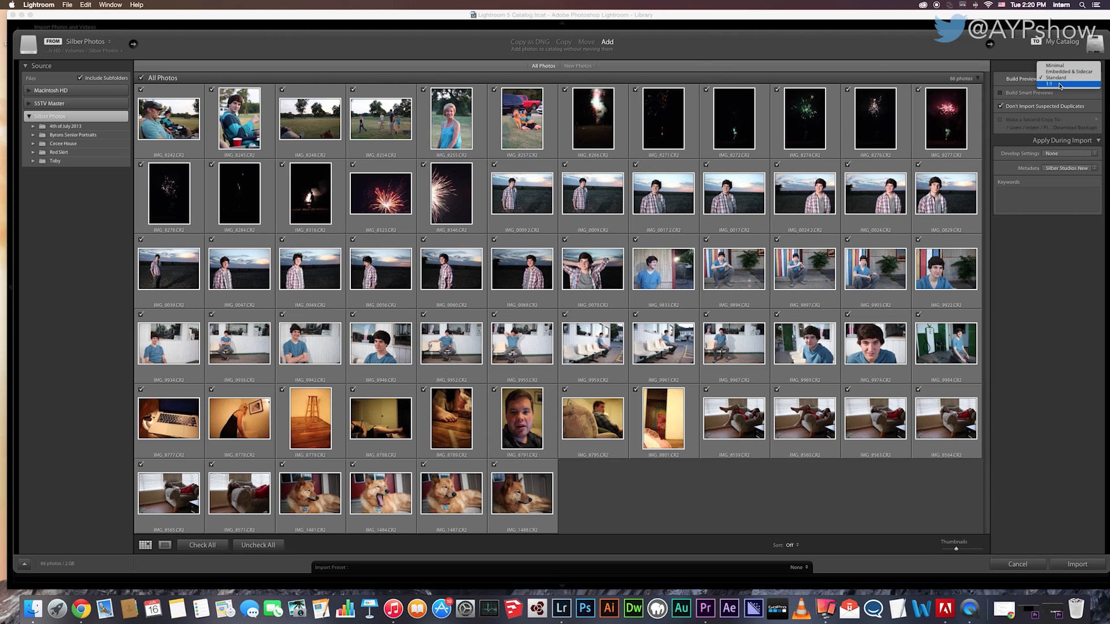
left_click(1066, 79)
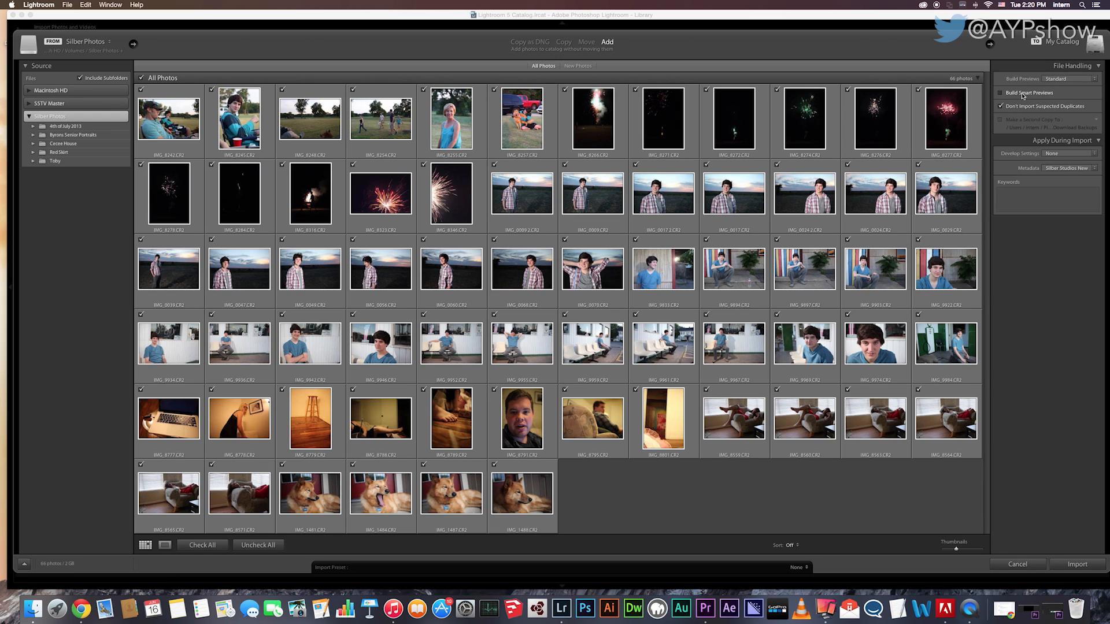
left_click(998, 93)
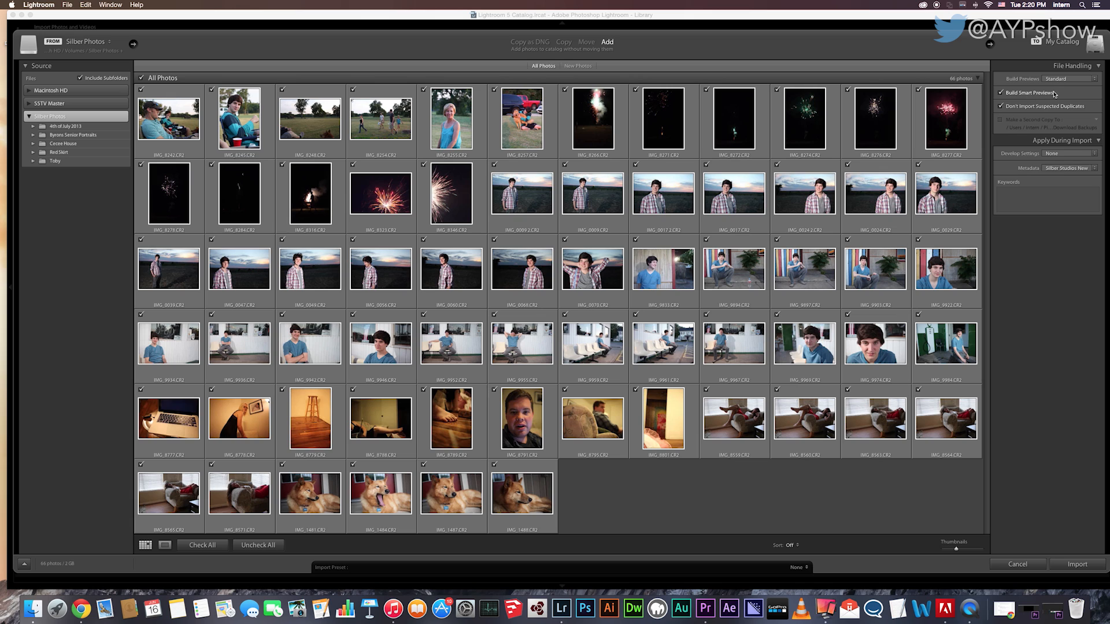
left_click(998, 92)
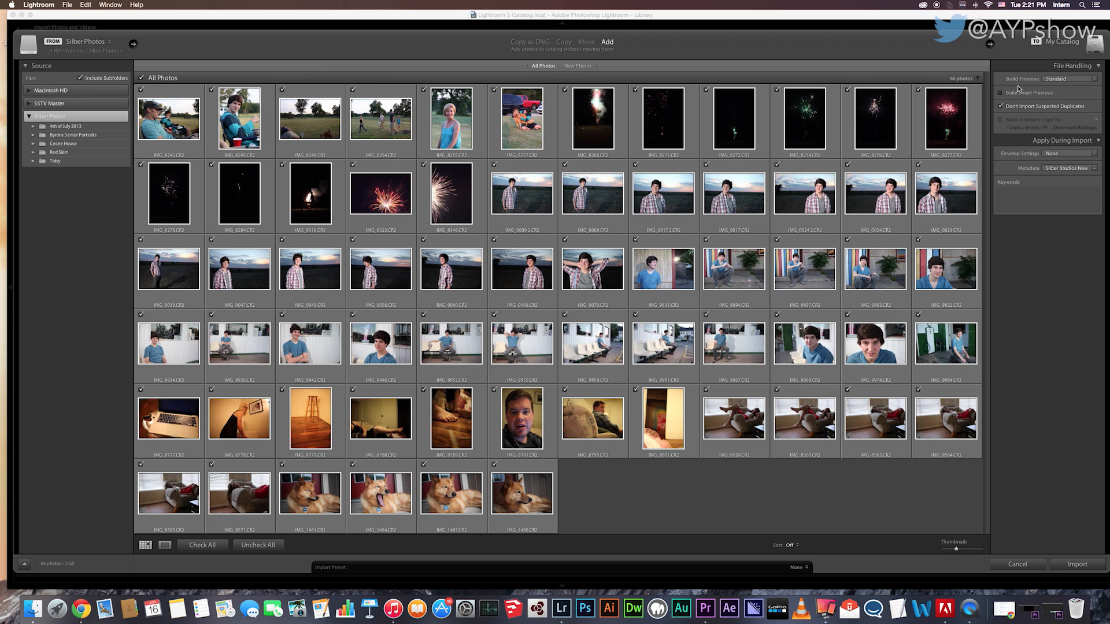
left_click(1000, 93)
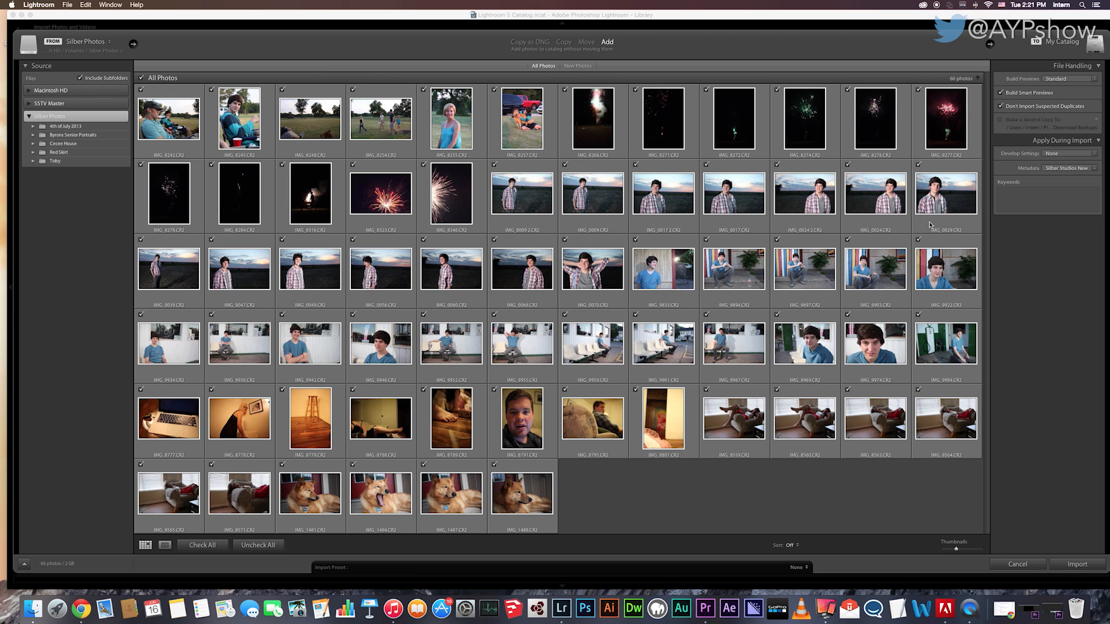
mouse_move(789, 289)
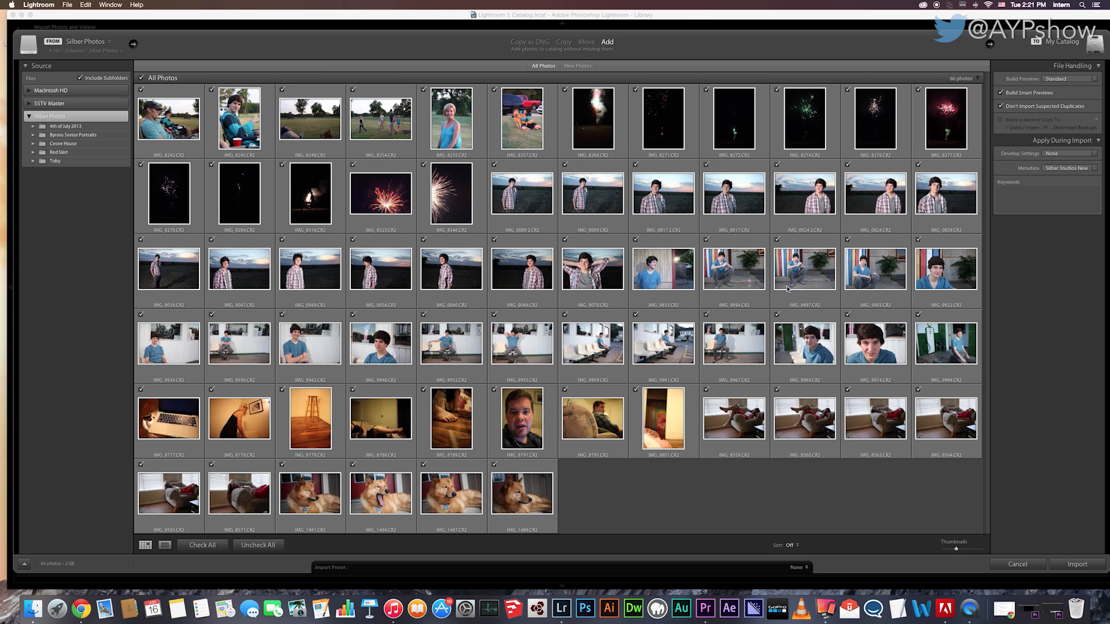
mouse_move(752, 339)
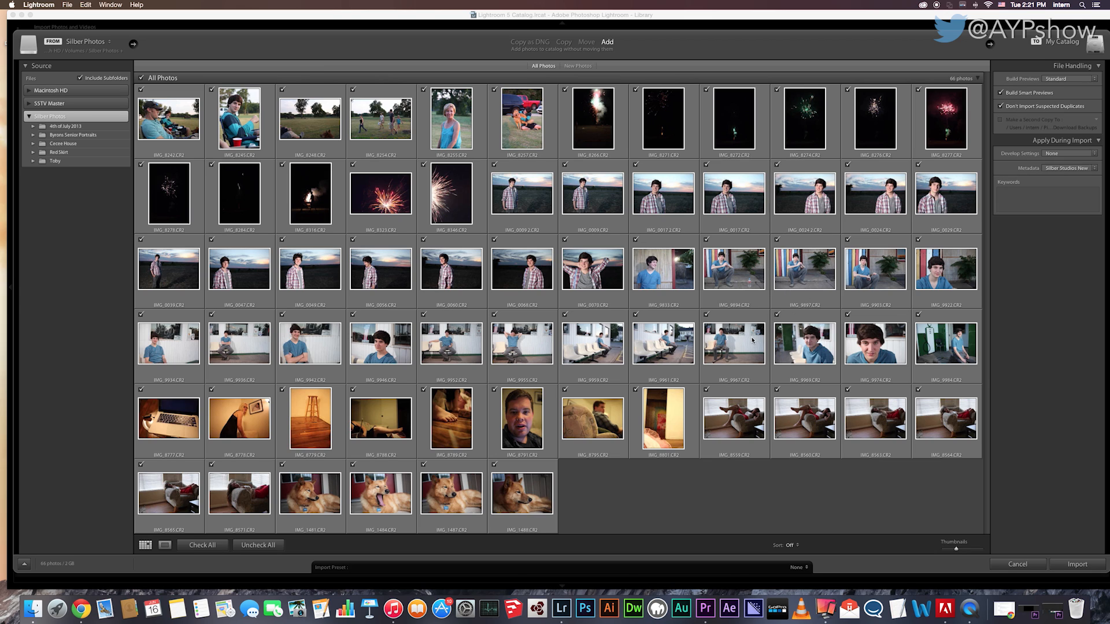
mouse_move(986, 322)
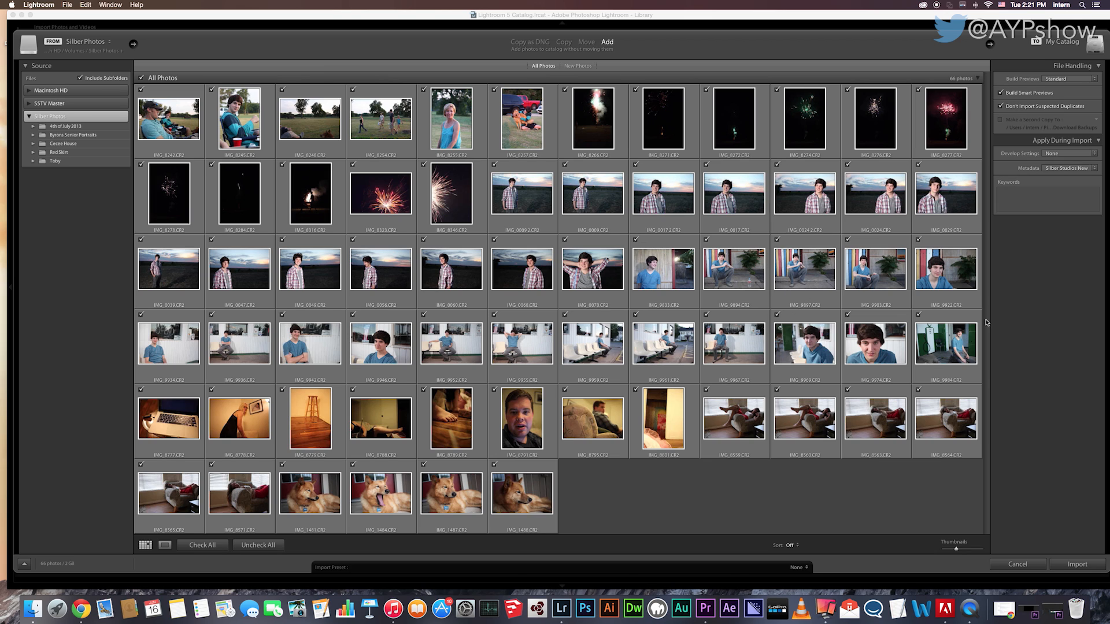
left_click(1000, 92)
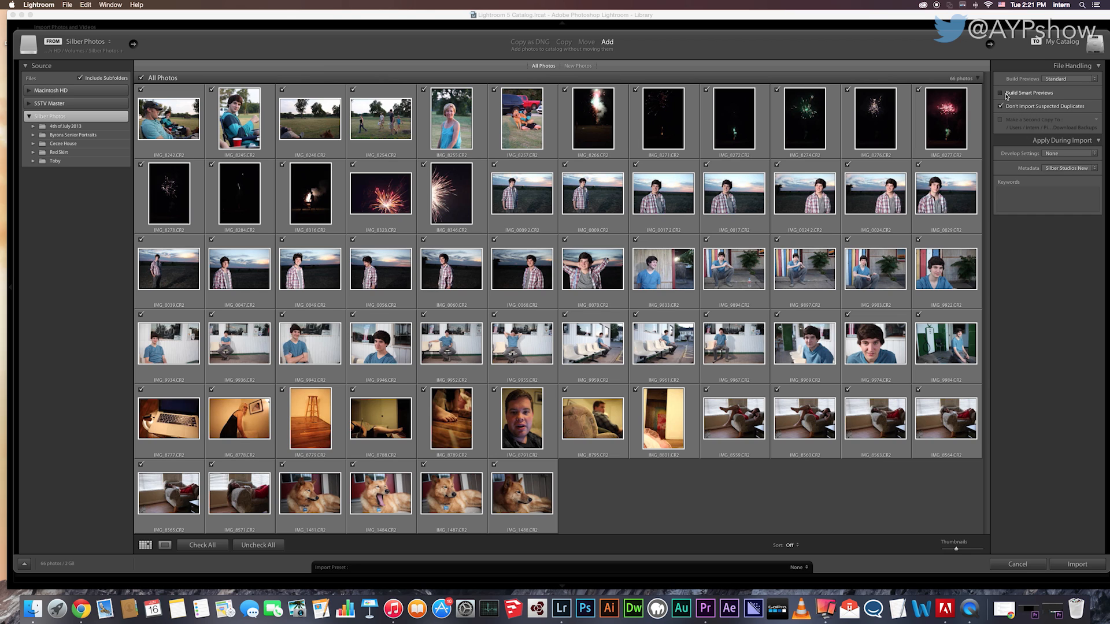
left_click(998, 92)
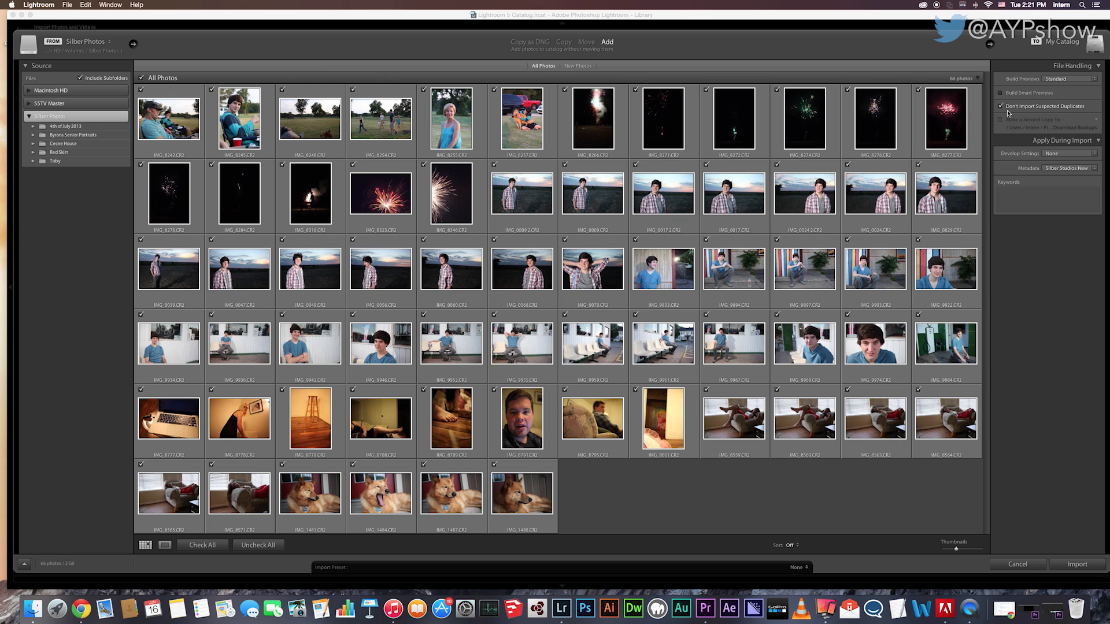
left_click(998, 106)
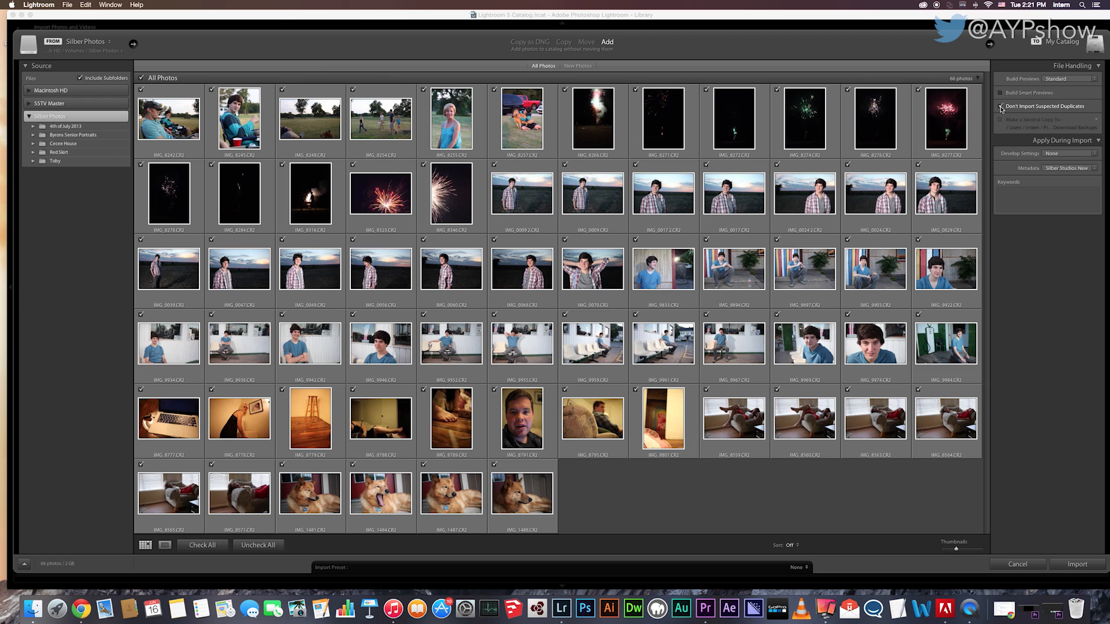
left_click(998, 106)
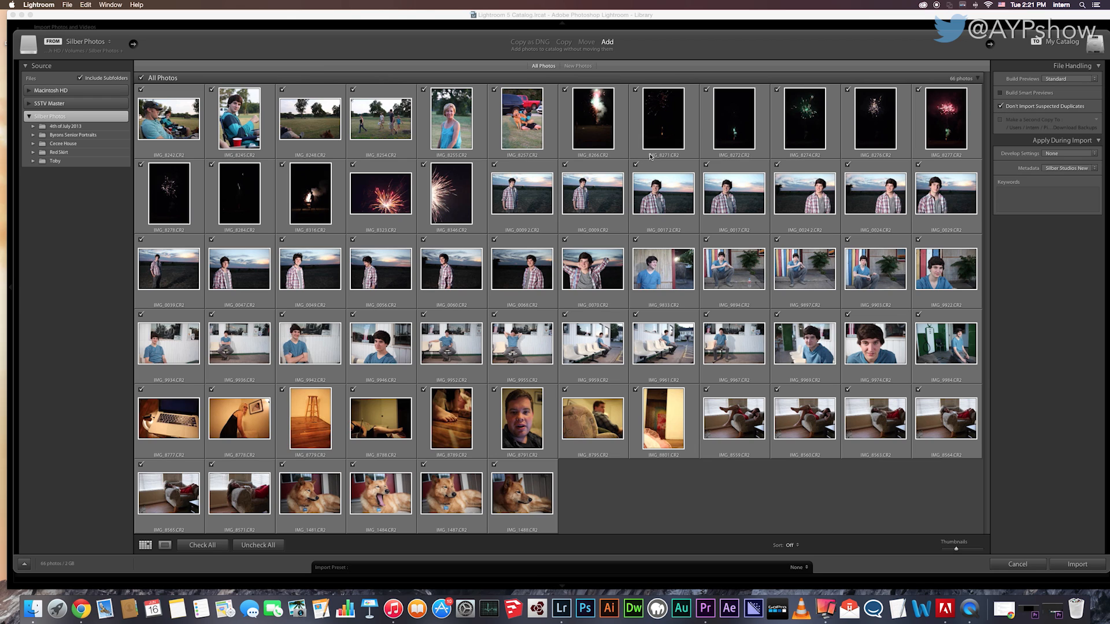
mouse_move(719, 159)
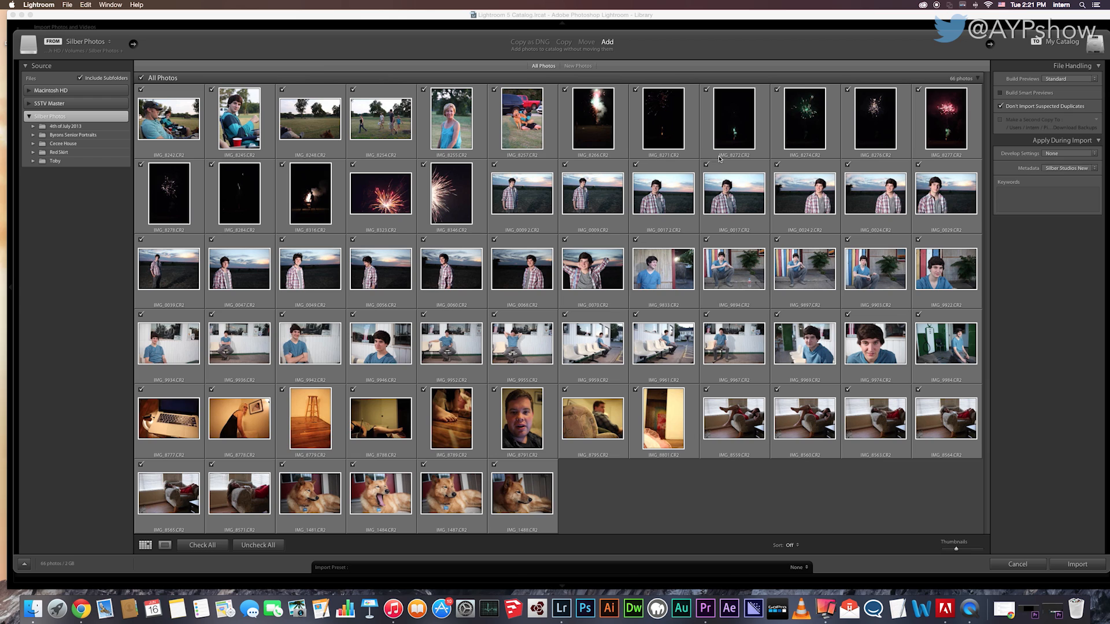
mouse_move(672, 105)
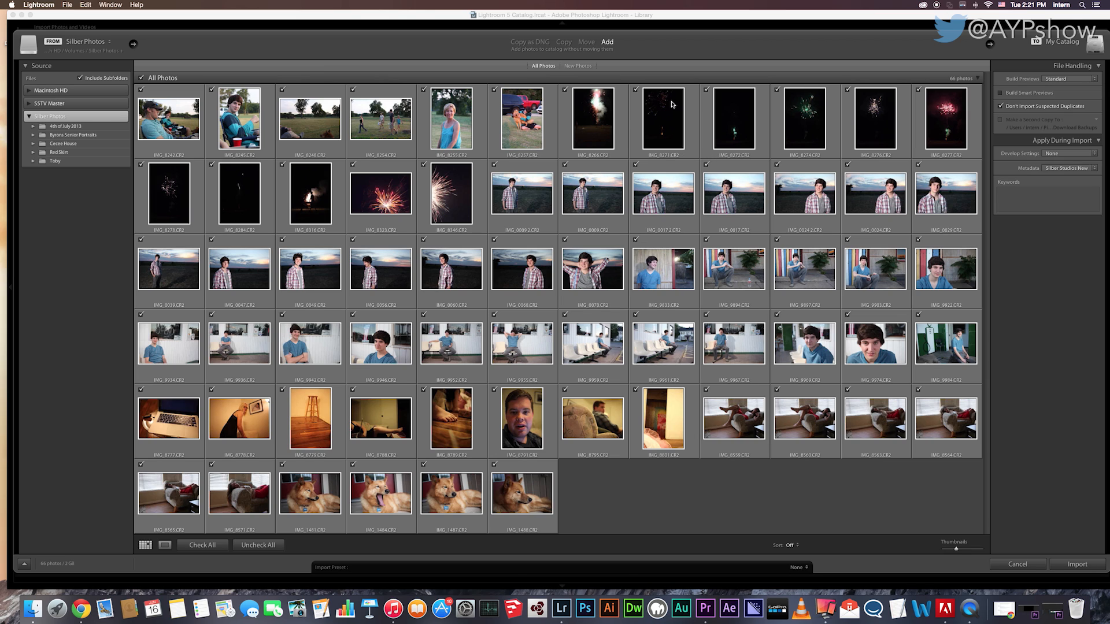
mouse_move(752, 133)
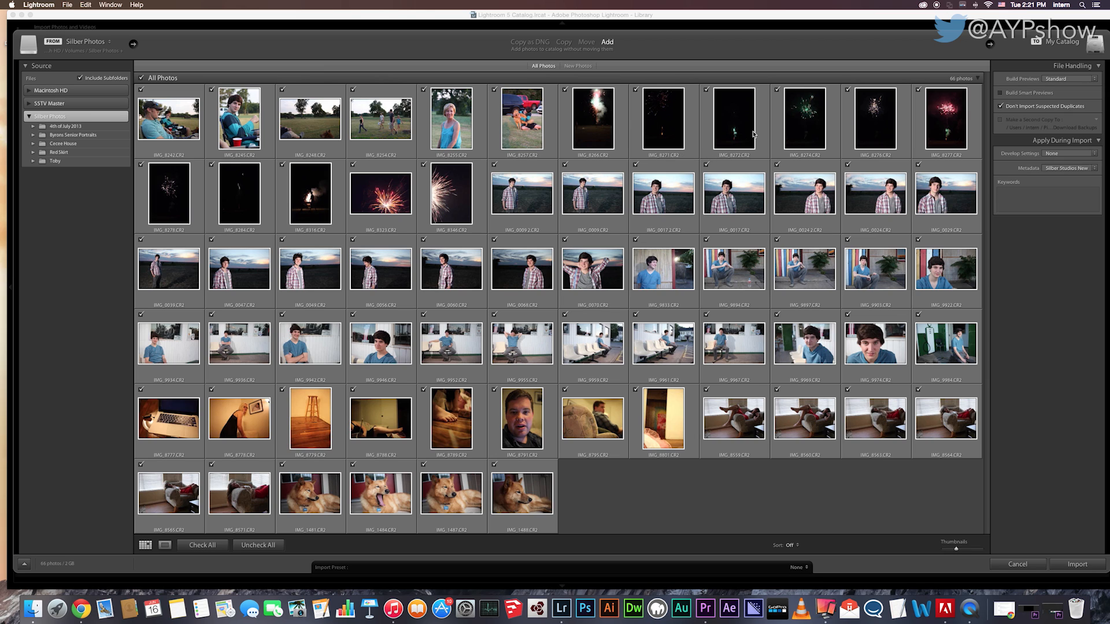
mouse_move(776, 133)
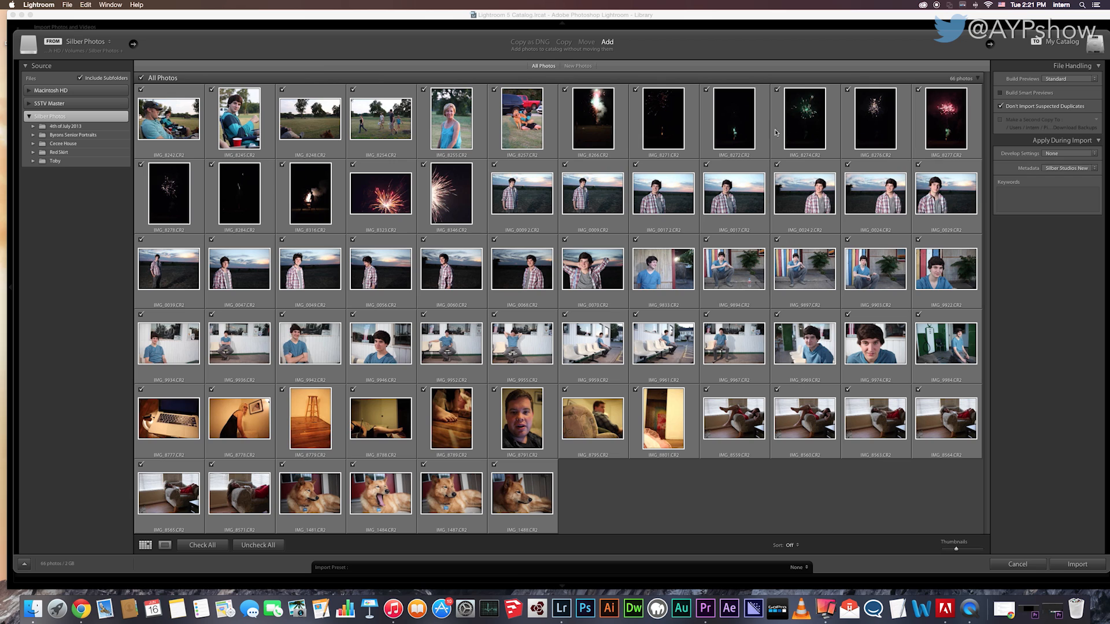
mouse_move(1051, 126)
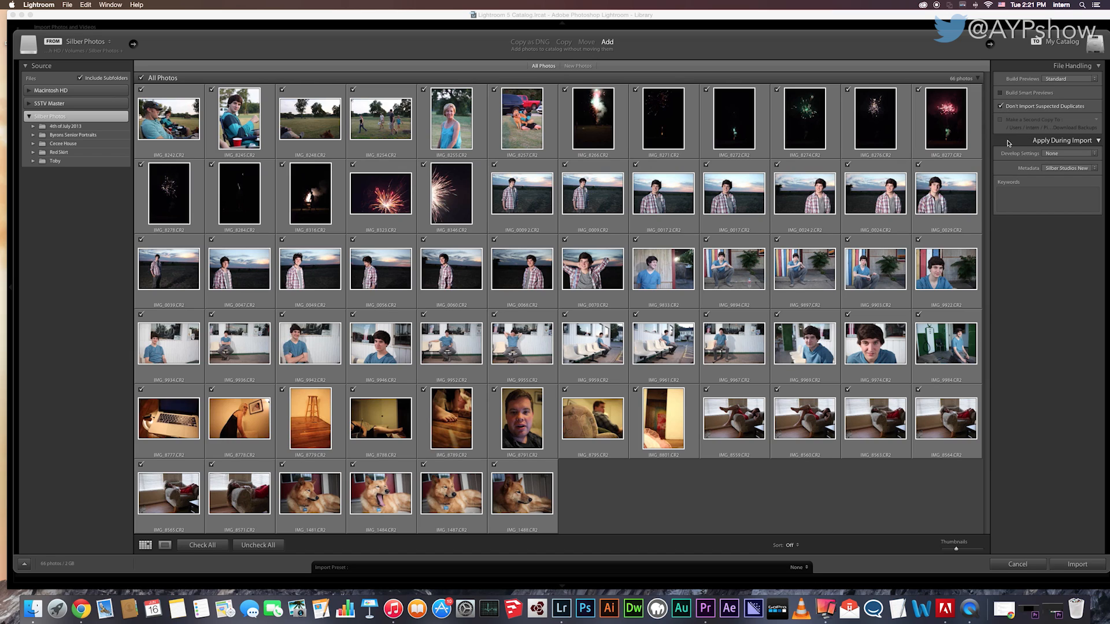
mouse_move(978, 138)
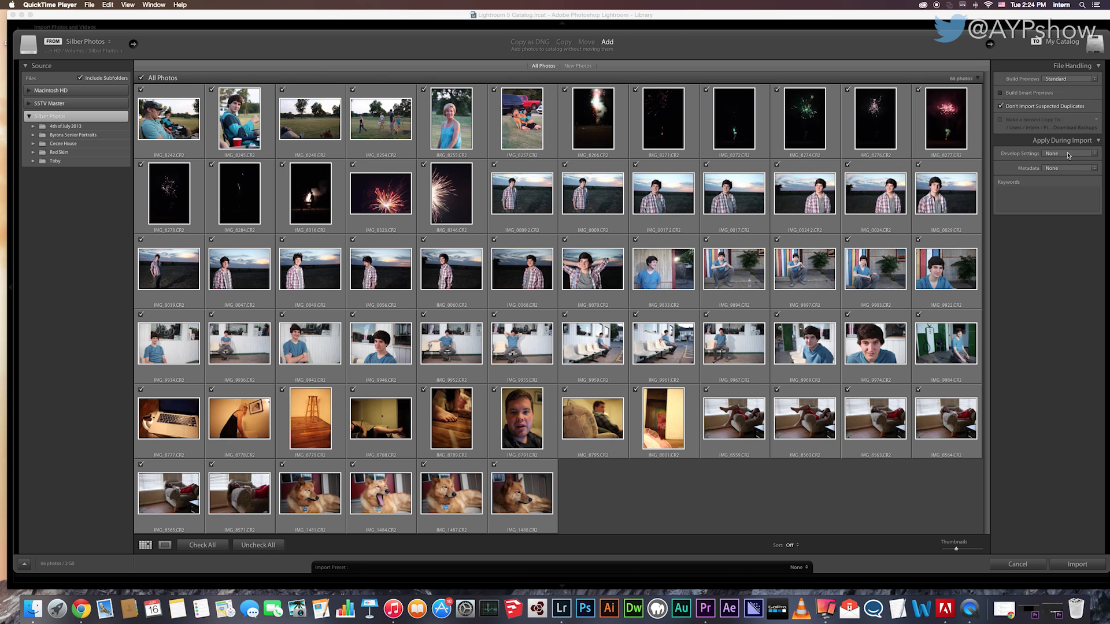
Leave Develop Settings at None and set the import Metadata to Silber Studios
left_click(1071, 153)
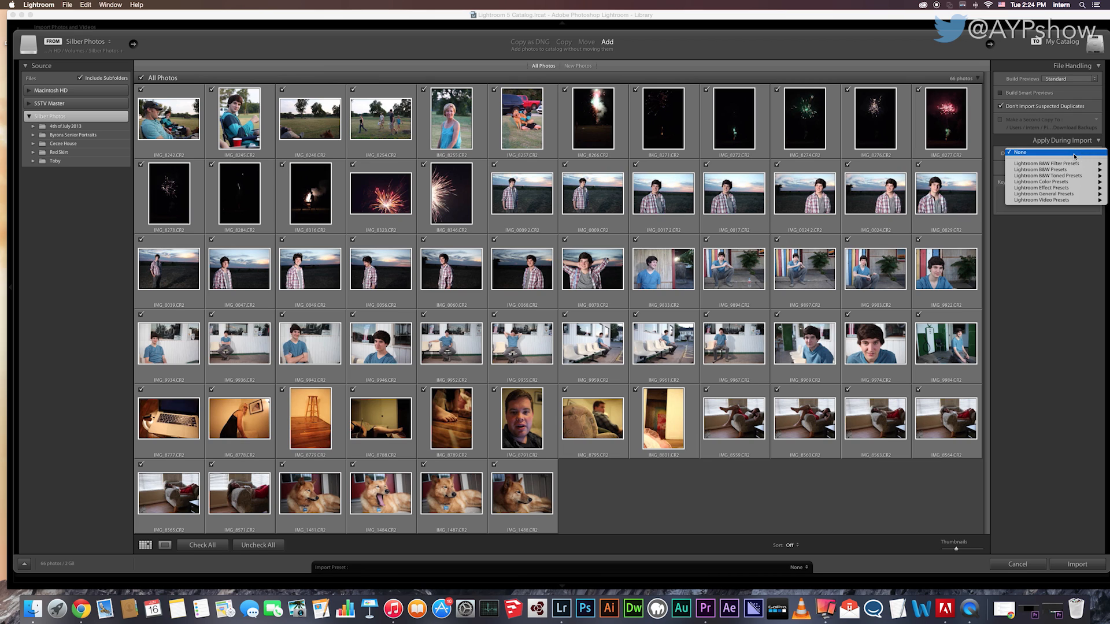
mouse_move(1047, 184)
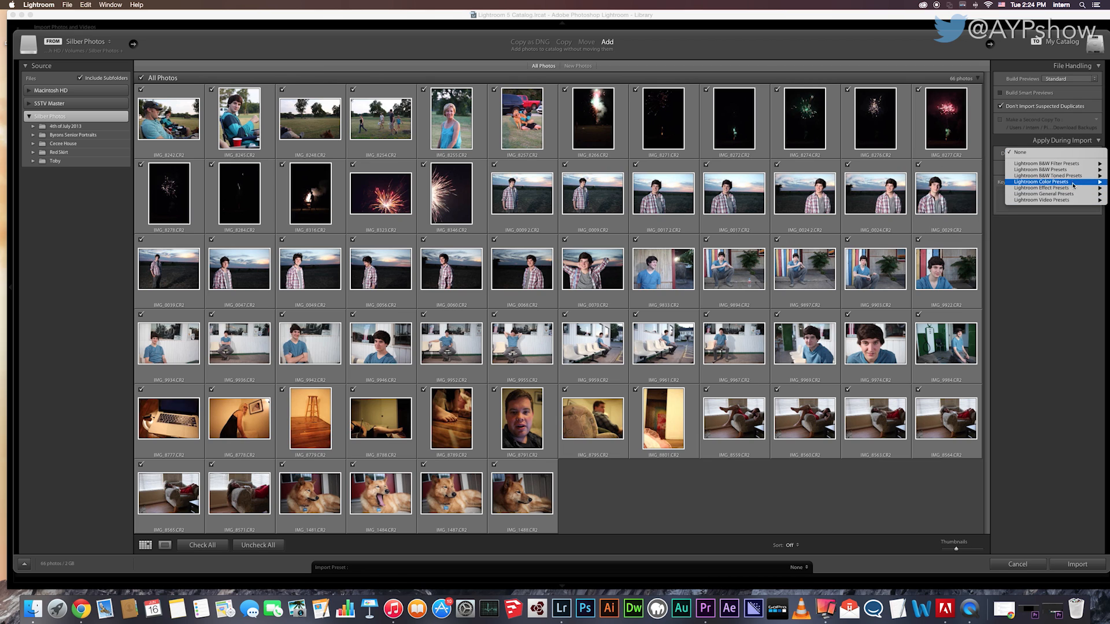
mouse_move(1064, 169)
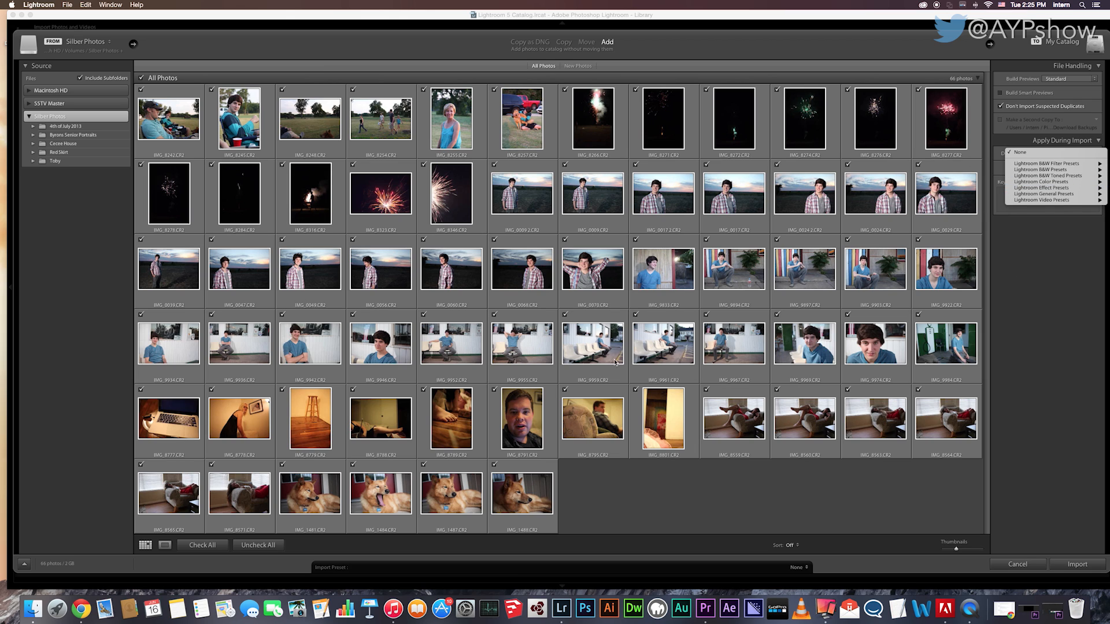
mouse_move(1055, 204)
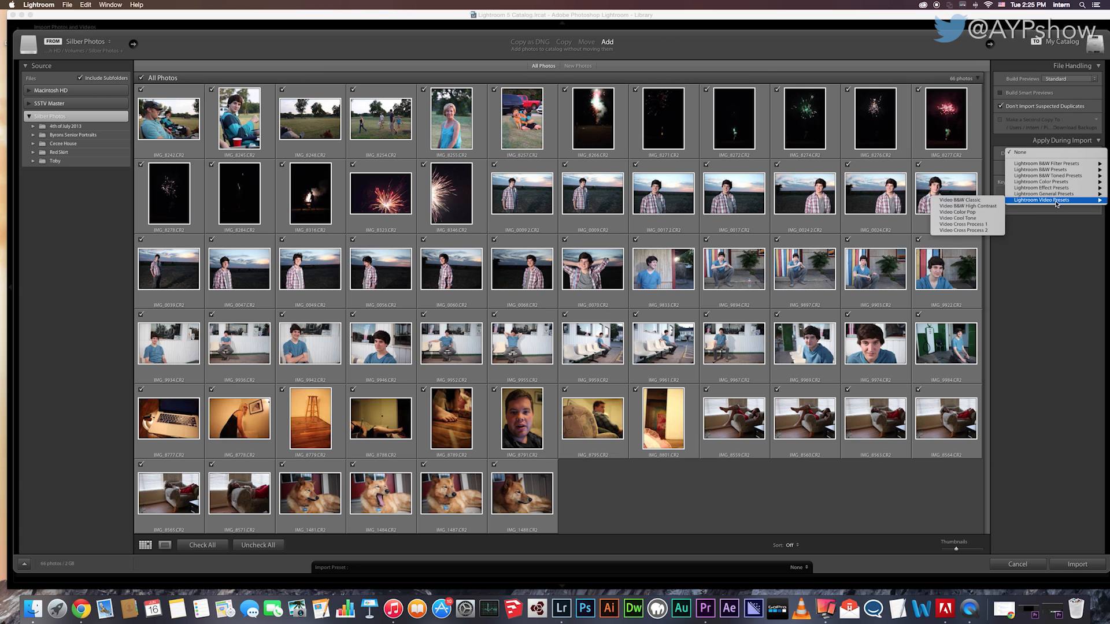
mouse_move(1039, 180)
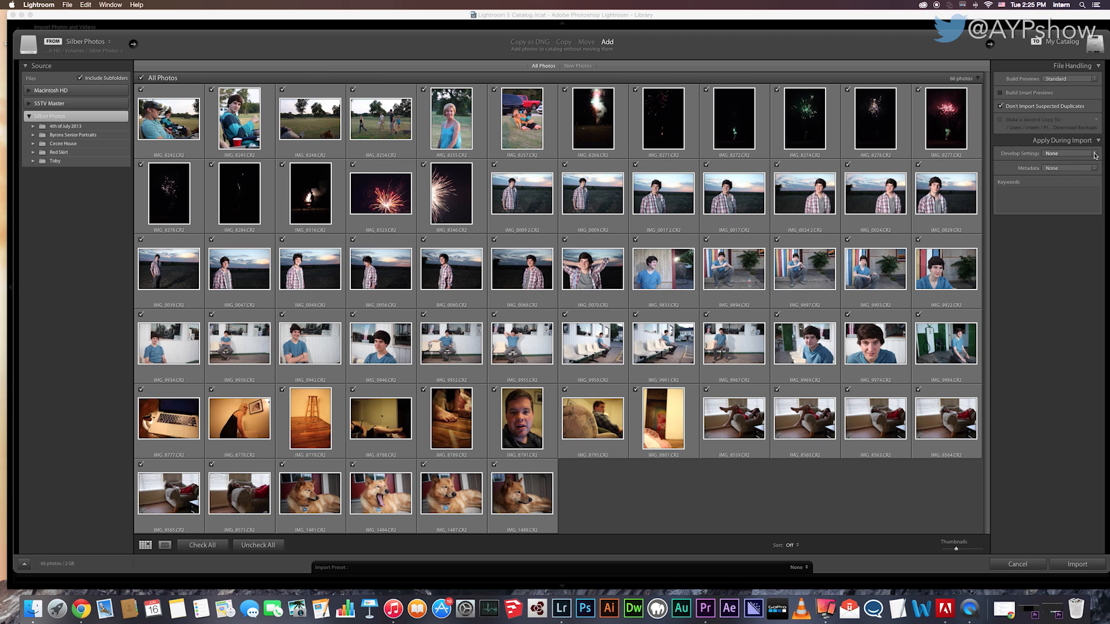
mouse_move(1077, 153)
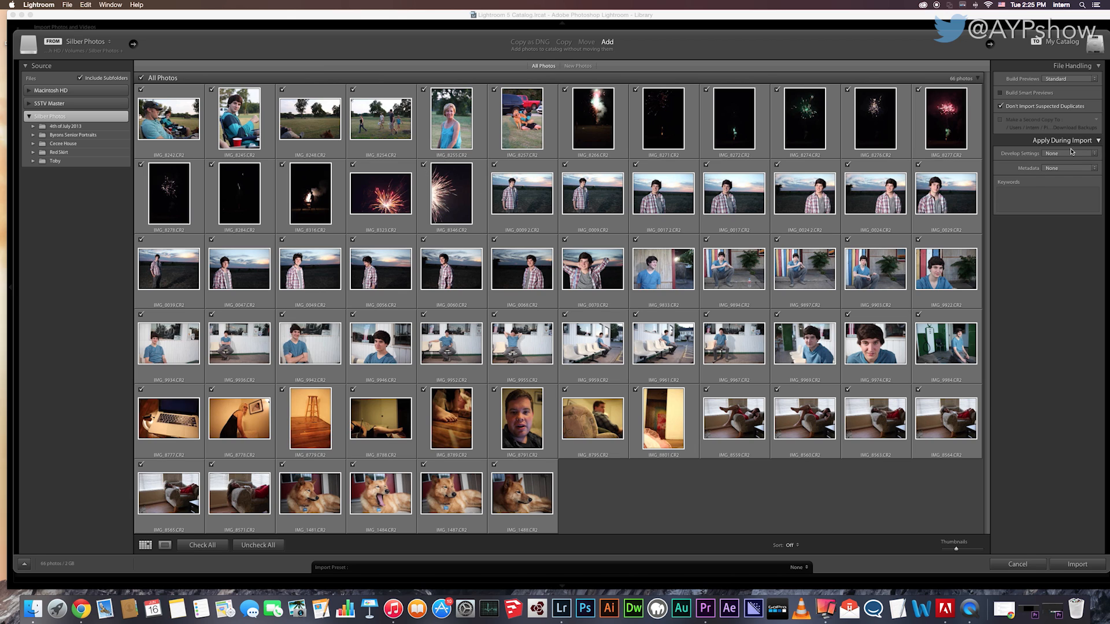
left_click(1071, 153)
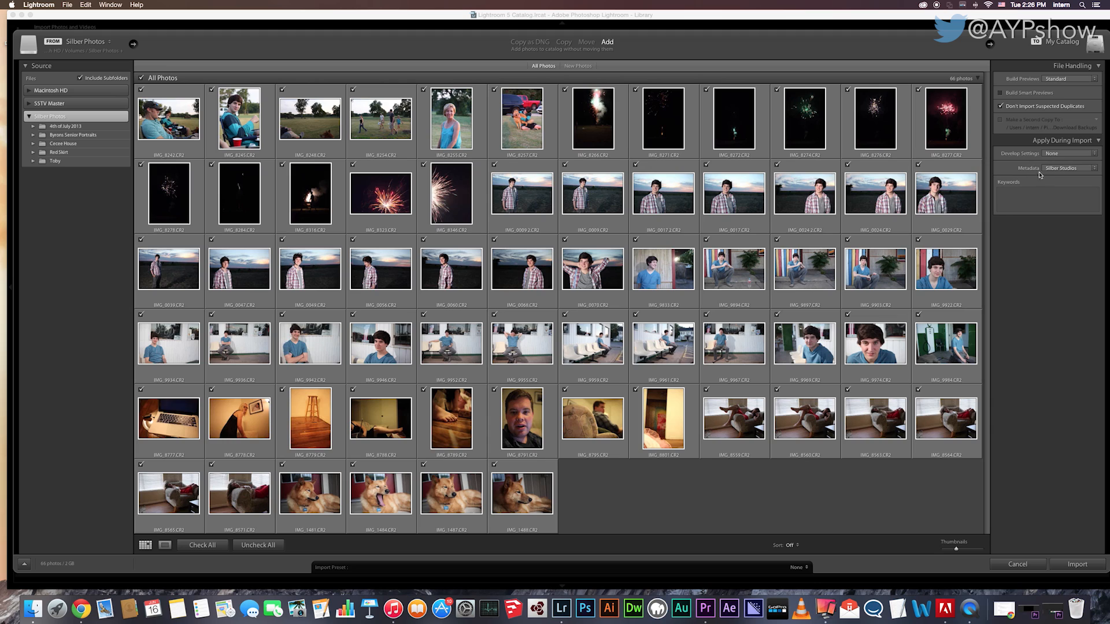
mouse_move(1019, 180)
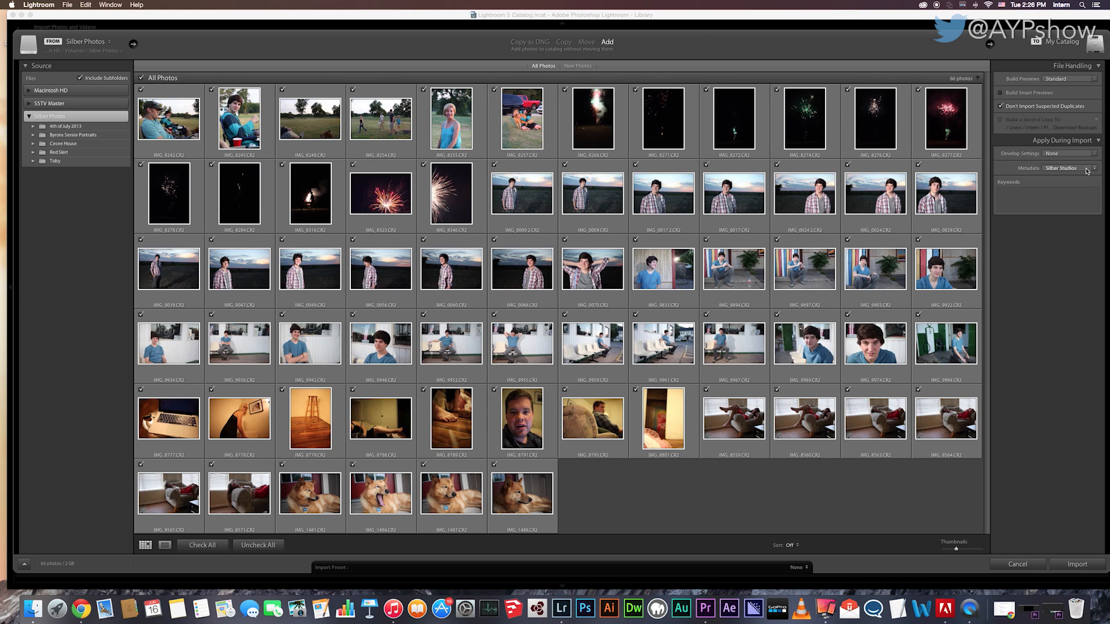
Load the Silber Studios preset in the metadata preset editor
left_click(1087, 170)
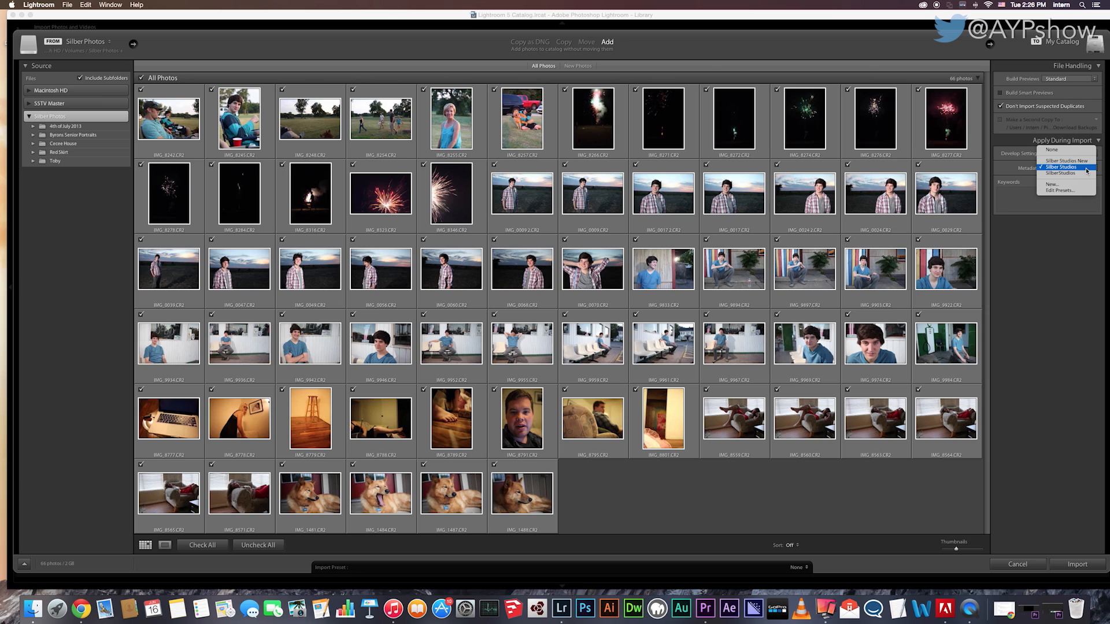
mouse_move(1049, 186)
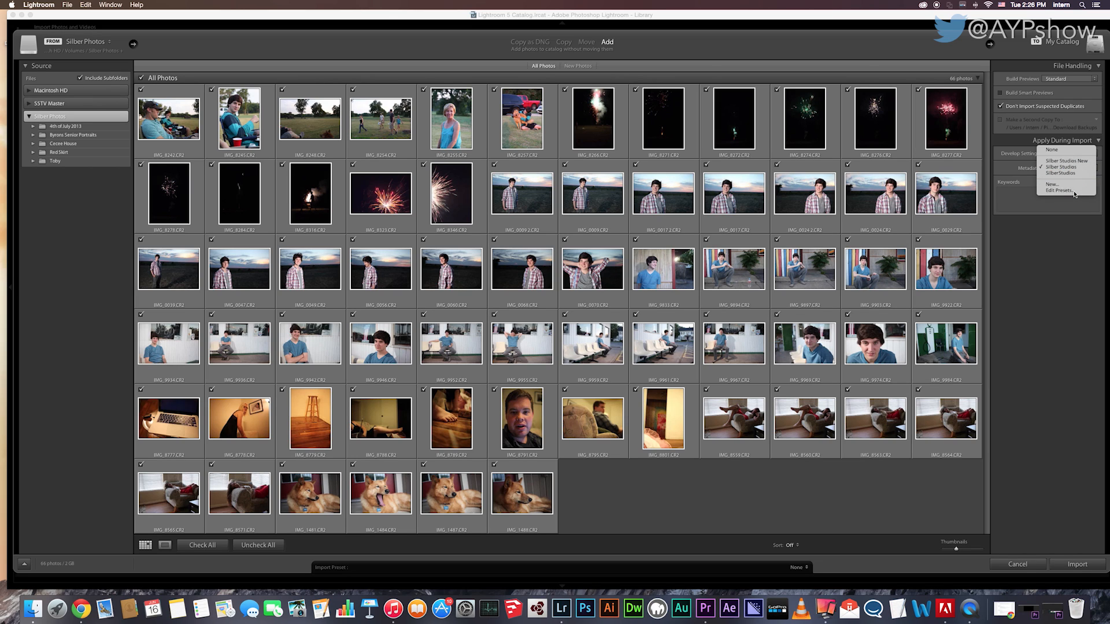
left_click(1054, 190)
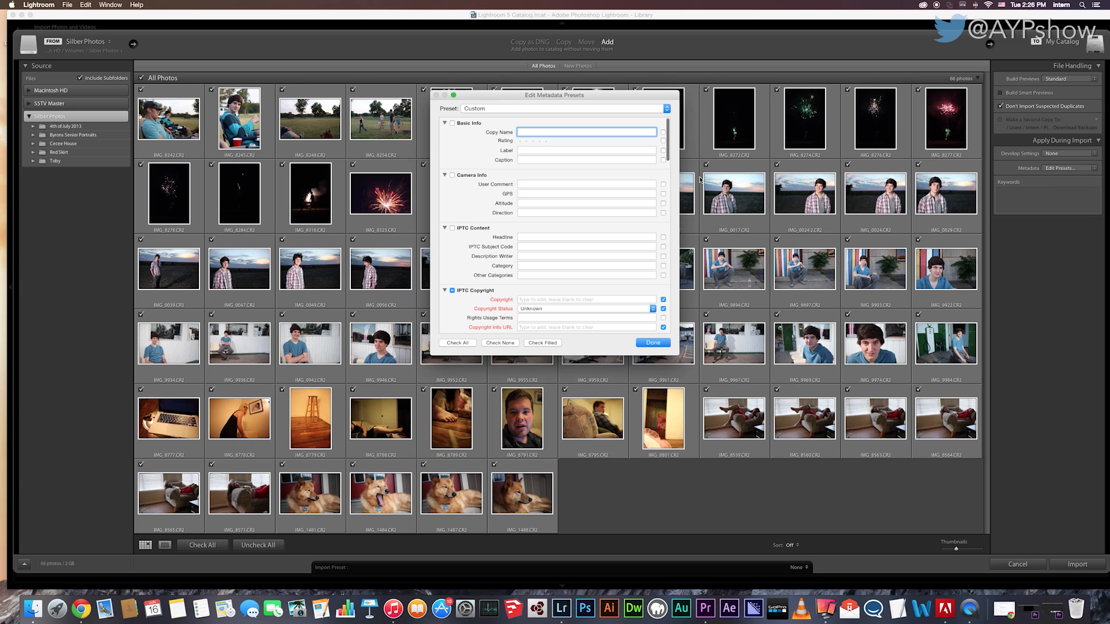
left_click(564, 109)
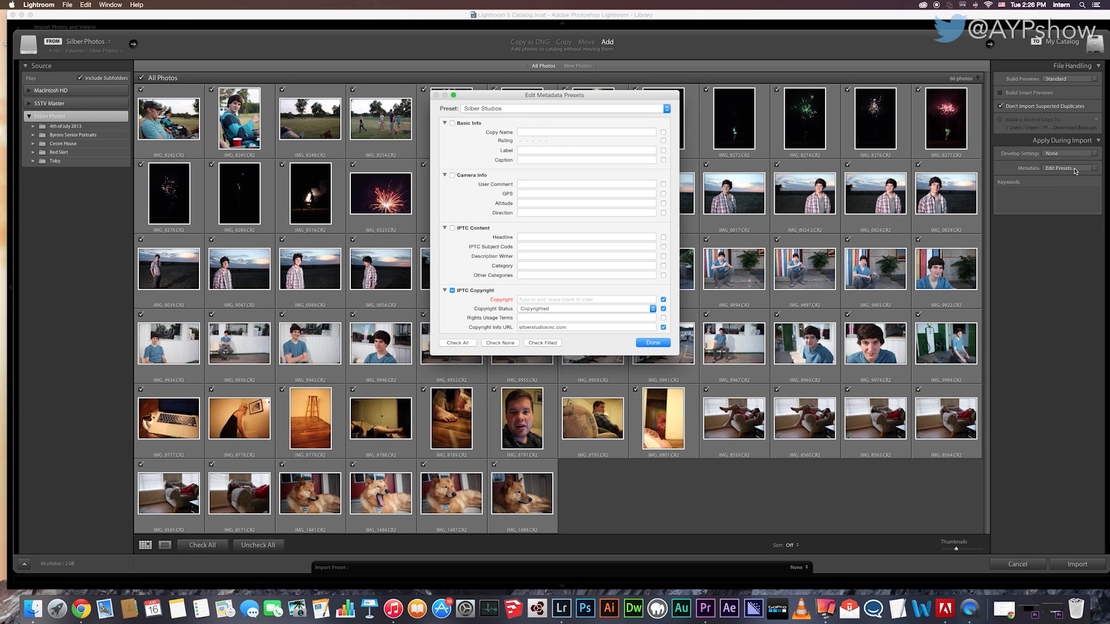
mouse_move(837, 176)
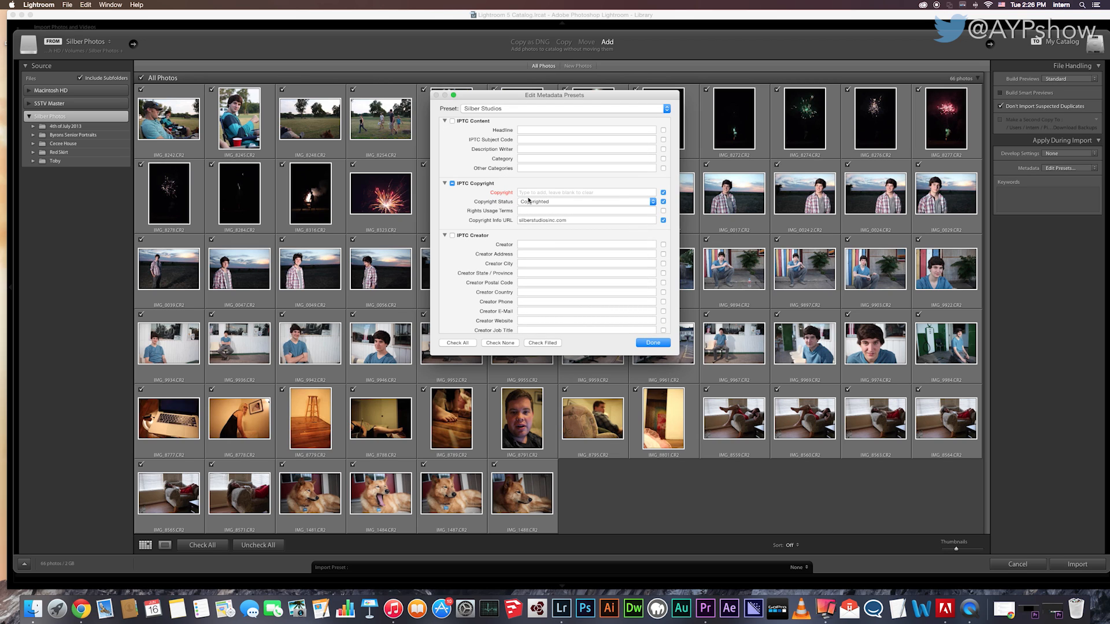
Enter ©silberstudios as the Copyright and save the preset changes
left_click(586, 192)
type("©")
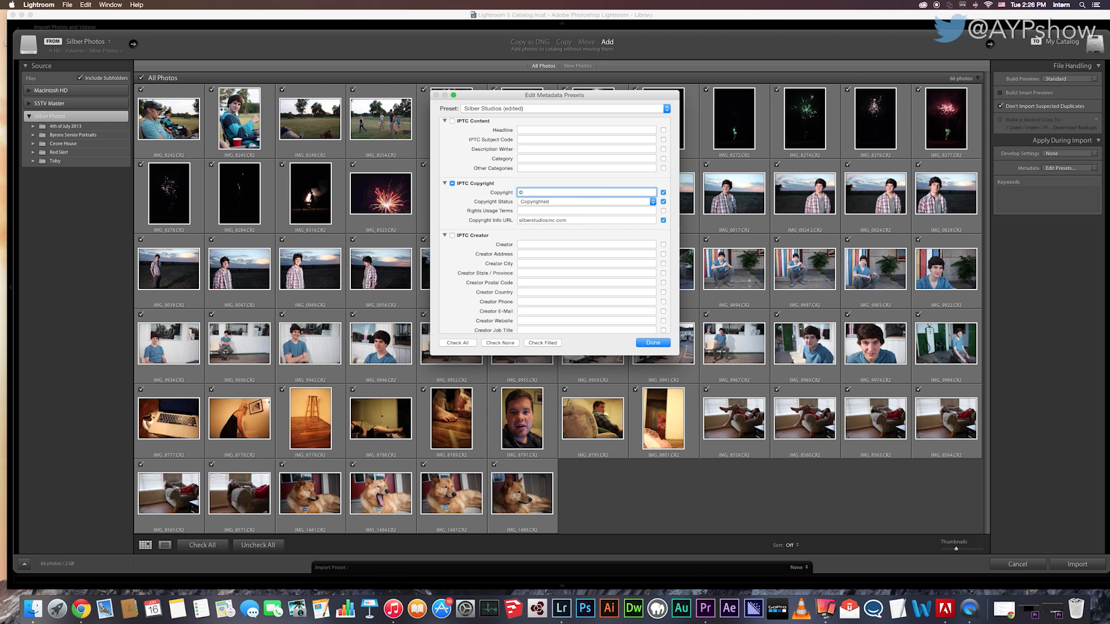
type("s")
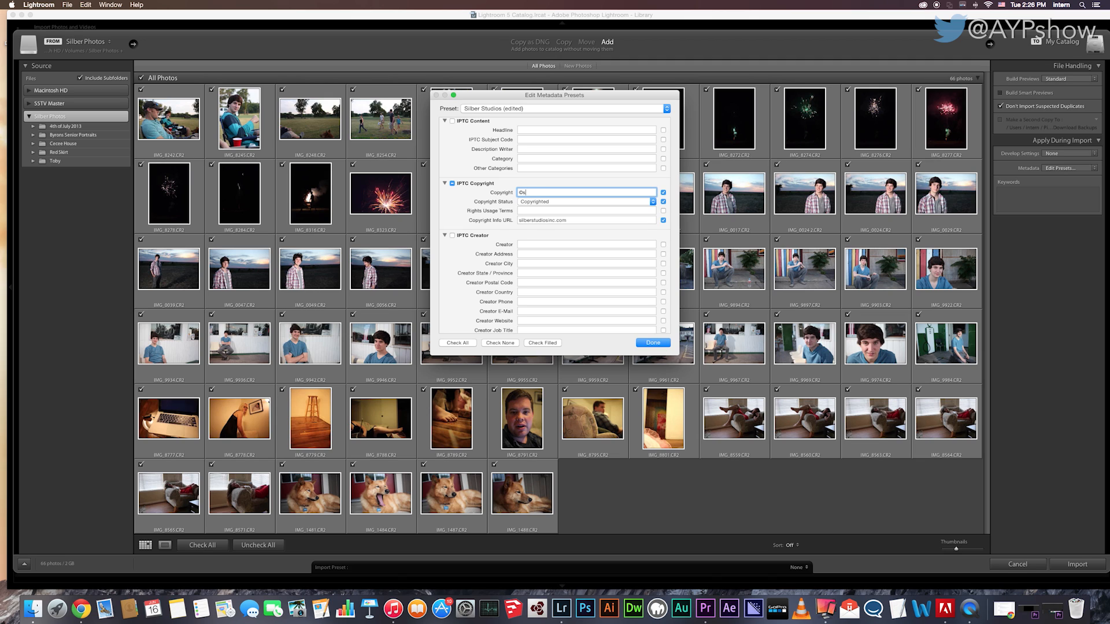
type("©silberstudios")
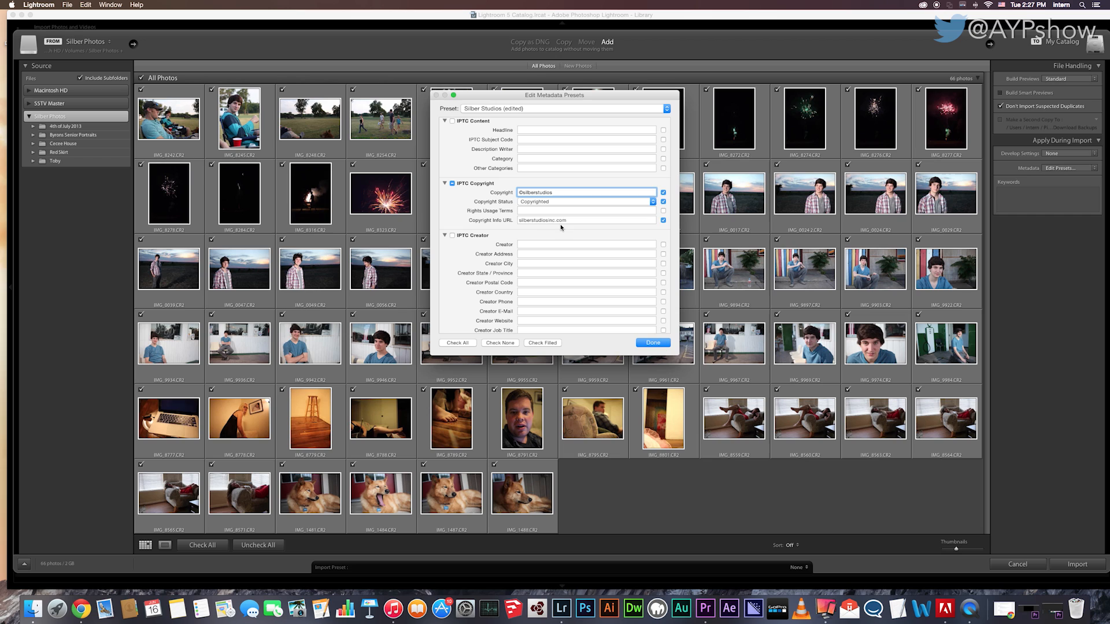
left_click(586, 220)
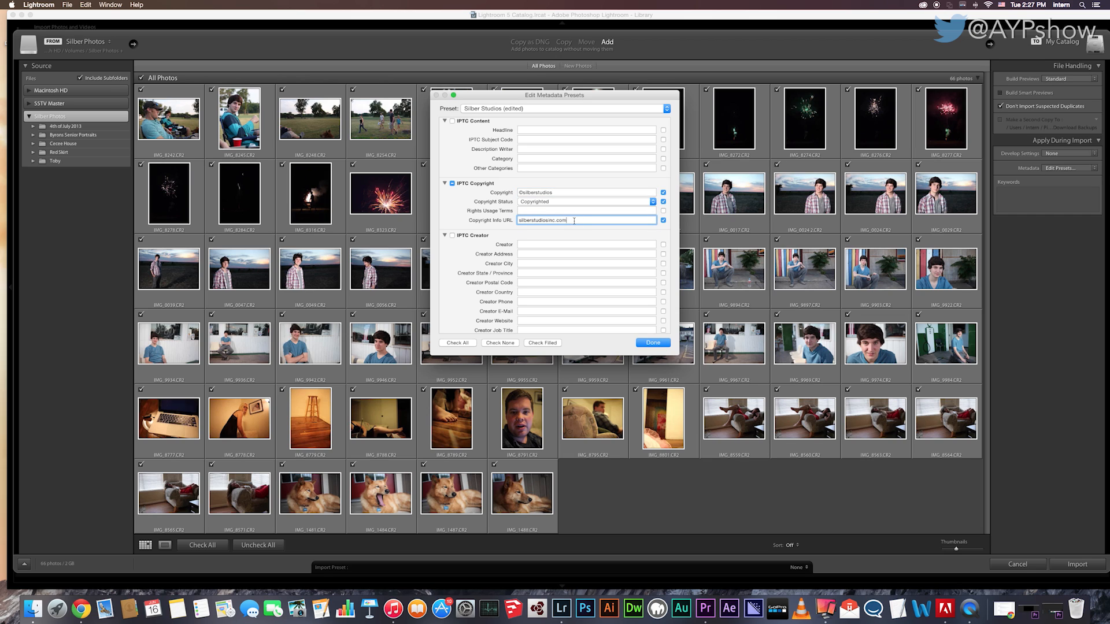
triple_click(566, 220)
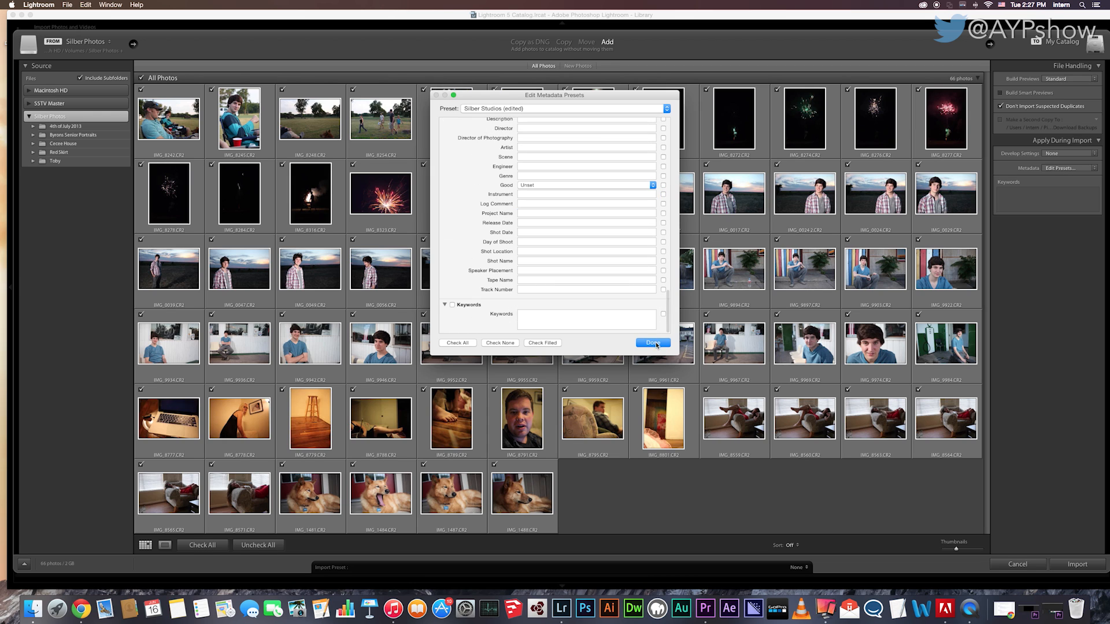
left_click(652, 343)
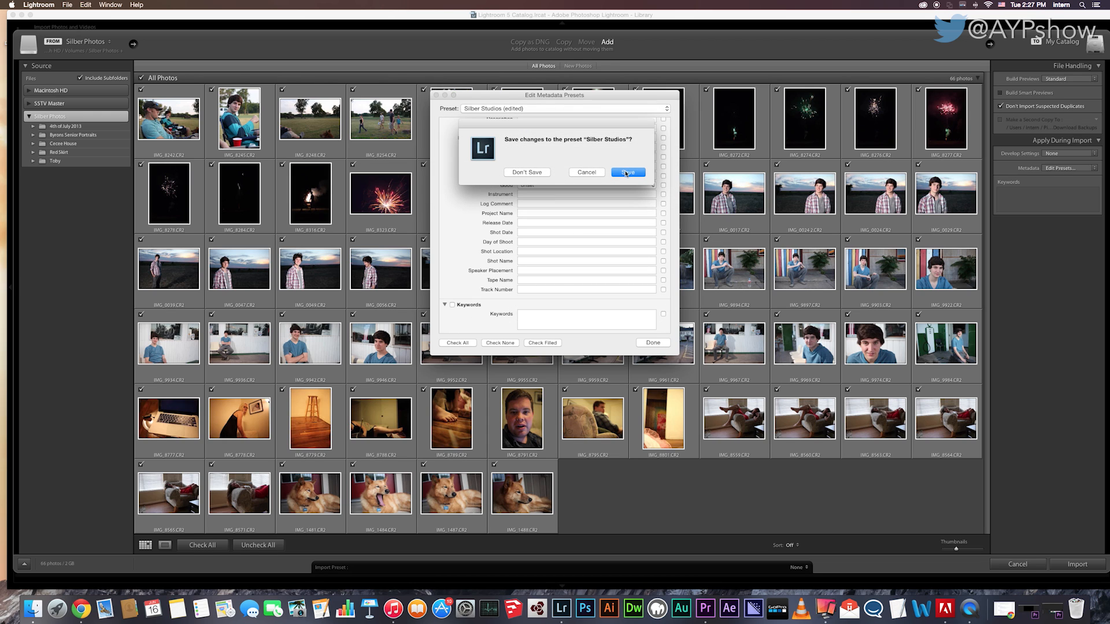
left_click(627, 172)
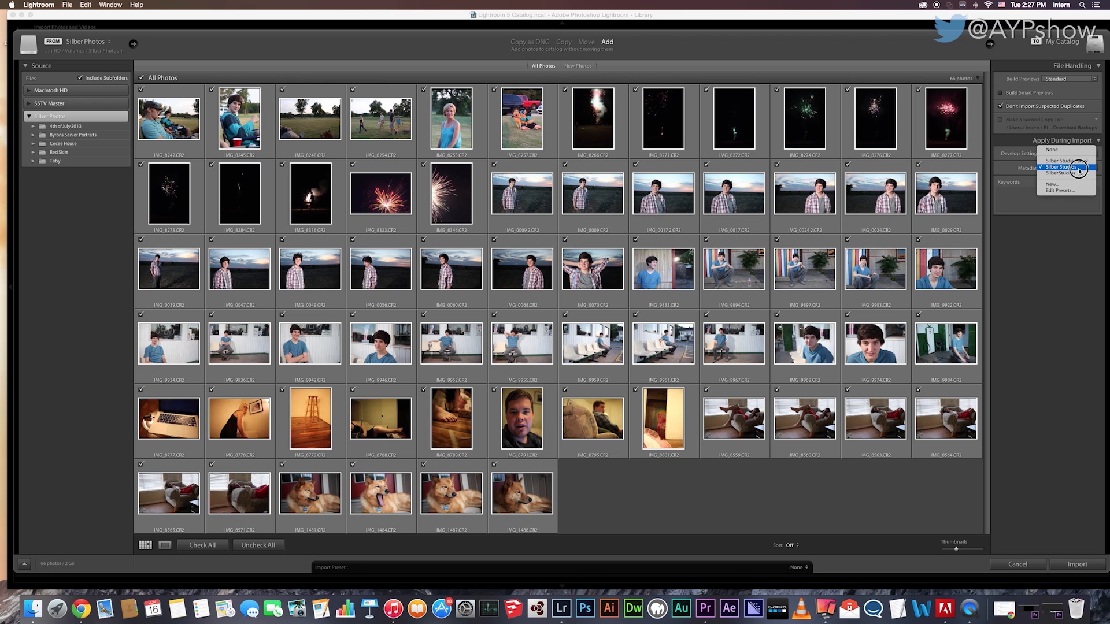
mouse_move(1062, 160)
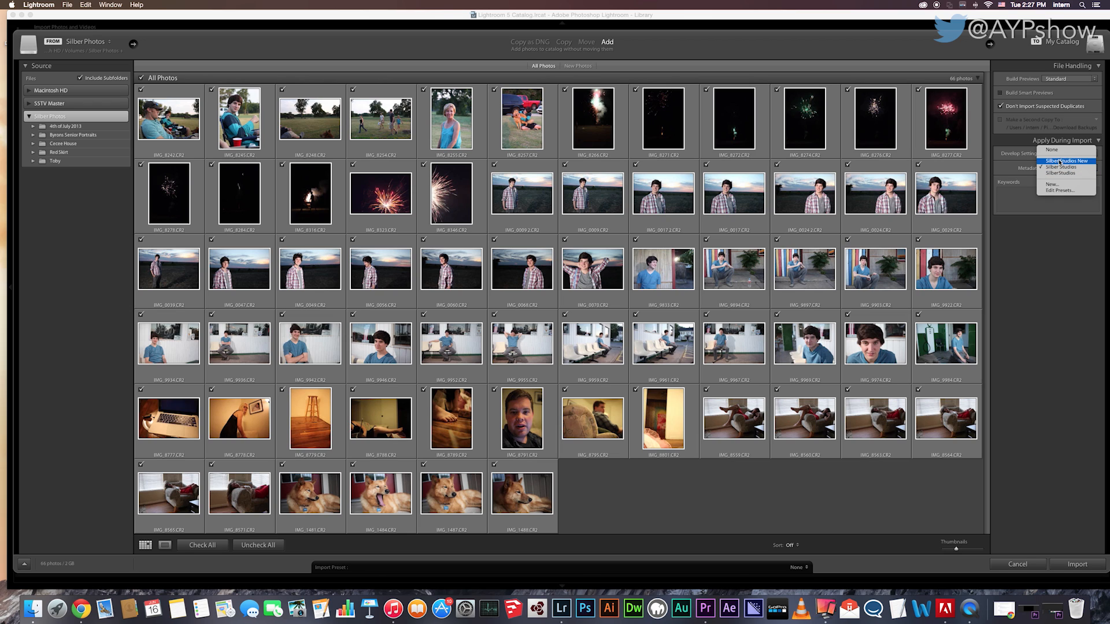
mouse_move(1054, 173)
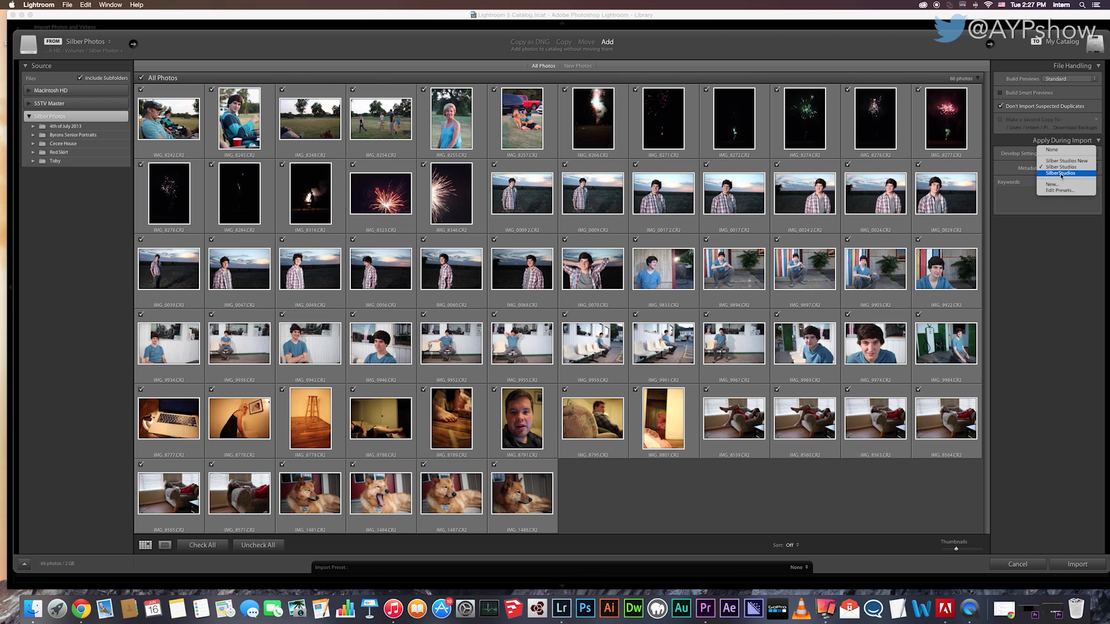
Switch import metadata back to Silber Studios after trying SilberStudios, and expand the Keywords field
left_click(1053, 173)
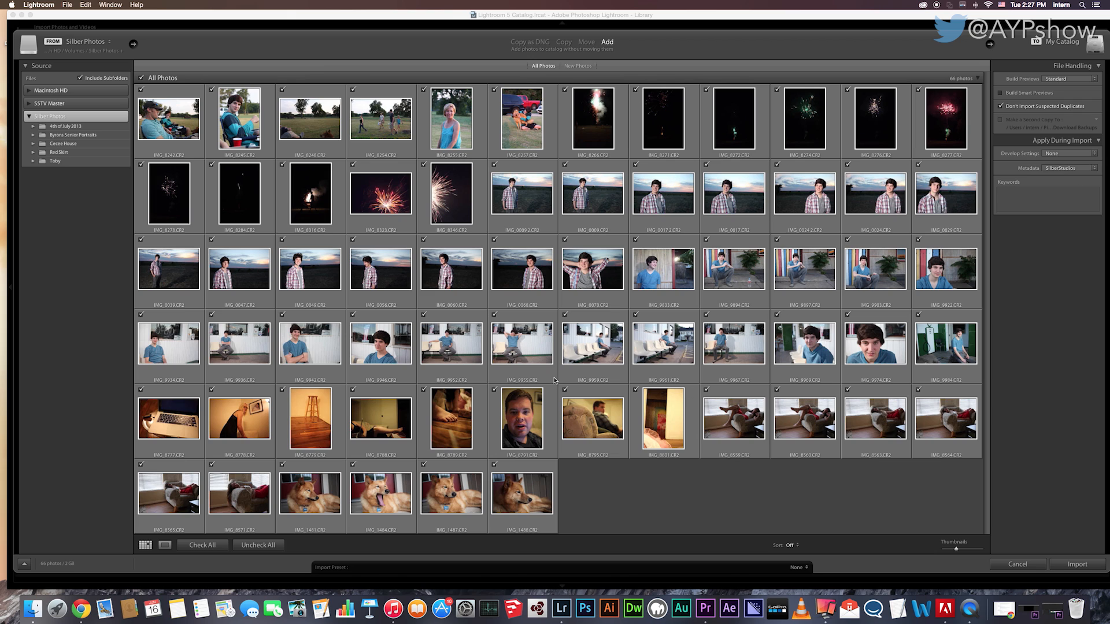
left_click(1069, 169)
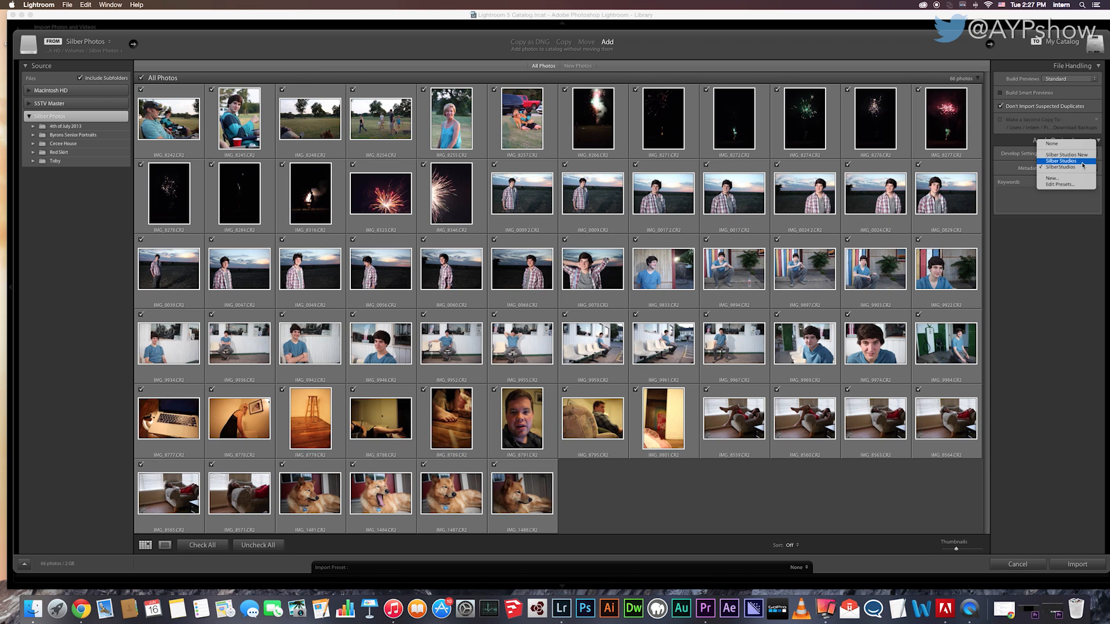
left_click(1058, 162)
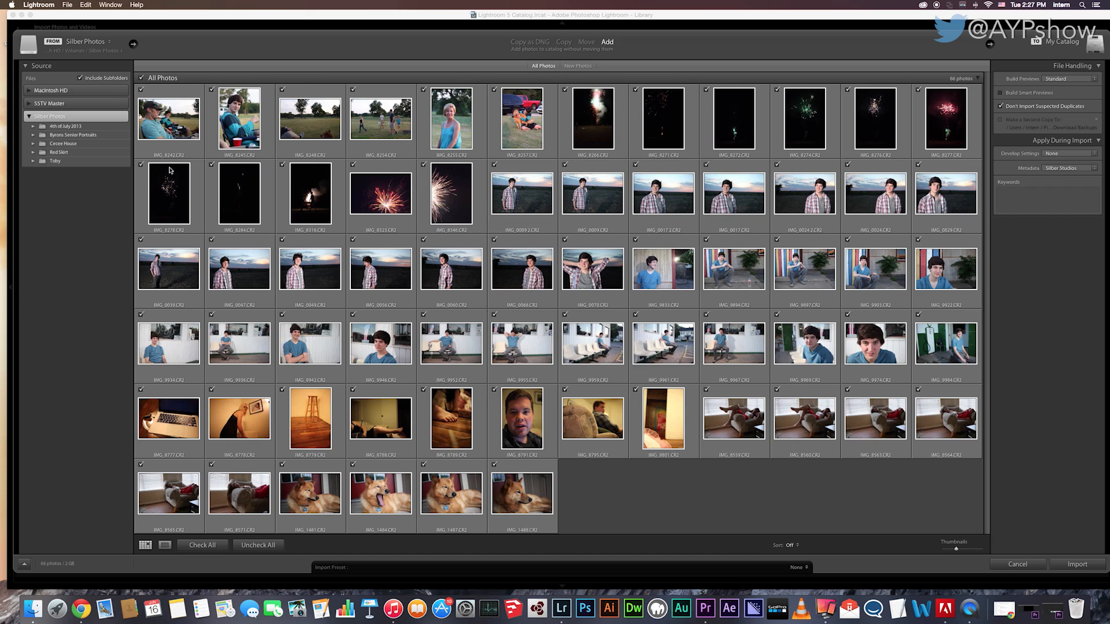
mouse_move(1065, 182)
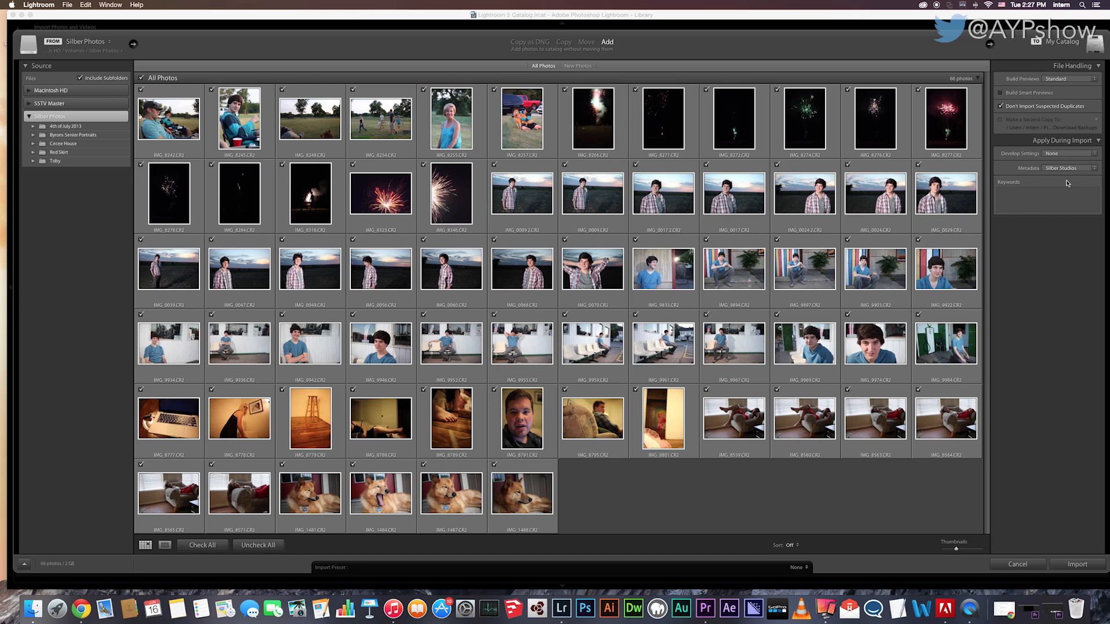
left_click(1045, 197)
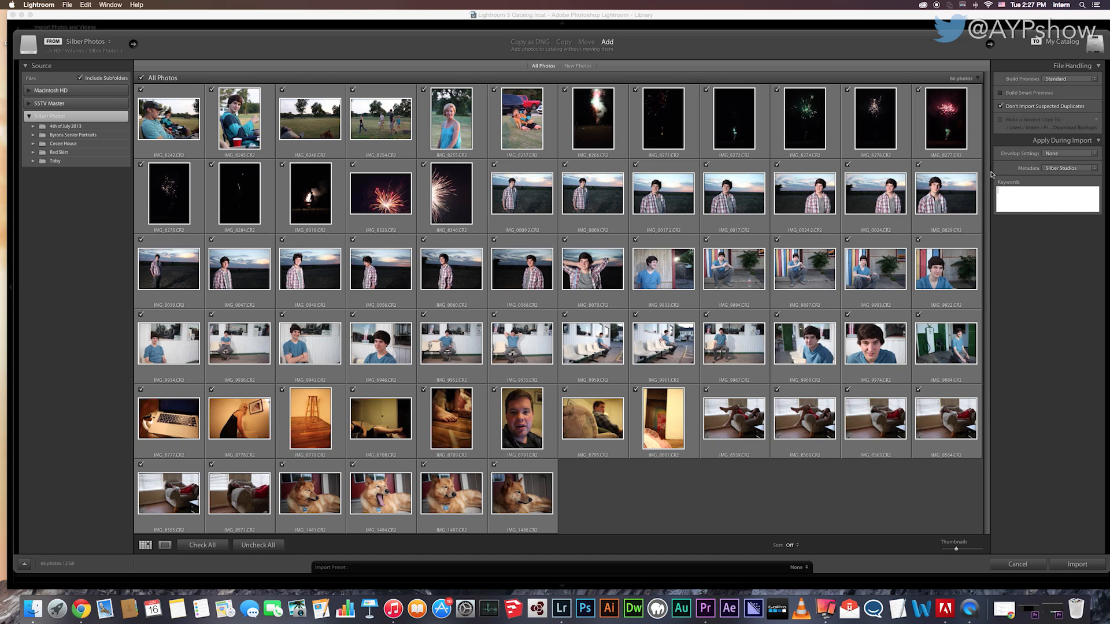
mouse_move(902, 305)
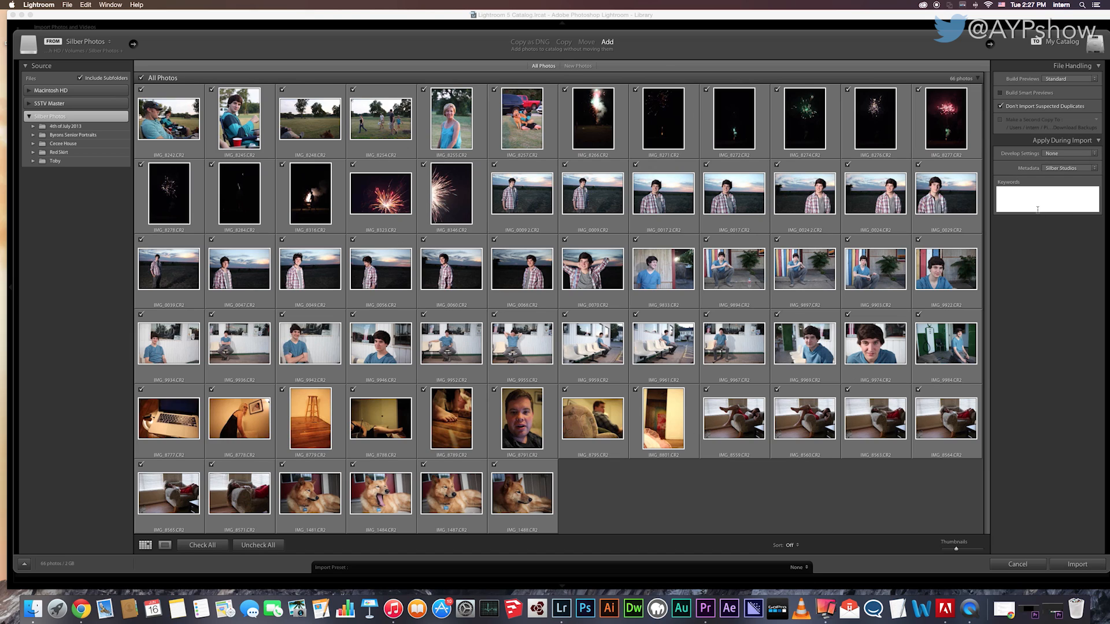
mouse_move(611, 382)
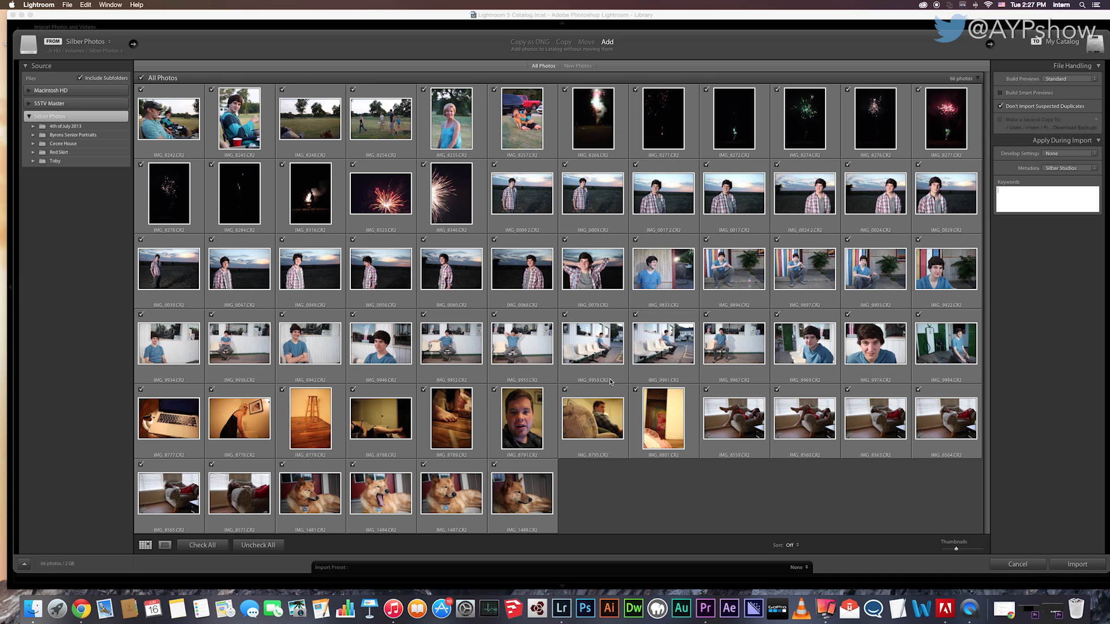
mouse_move(1068, 561)
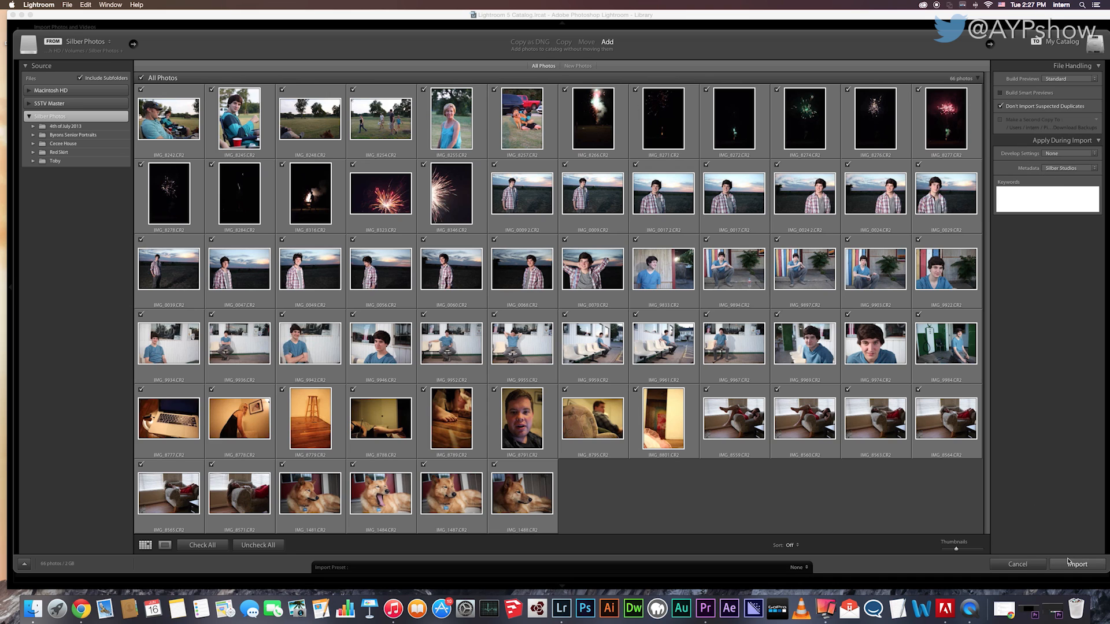
Start importing the checked Silber Photos files into the Library
left_click(1077, 564)
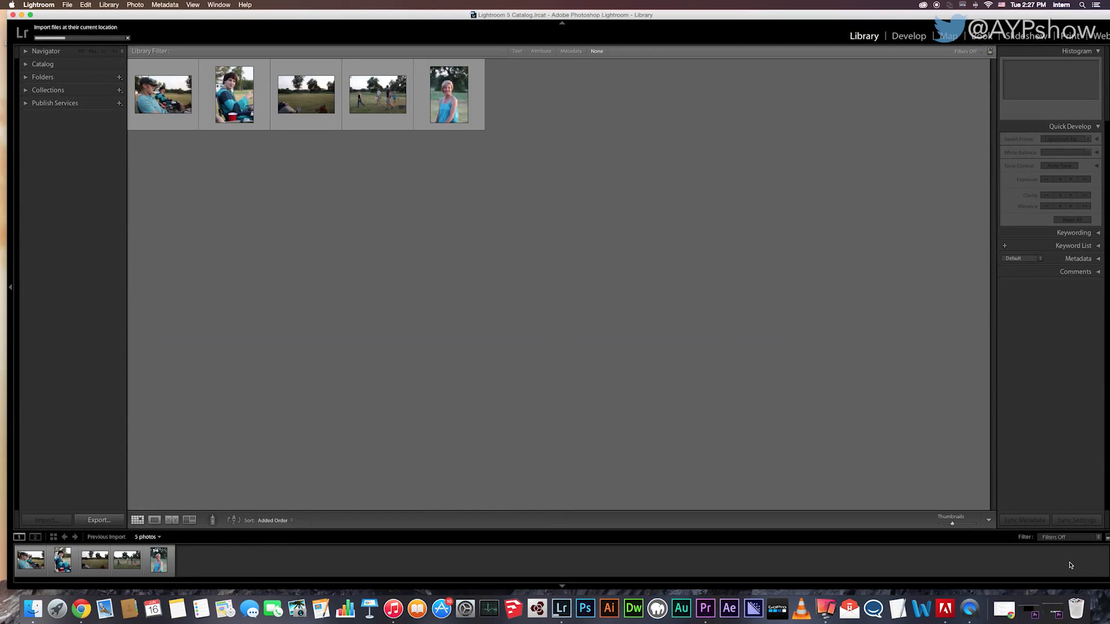